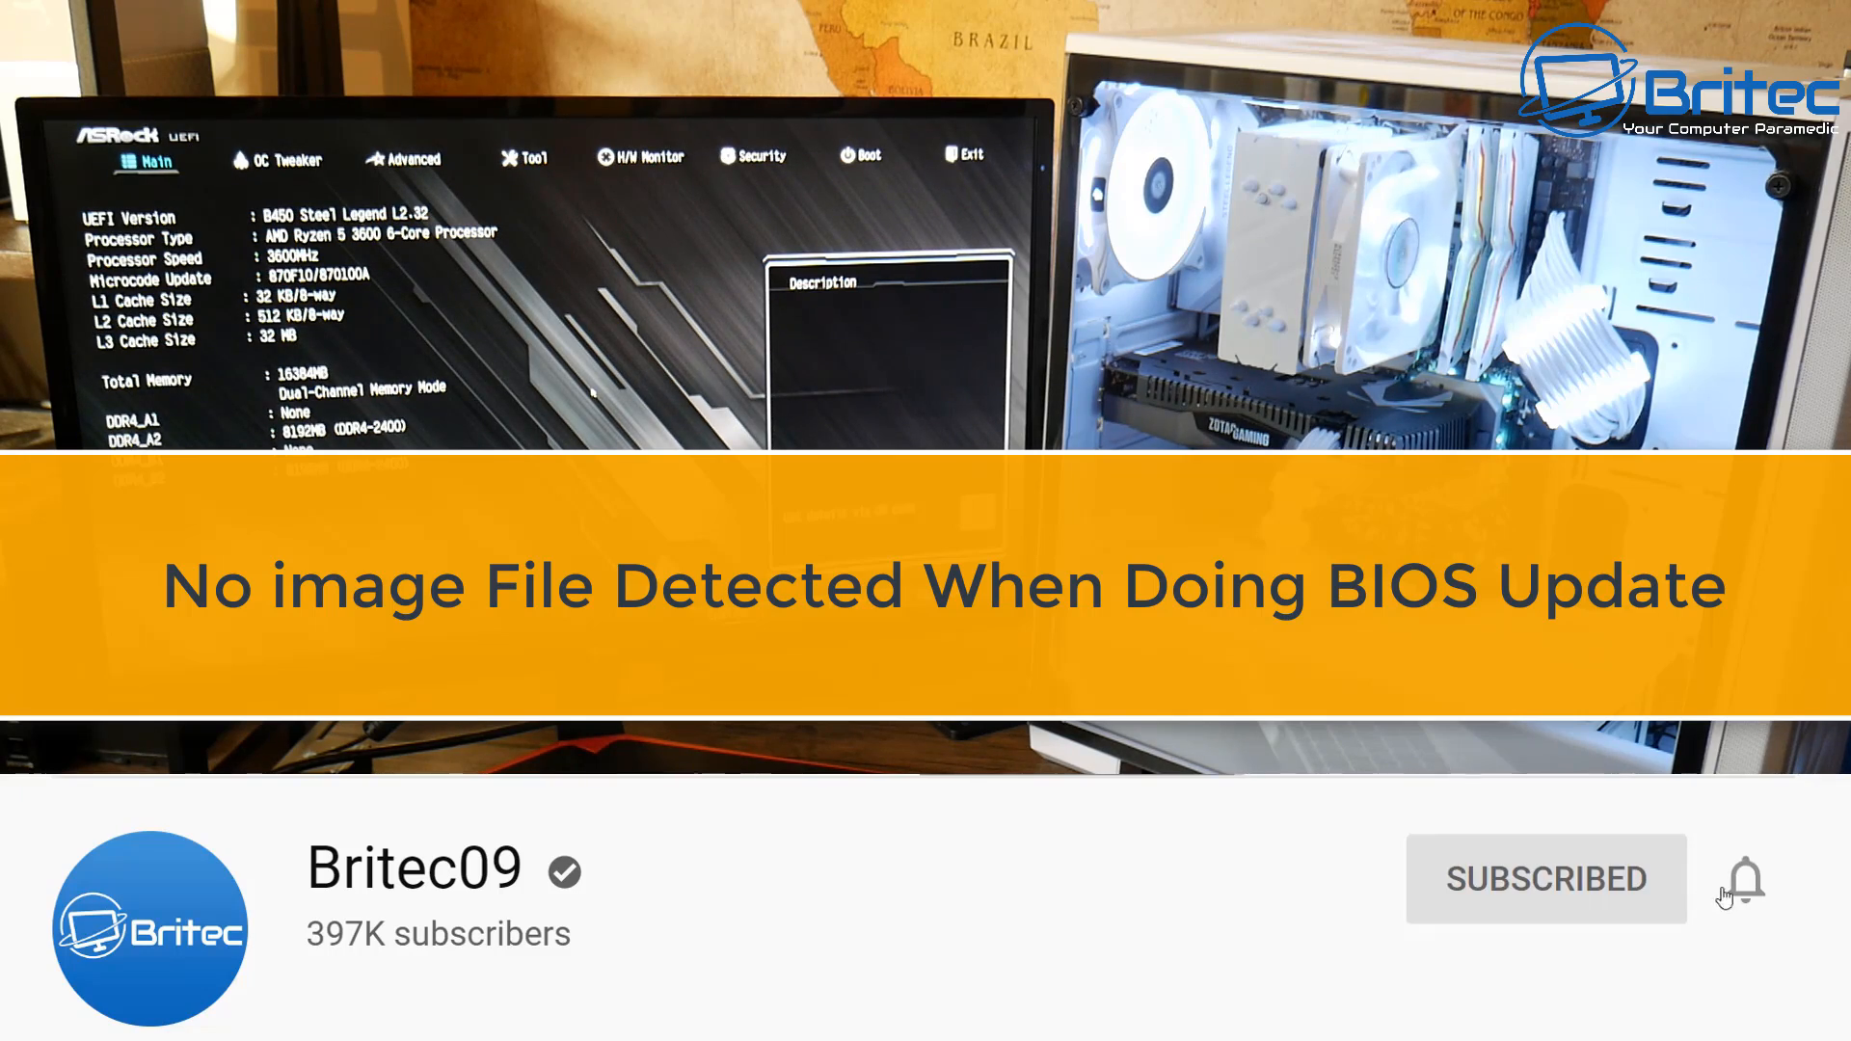
Run Instant Flash from the Tool menu and dismiss the 'No image file detected' message
{"action": "left_click", "coordinate": [1746, 880]}
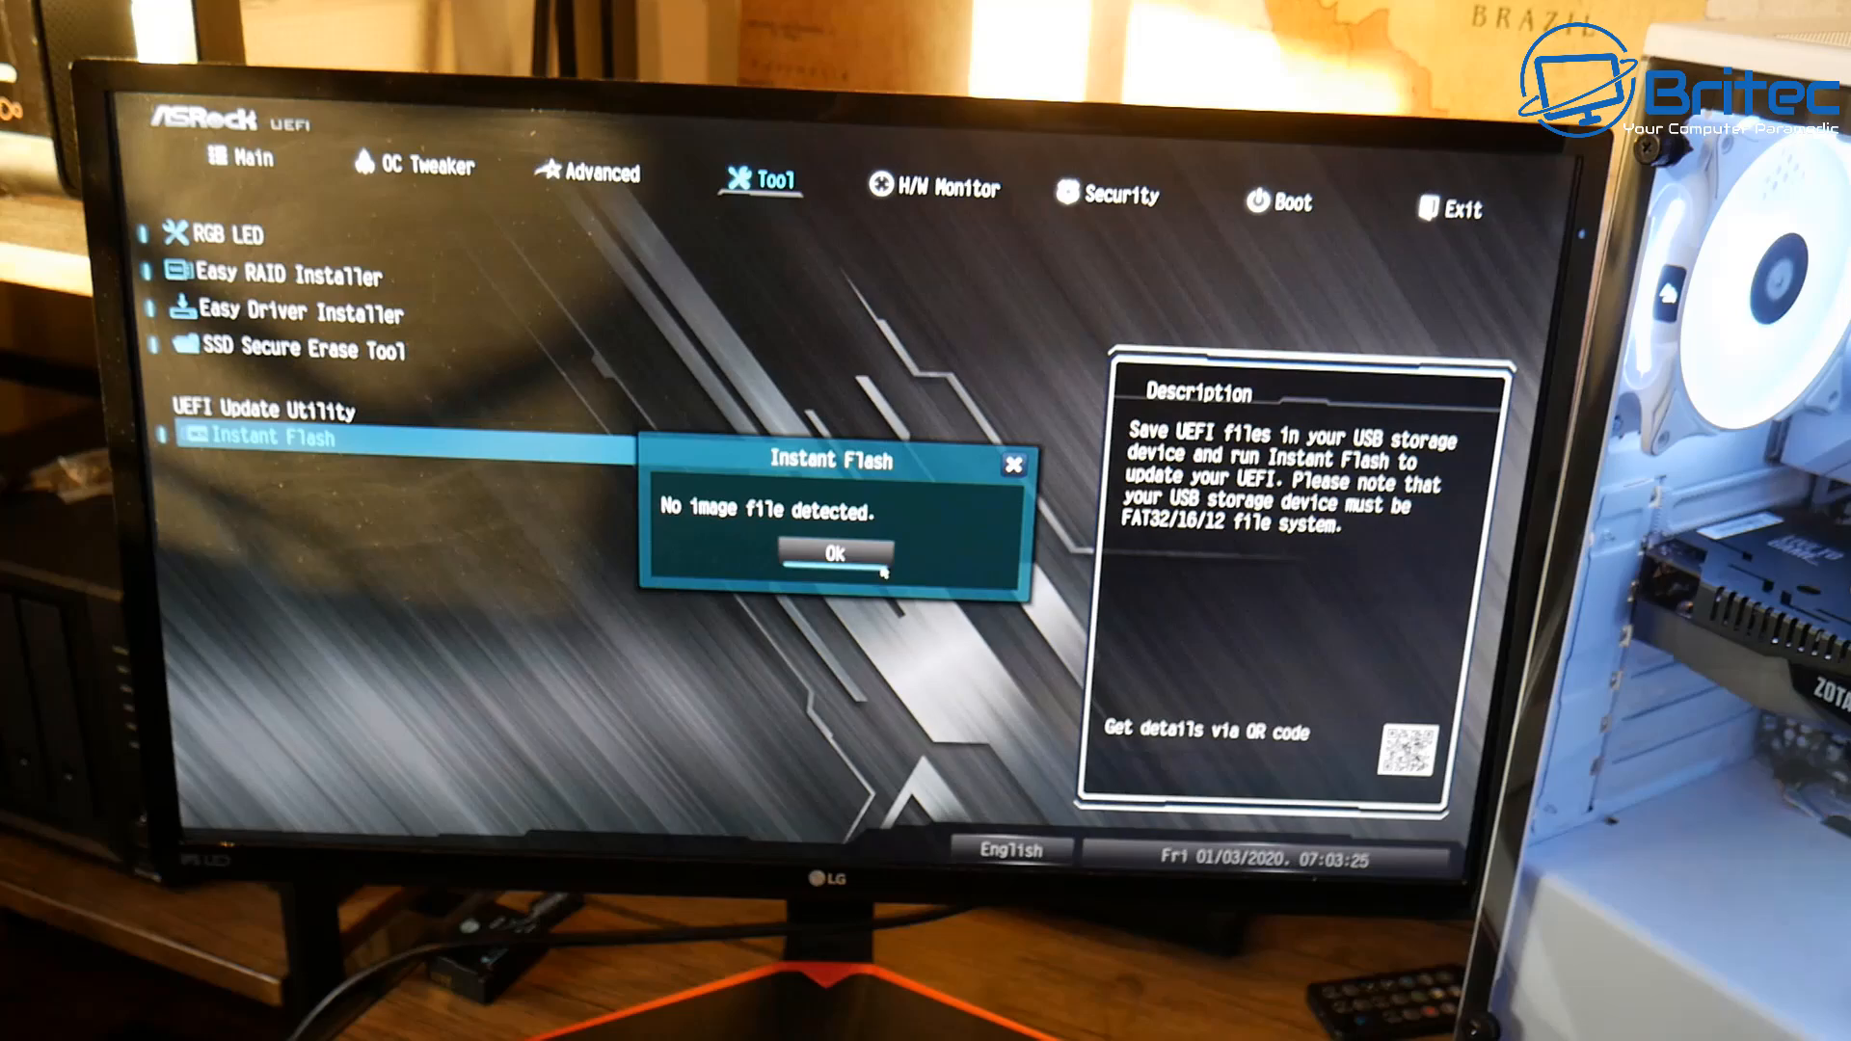
{"action": "left_click", "coordinate": [831, 553]}
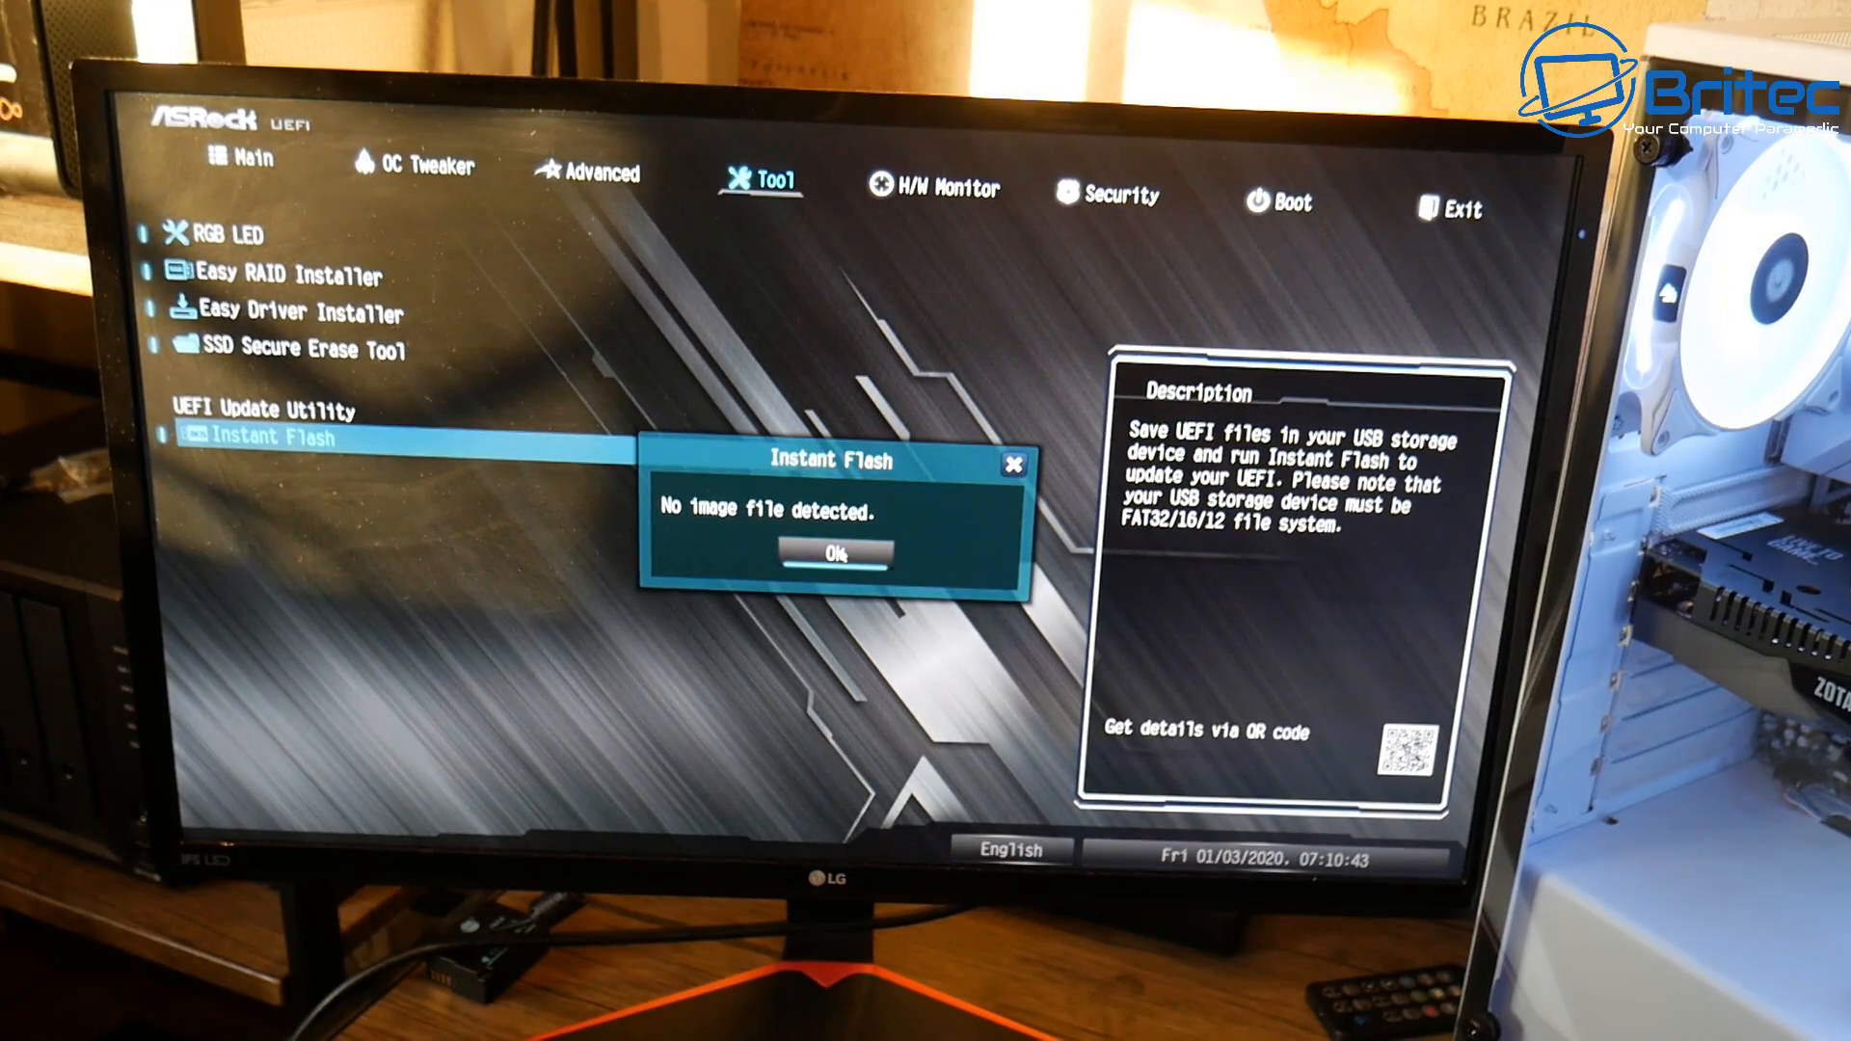
{"action": "left_click", "coordinate": [829, 554]}
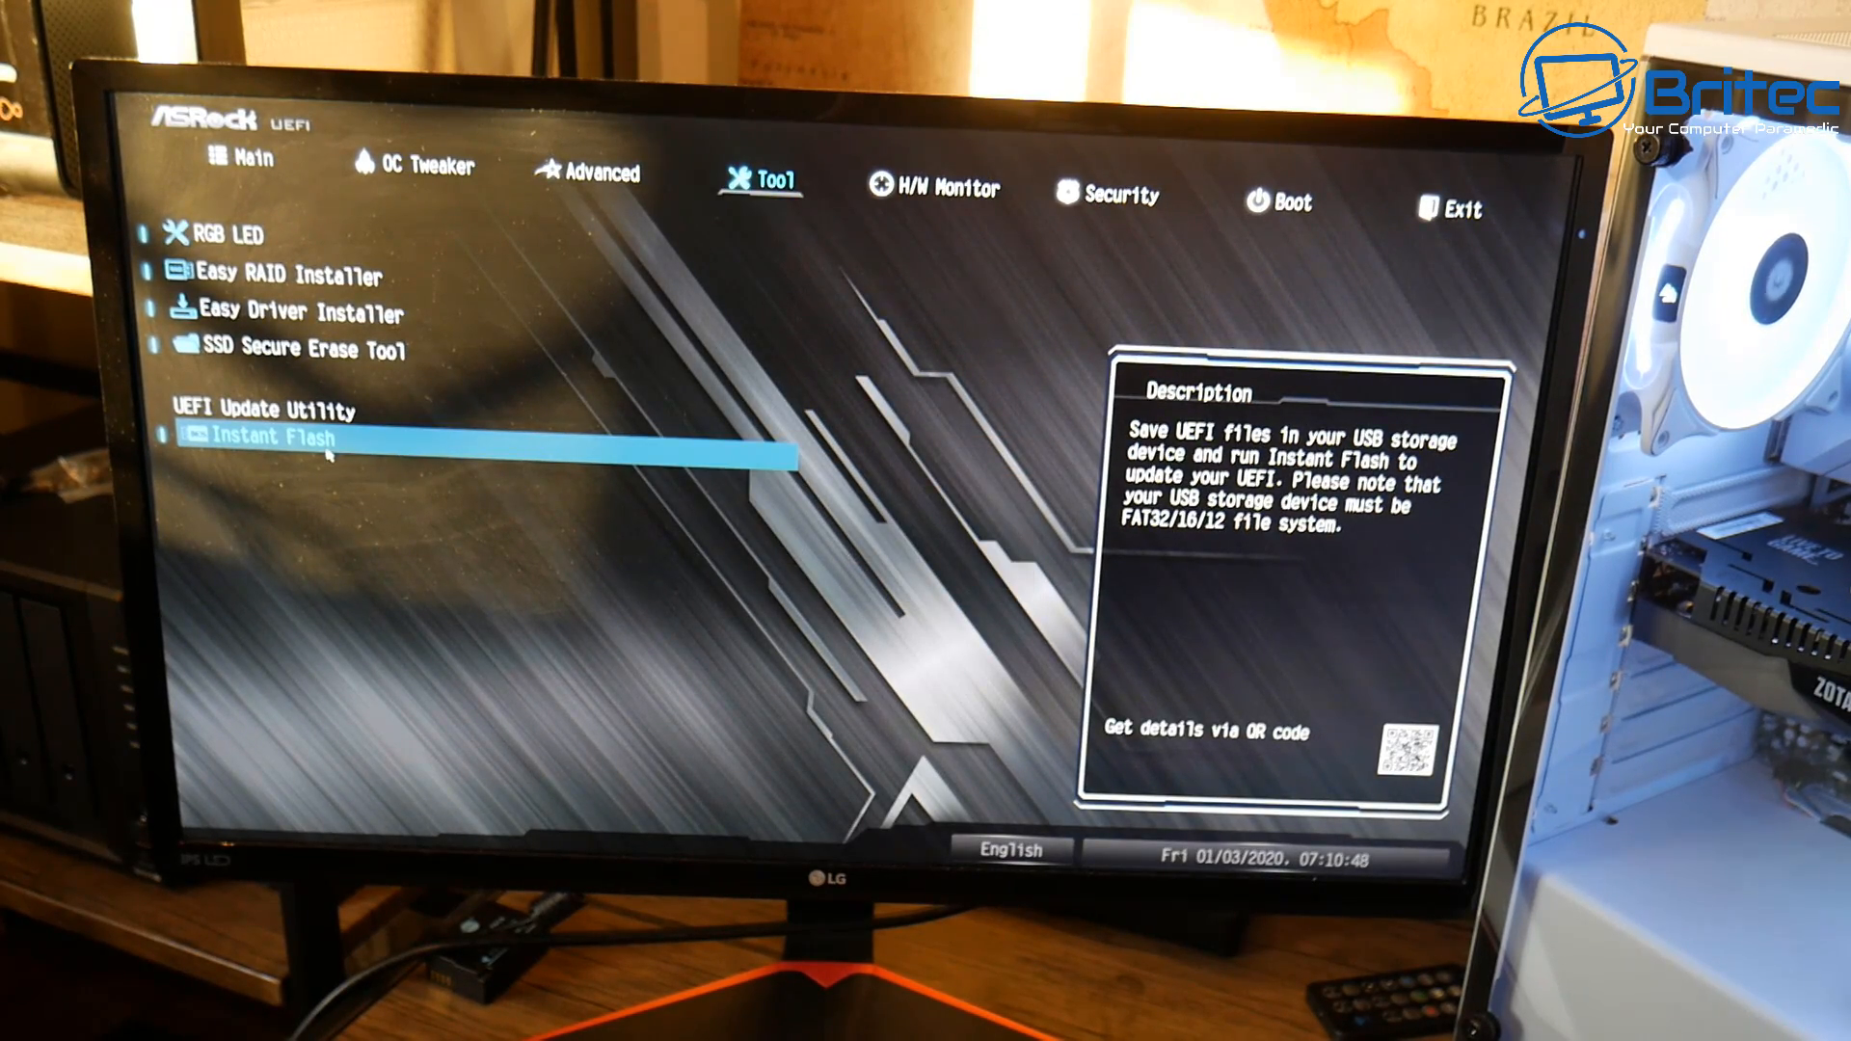
{"action": "mouse_move", "coordinate": [679, 511]}
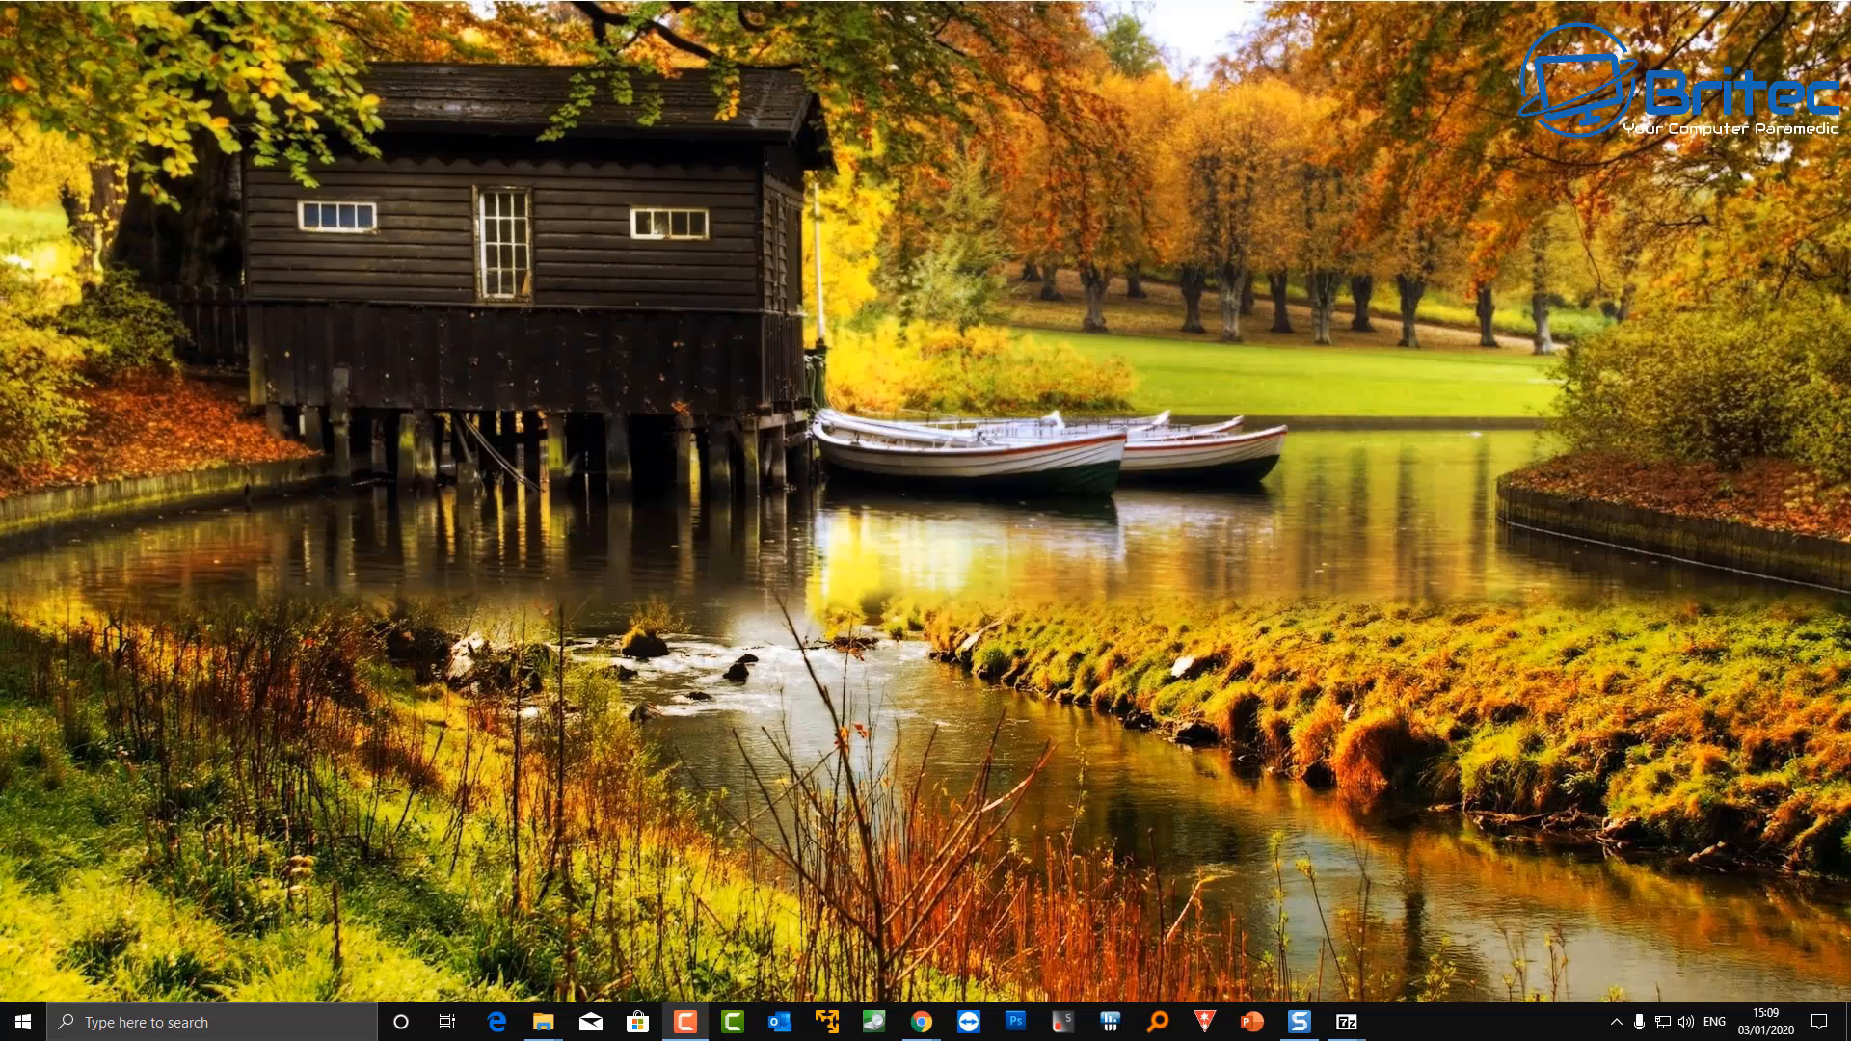
Browse to the ASRock motherboards page and filter the list to Steel Legend models
{"action": "left_click", "coordinate": [920, 1022]}
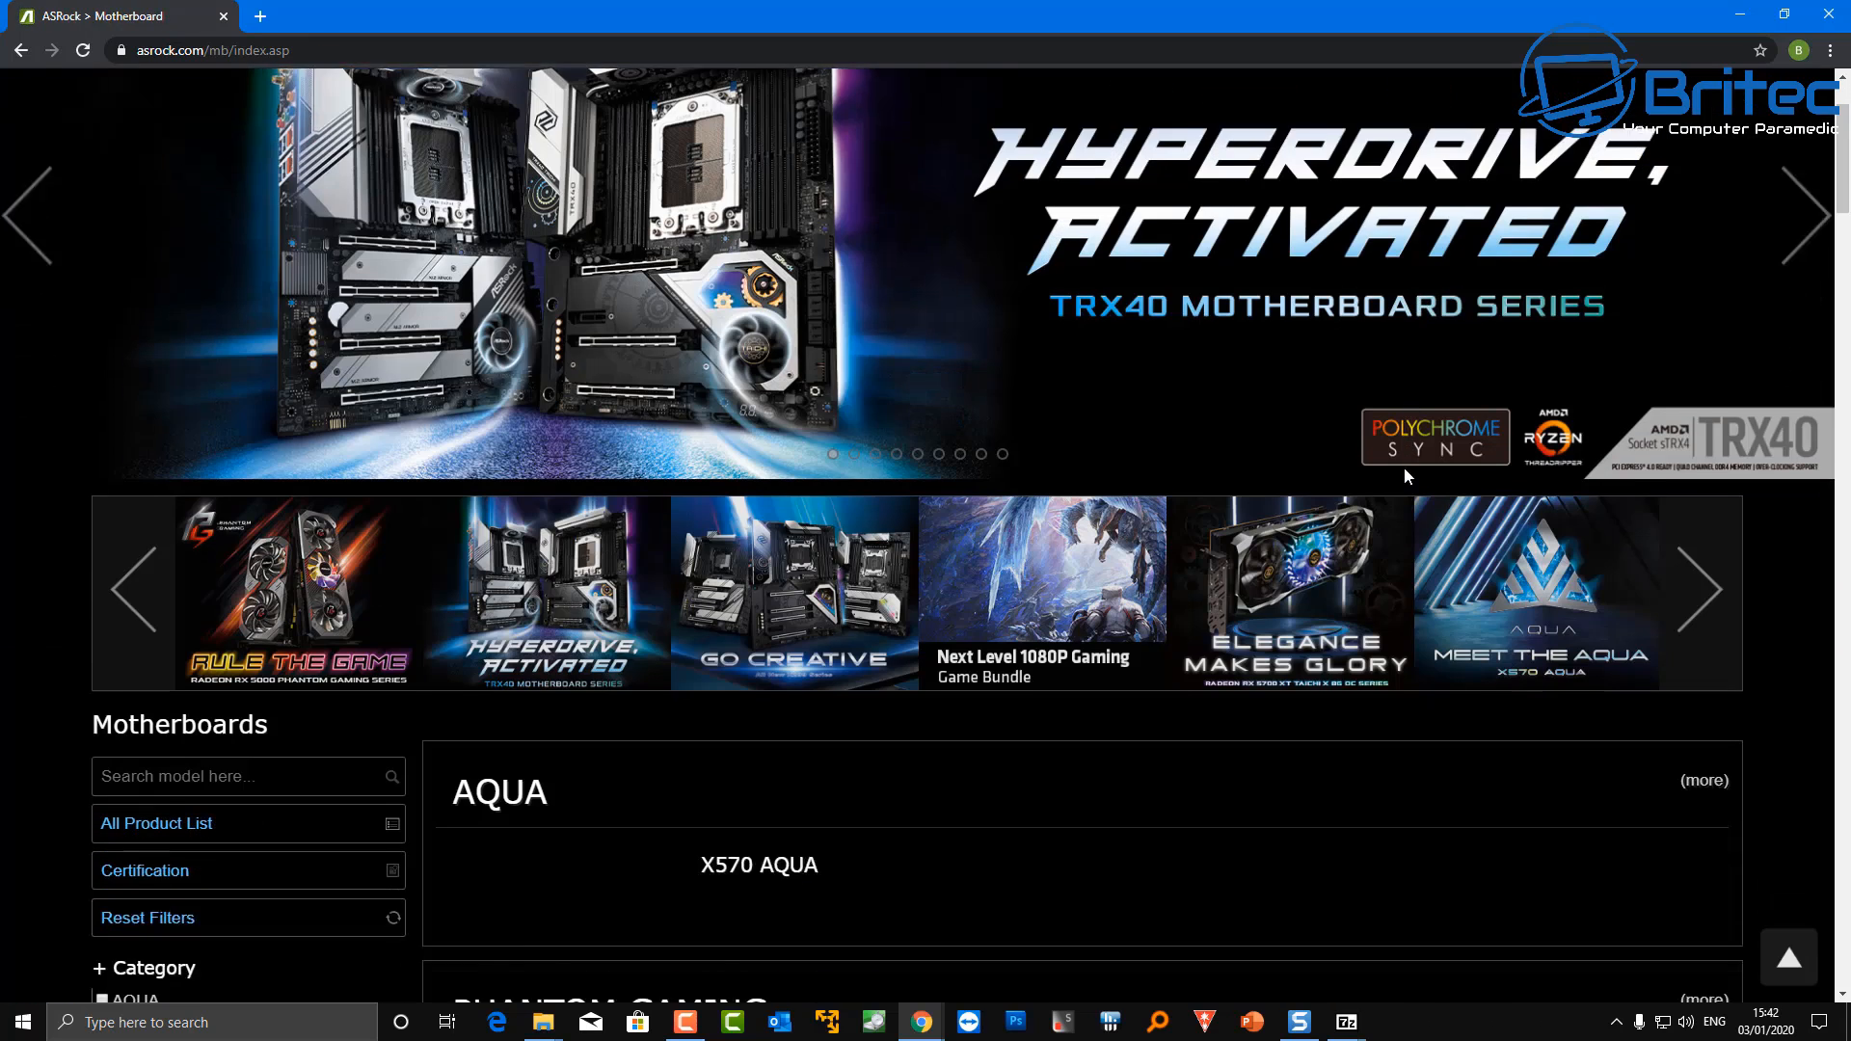
{"action": "scroll", "scroll_direction": "down", "scroll_amount": 3}
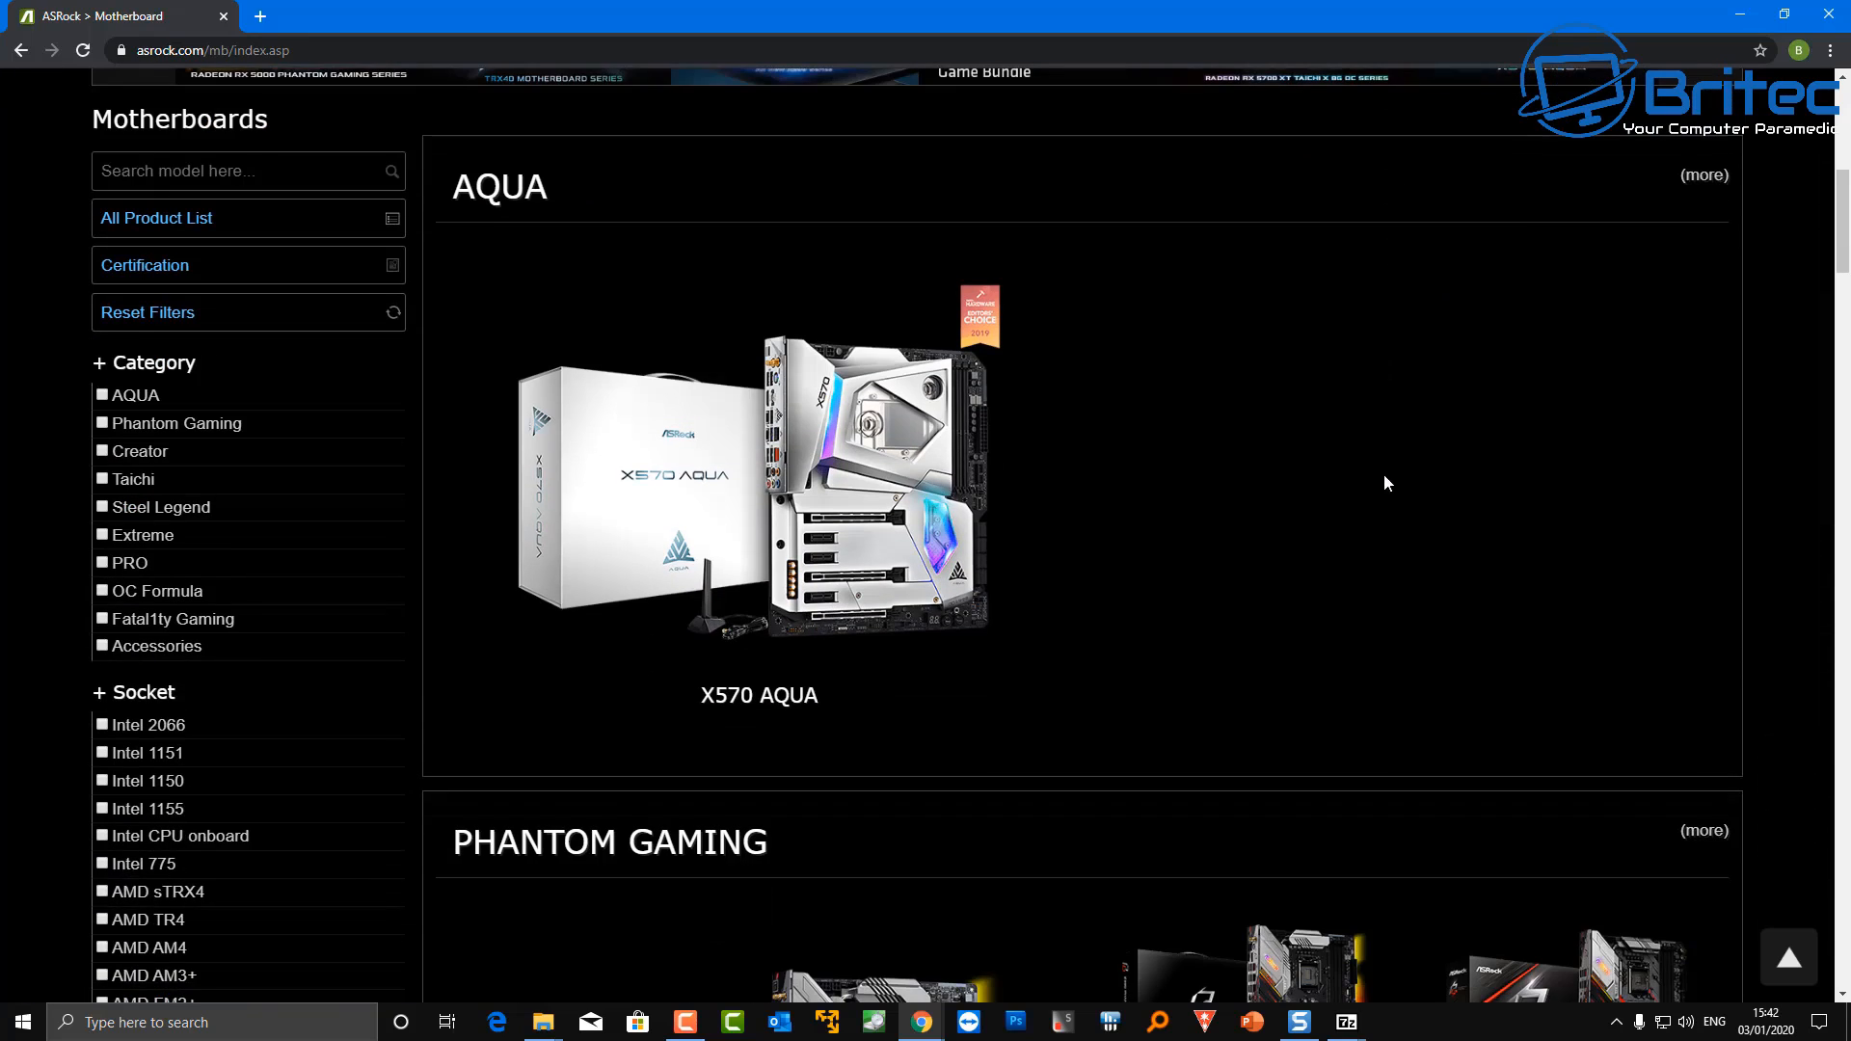
{"action": "mouse_move", "coordinate": [118, 393]}
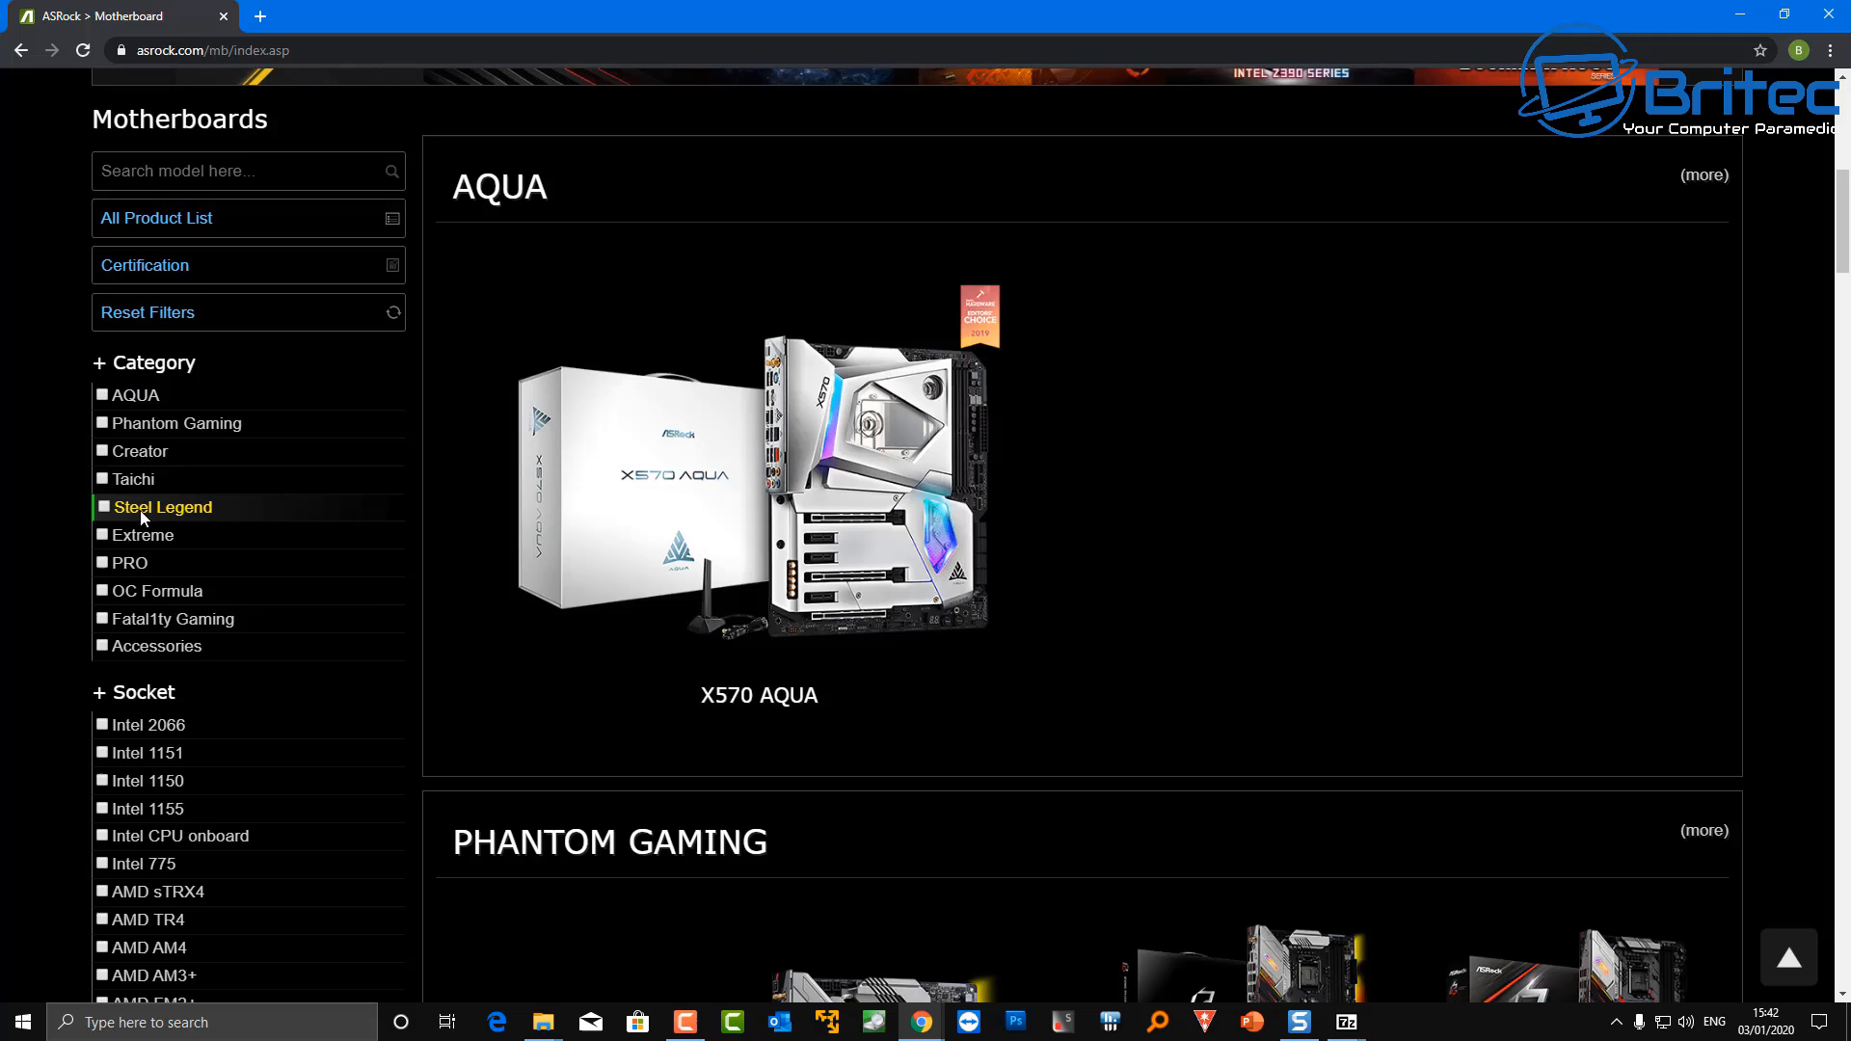
{"action": "left_click", "coordinate": [103, 508]}
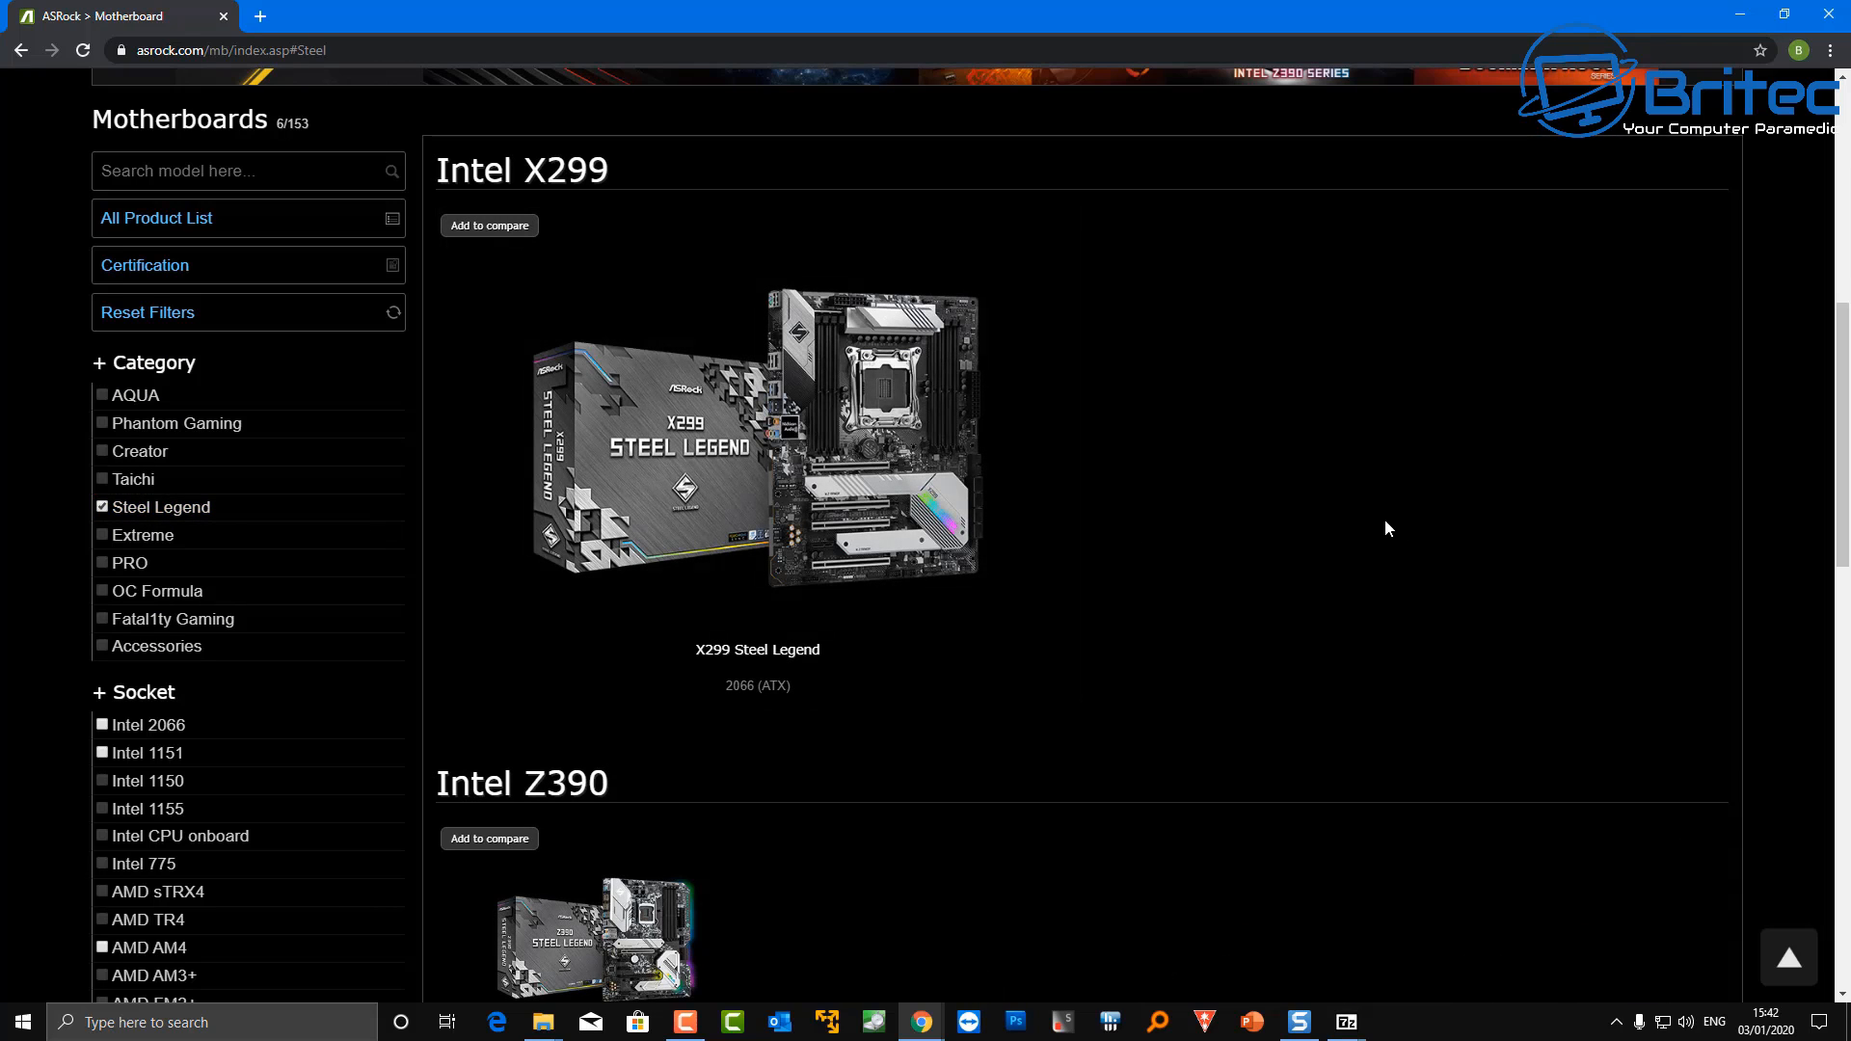
Scroll to the AMD B450 section and open the B450 Steel Legend product page
{"action": "scroll", "scroll_direction": "down", "scroll_amount": 3}
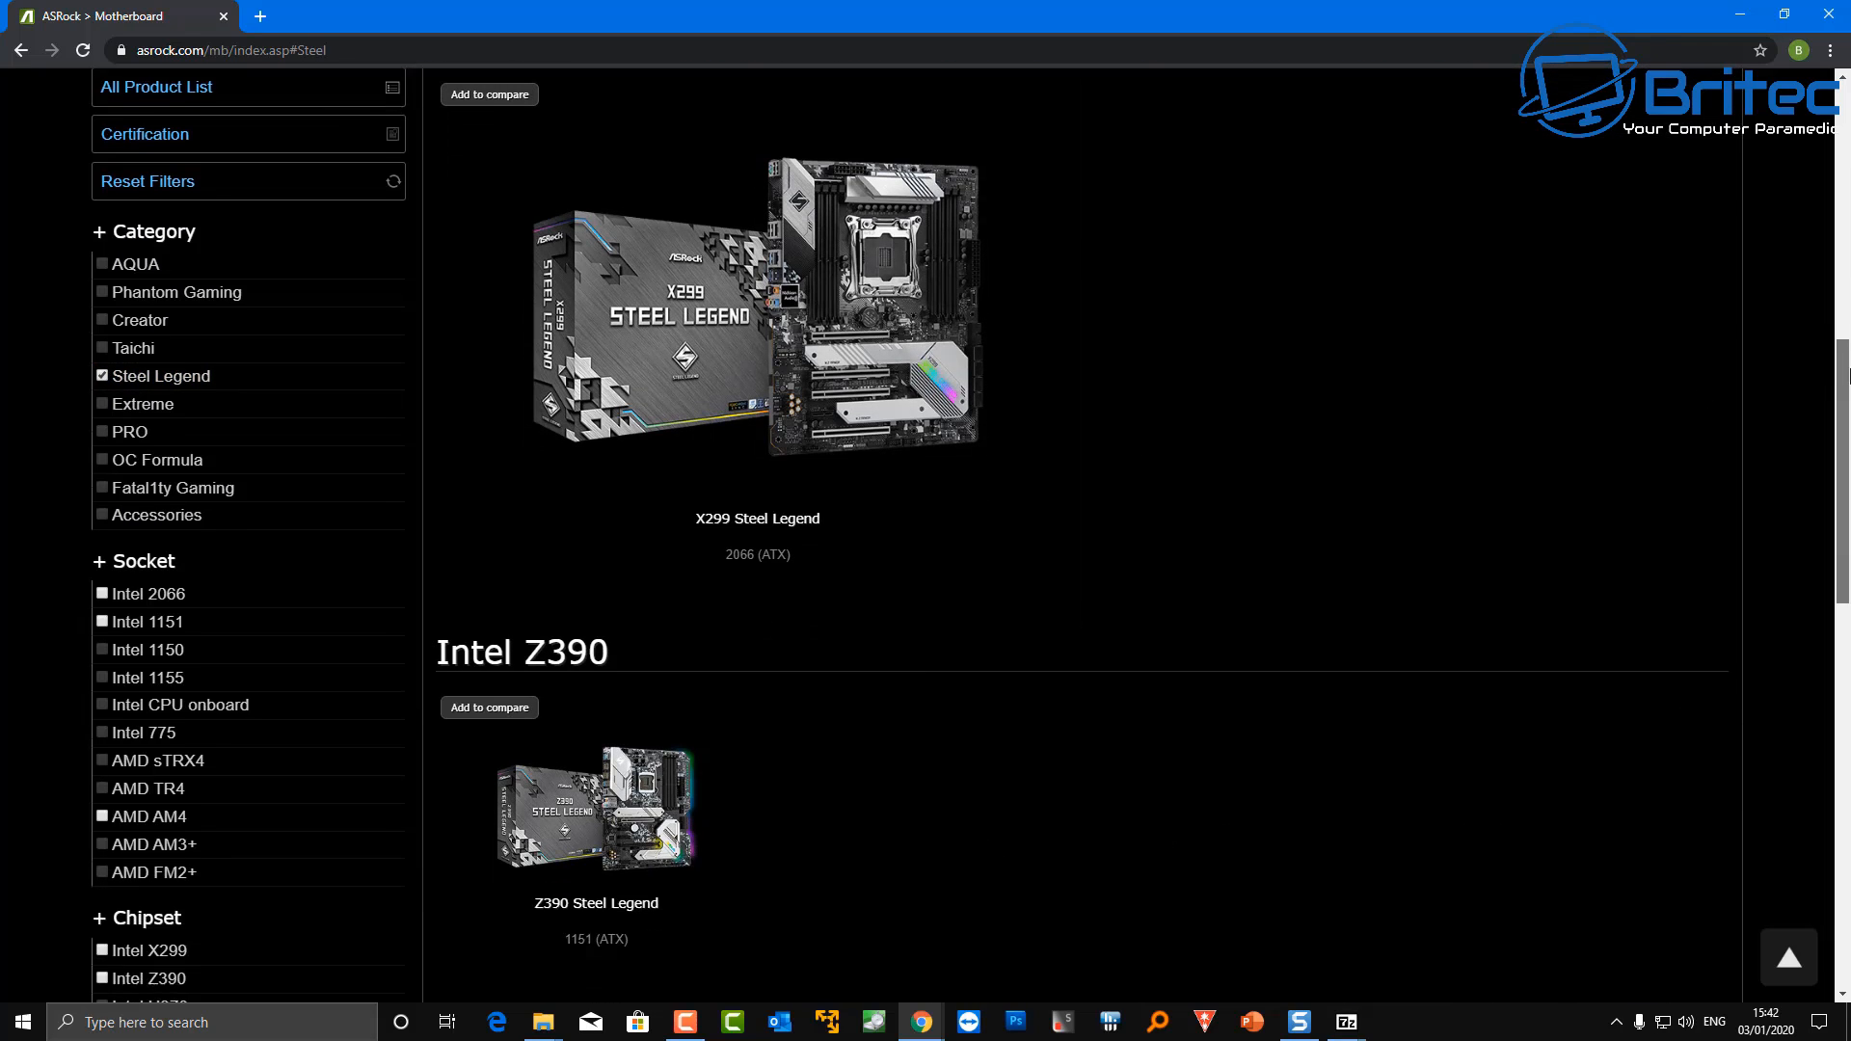
{"action": "scroll", "scroll_direction": "down", "scroll_amount": 3}
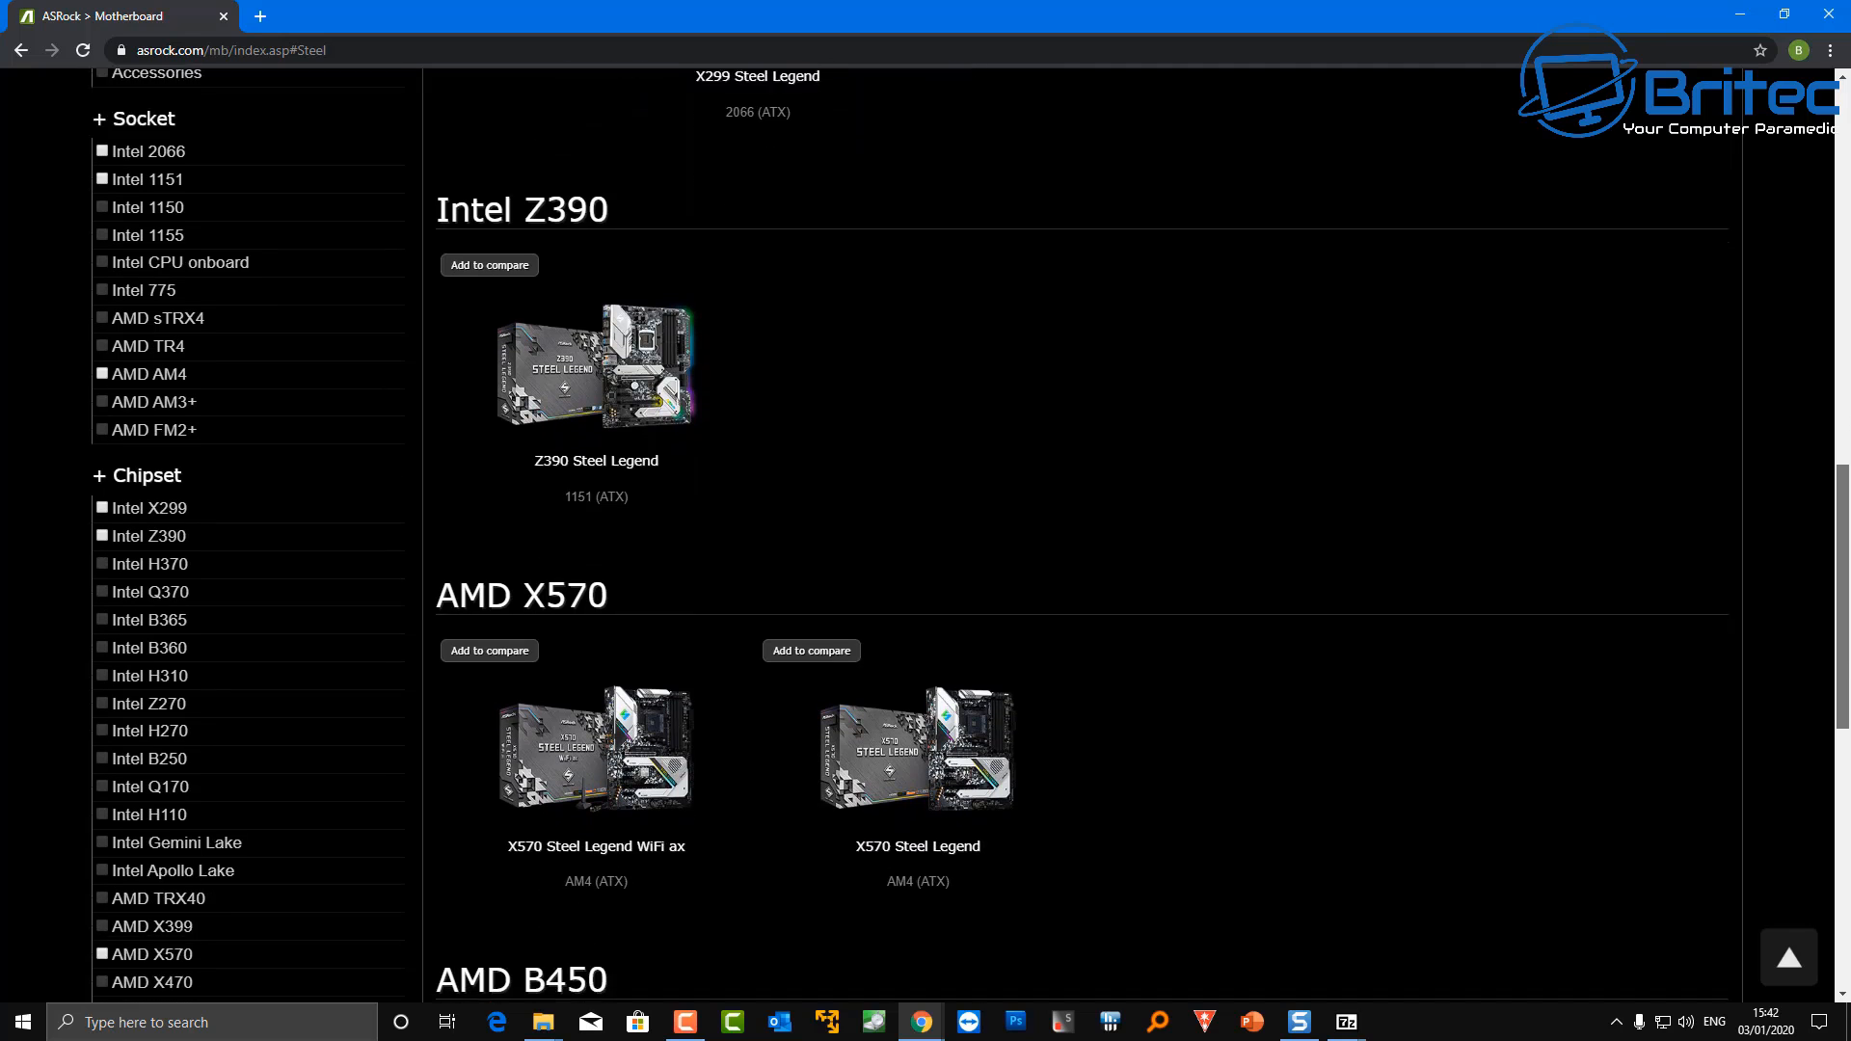
{"action": "scroll", "scroll_direction": "down", "scroll_amount": 3}
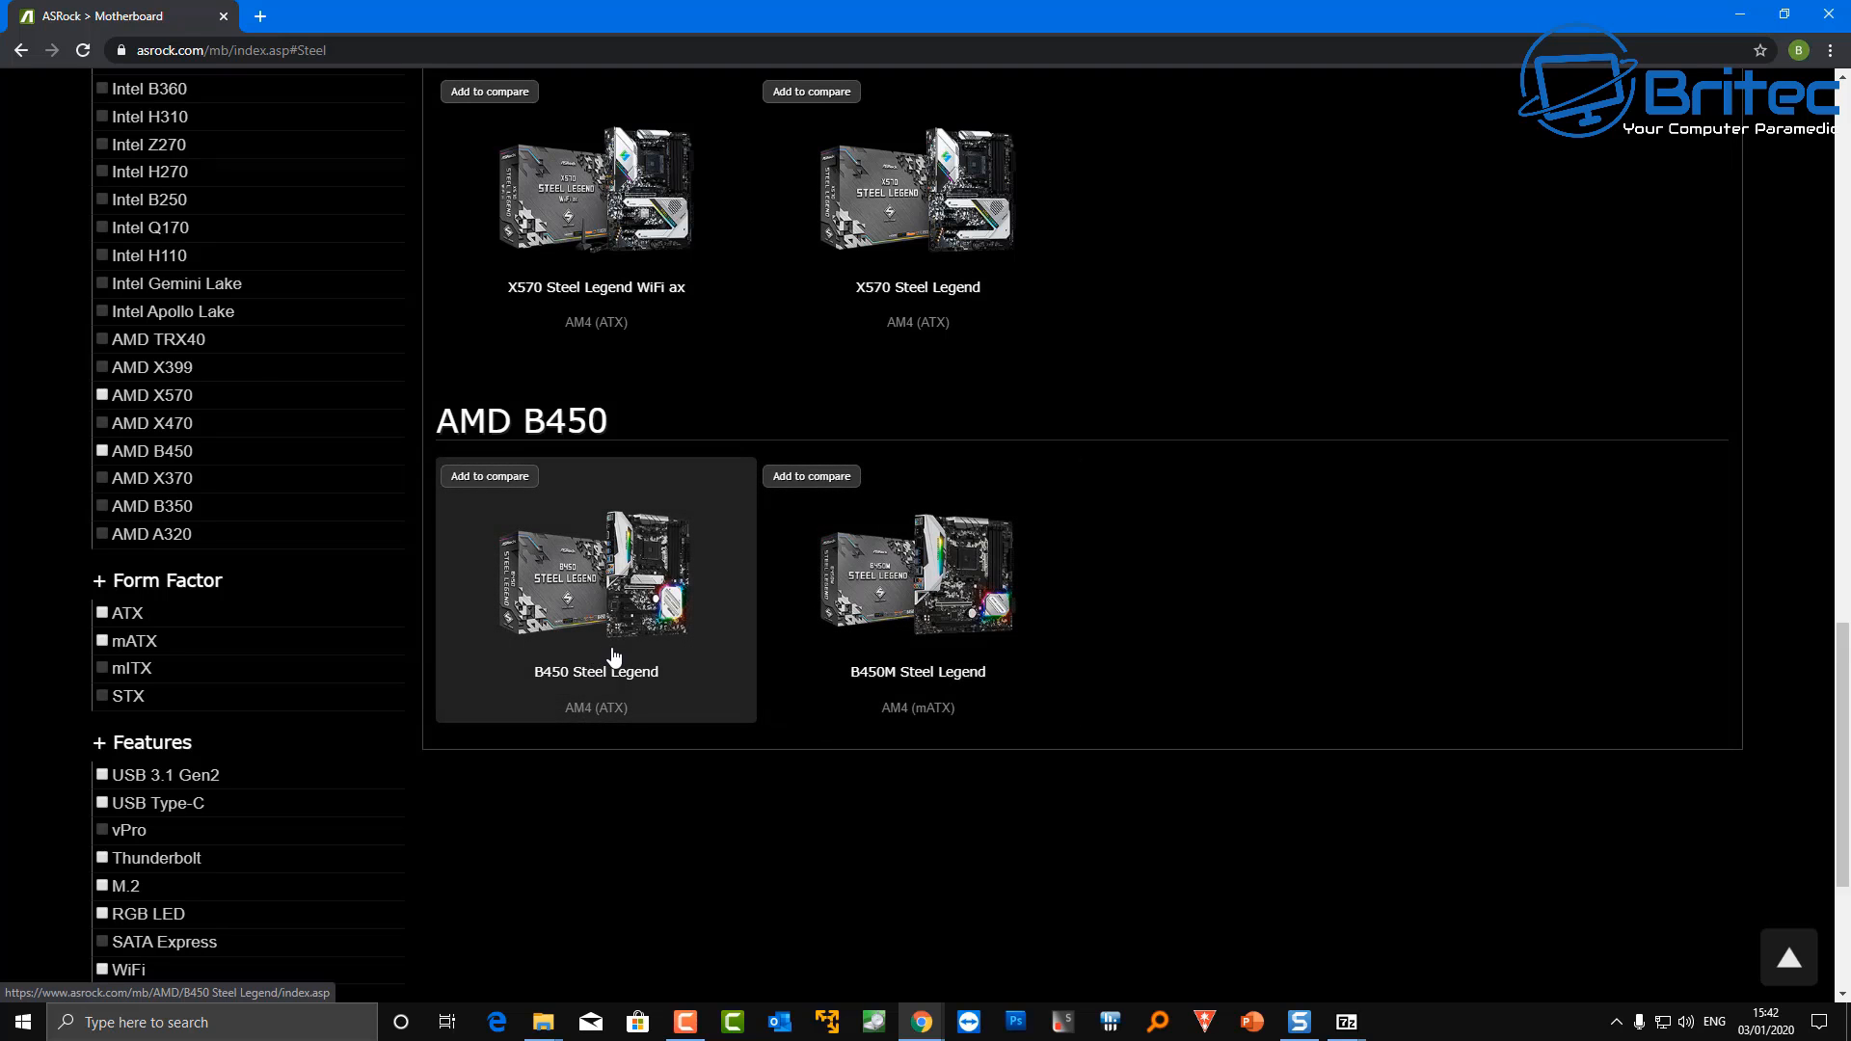
{"action": "left_click", "coordinate": [596, 577]}
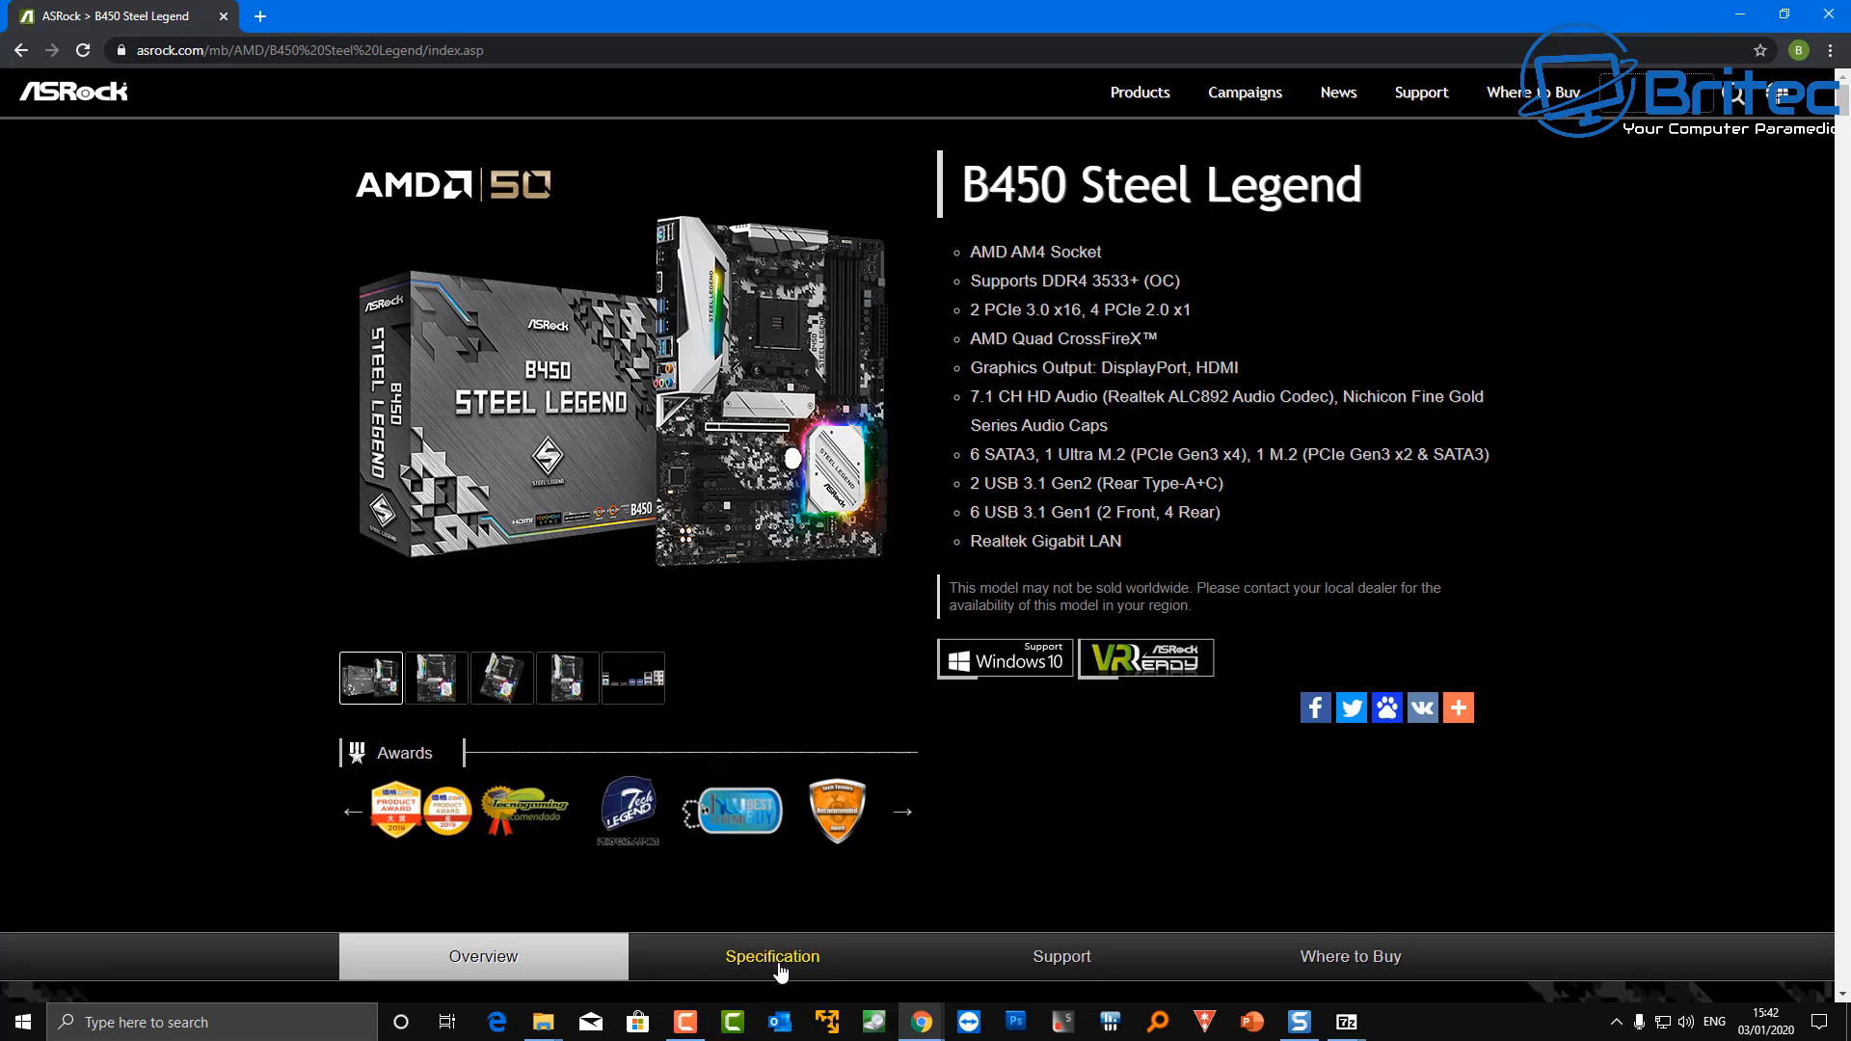
{"action": "mouse_move", "coordinate": [1061, 956]}
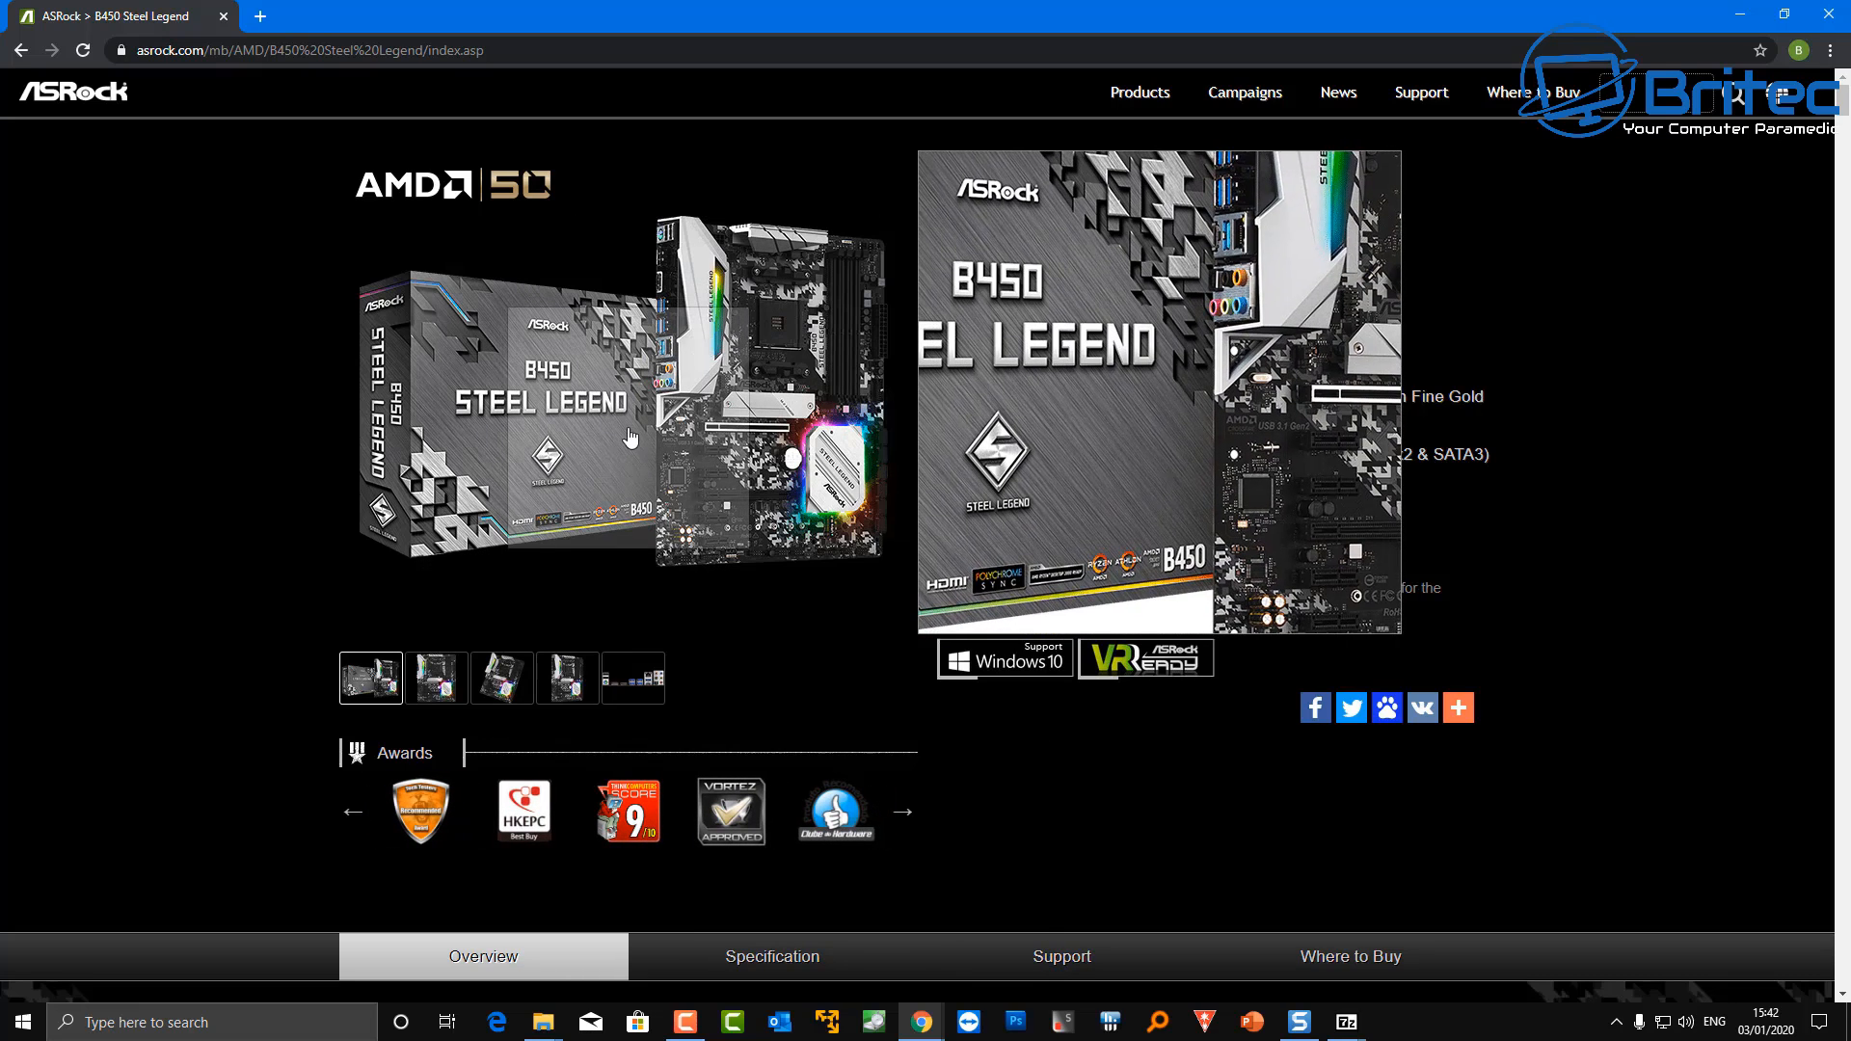
Show the B450 Steel Legend support section's BIOS download table
{"action": "left_click", "coordinate": [1059, 957]}
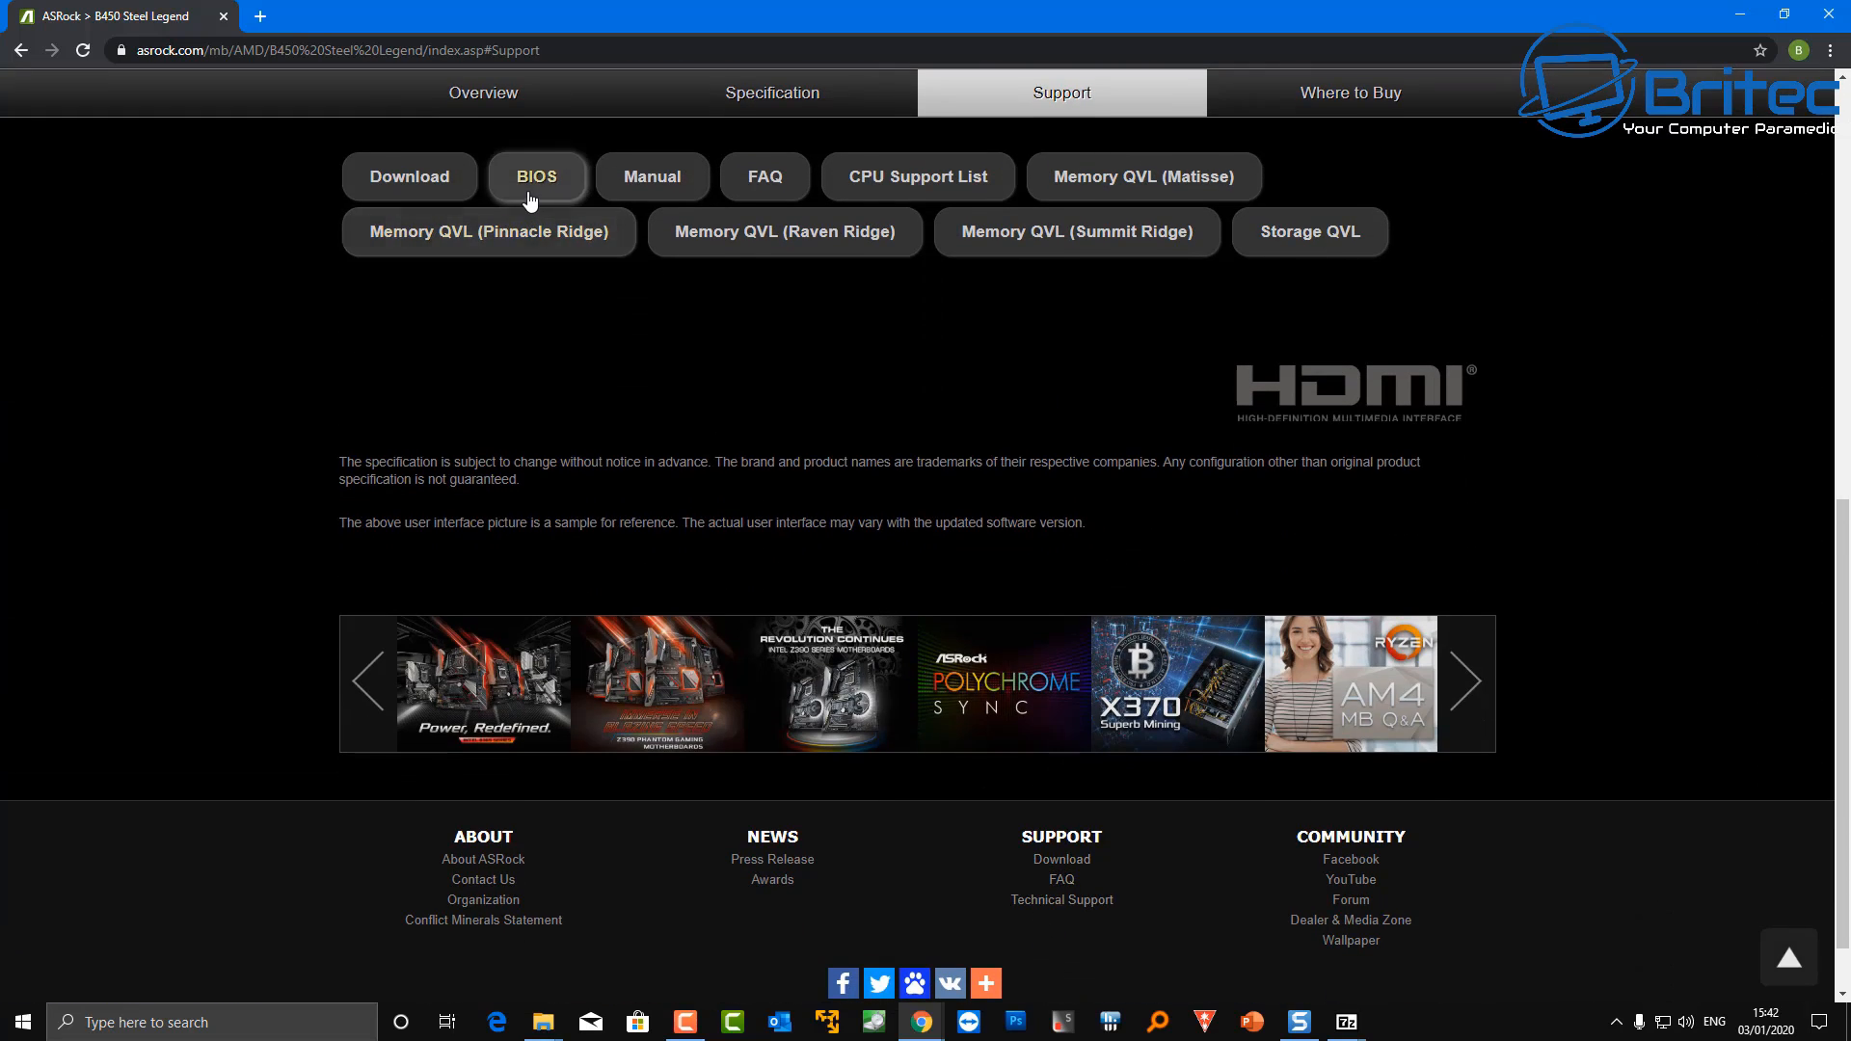
{"action": "left_click", "coordinate": [534, 175]}
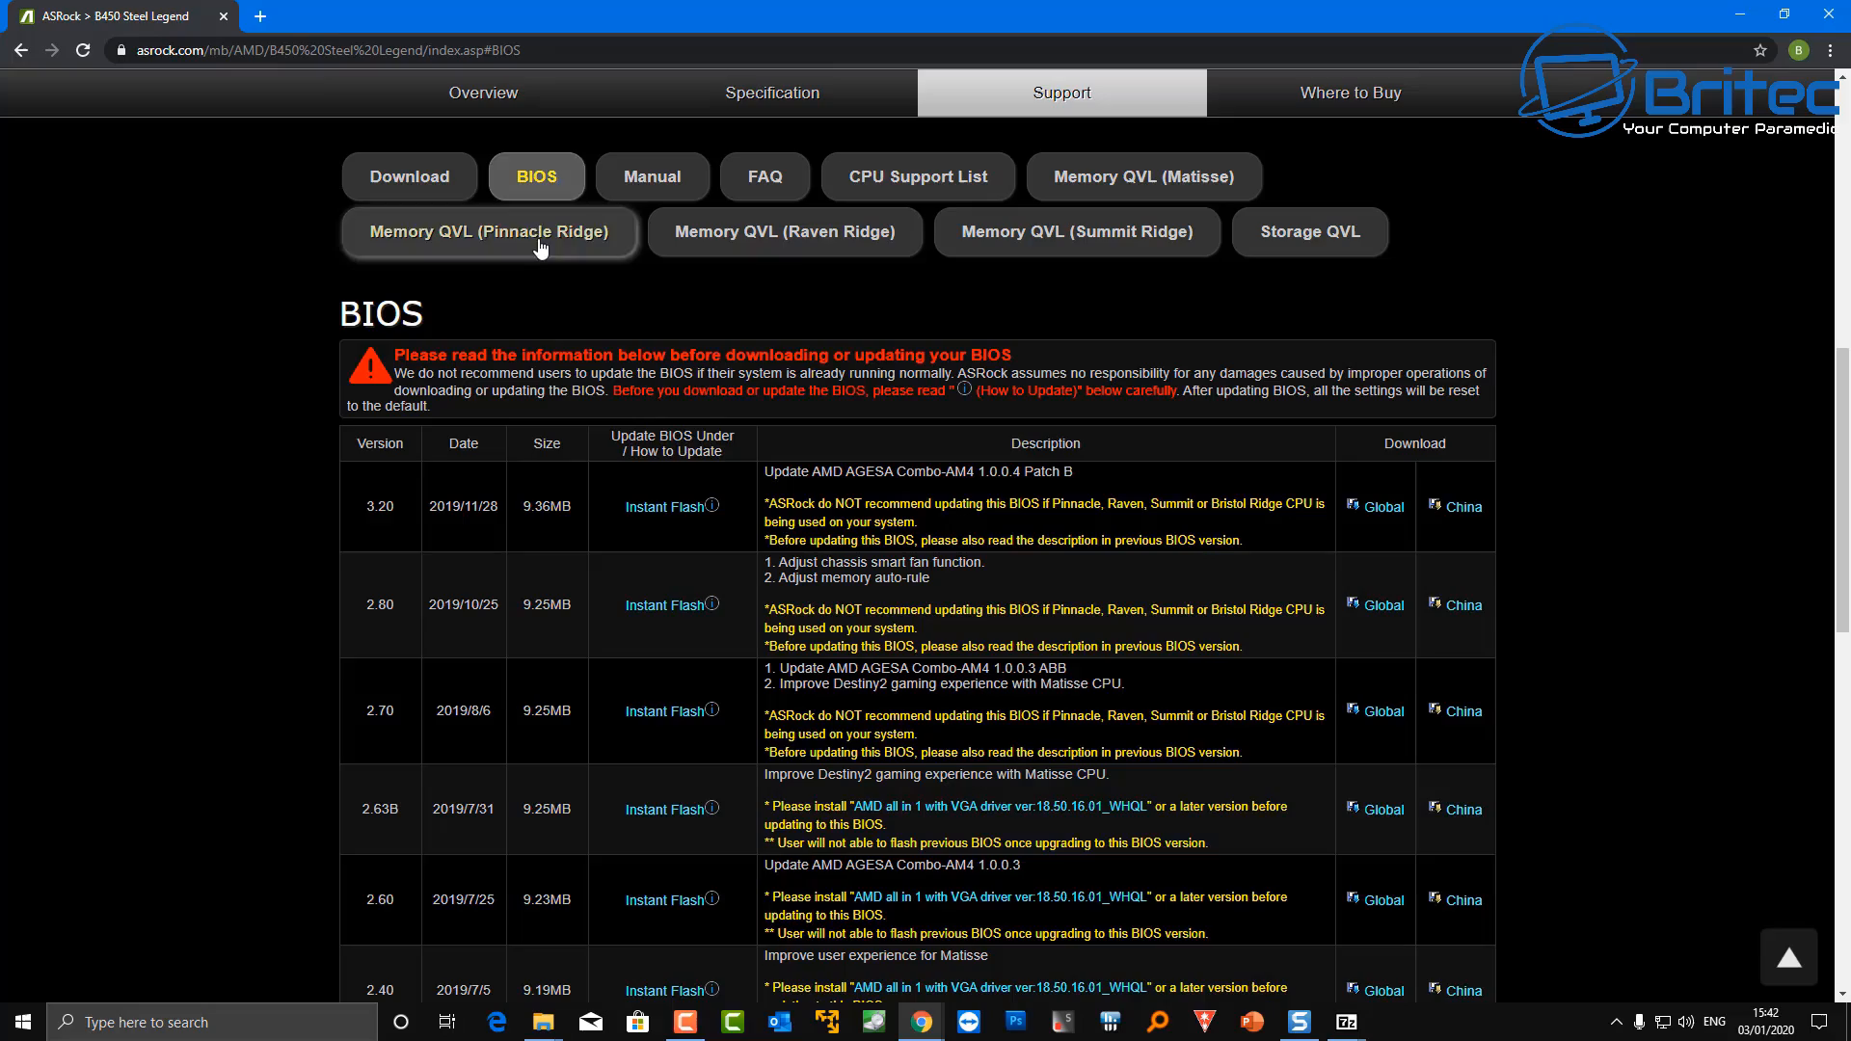
{"action": "scroll", "scroll_direction": "down", "scroll_amount": 3}
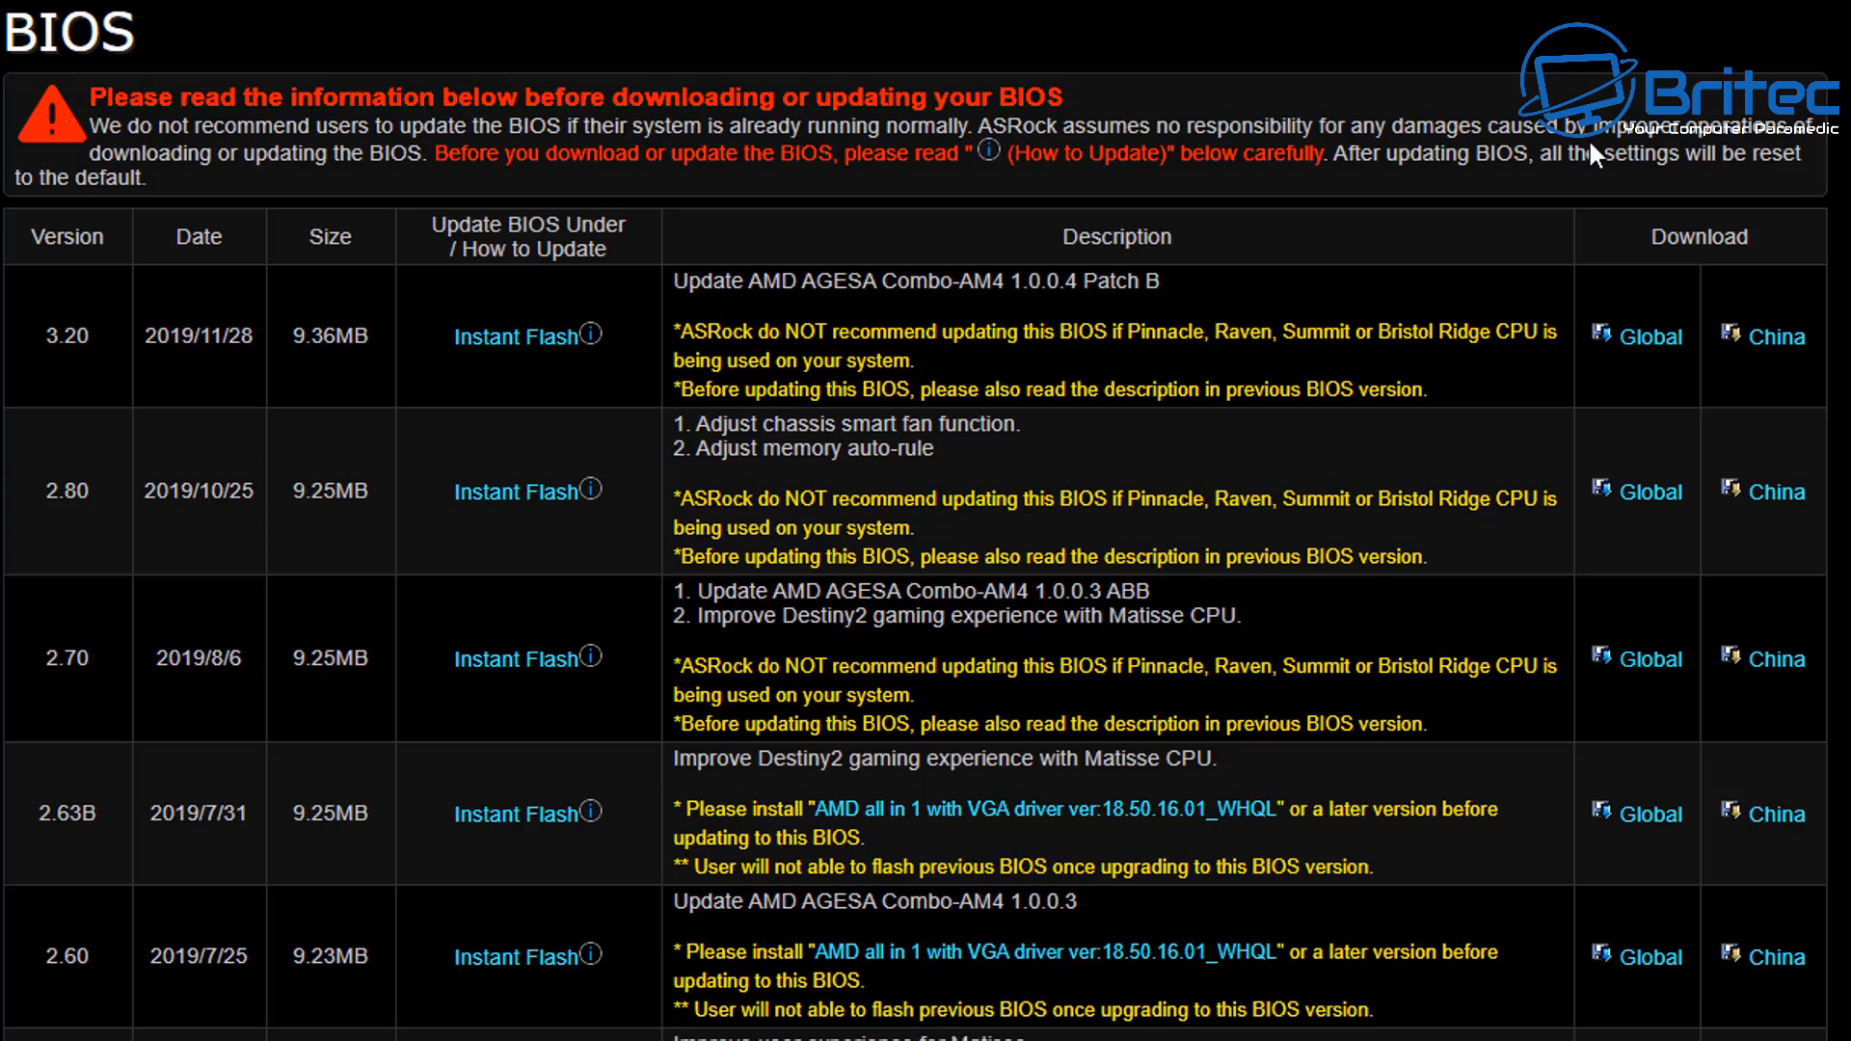
{"action": "mouse_move", "coordinate": [1817, 175]}
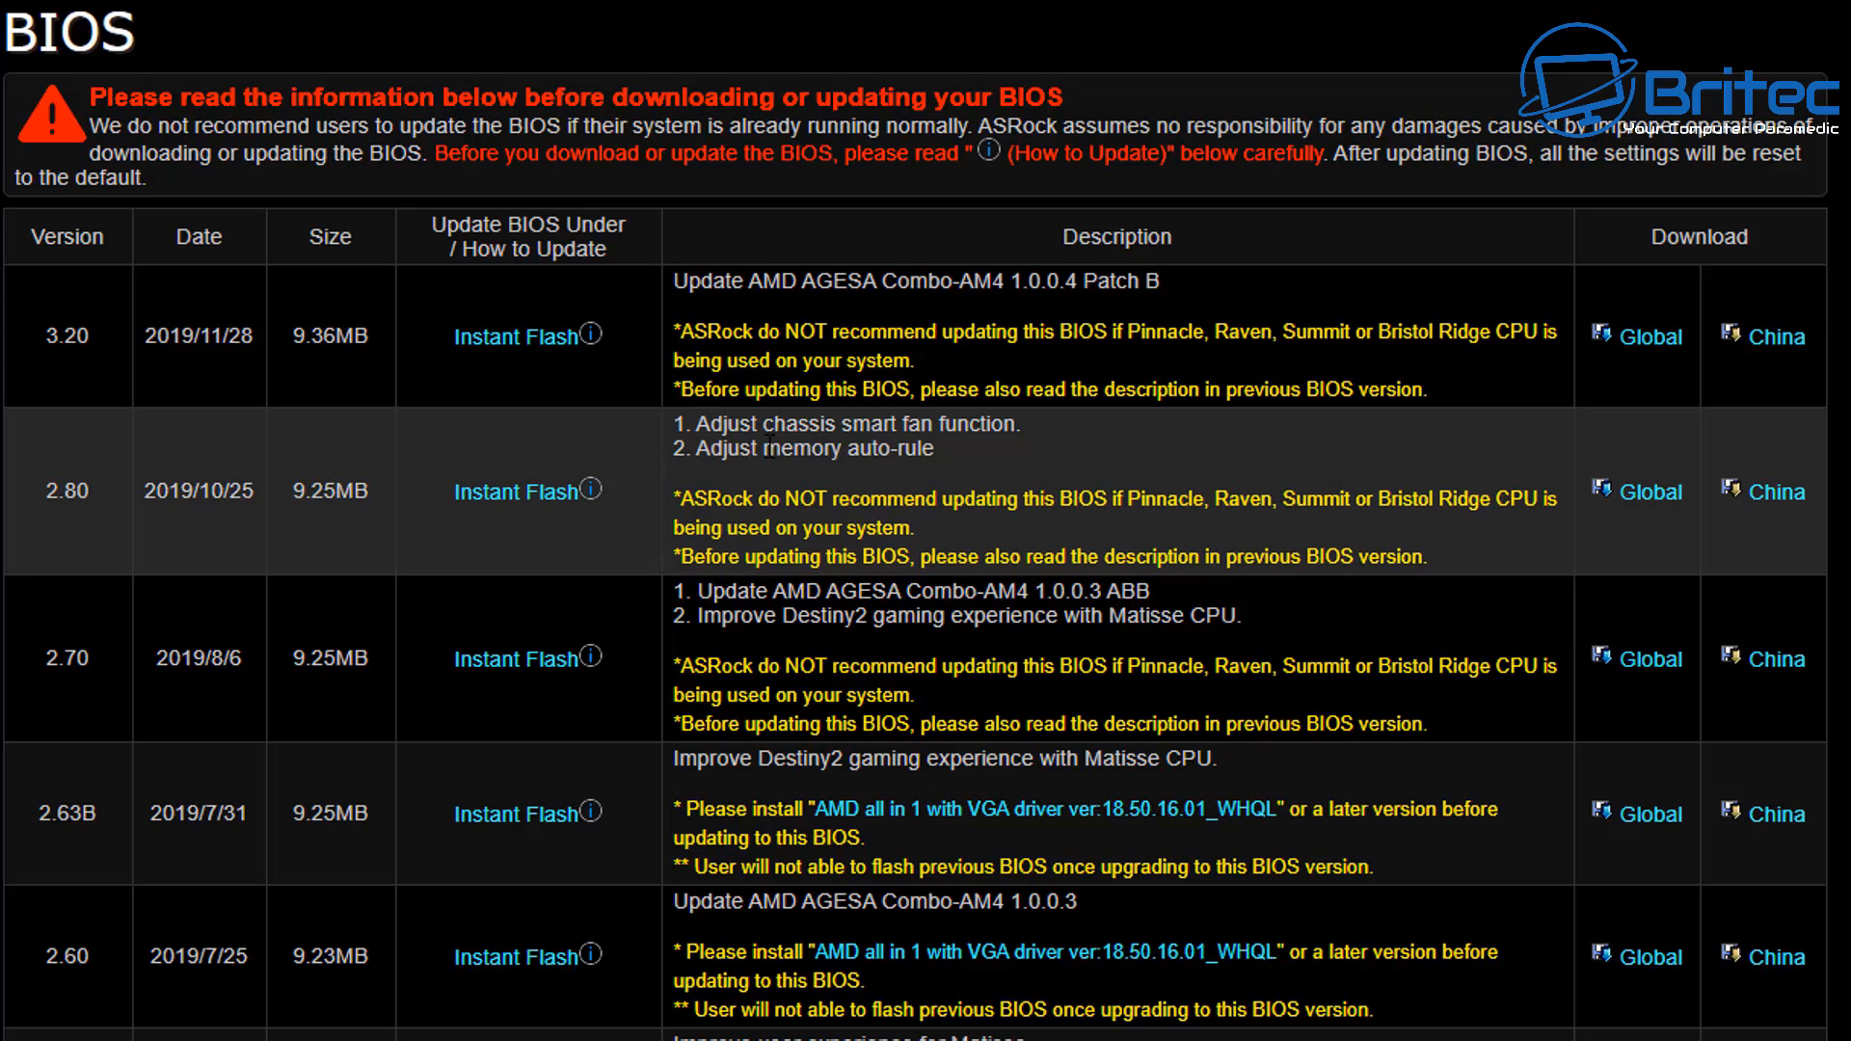
{"action": "mouse_move", "coordinate": [957, 496]}
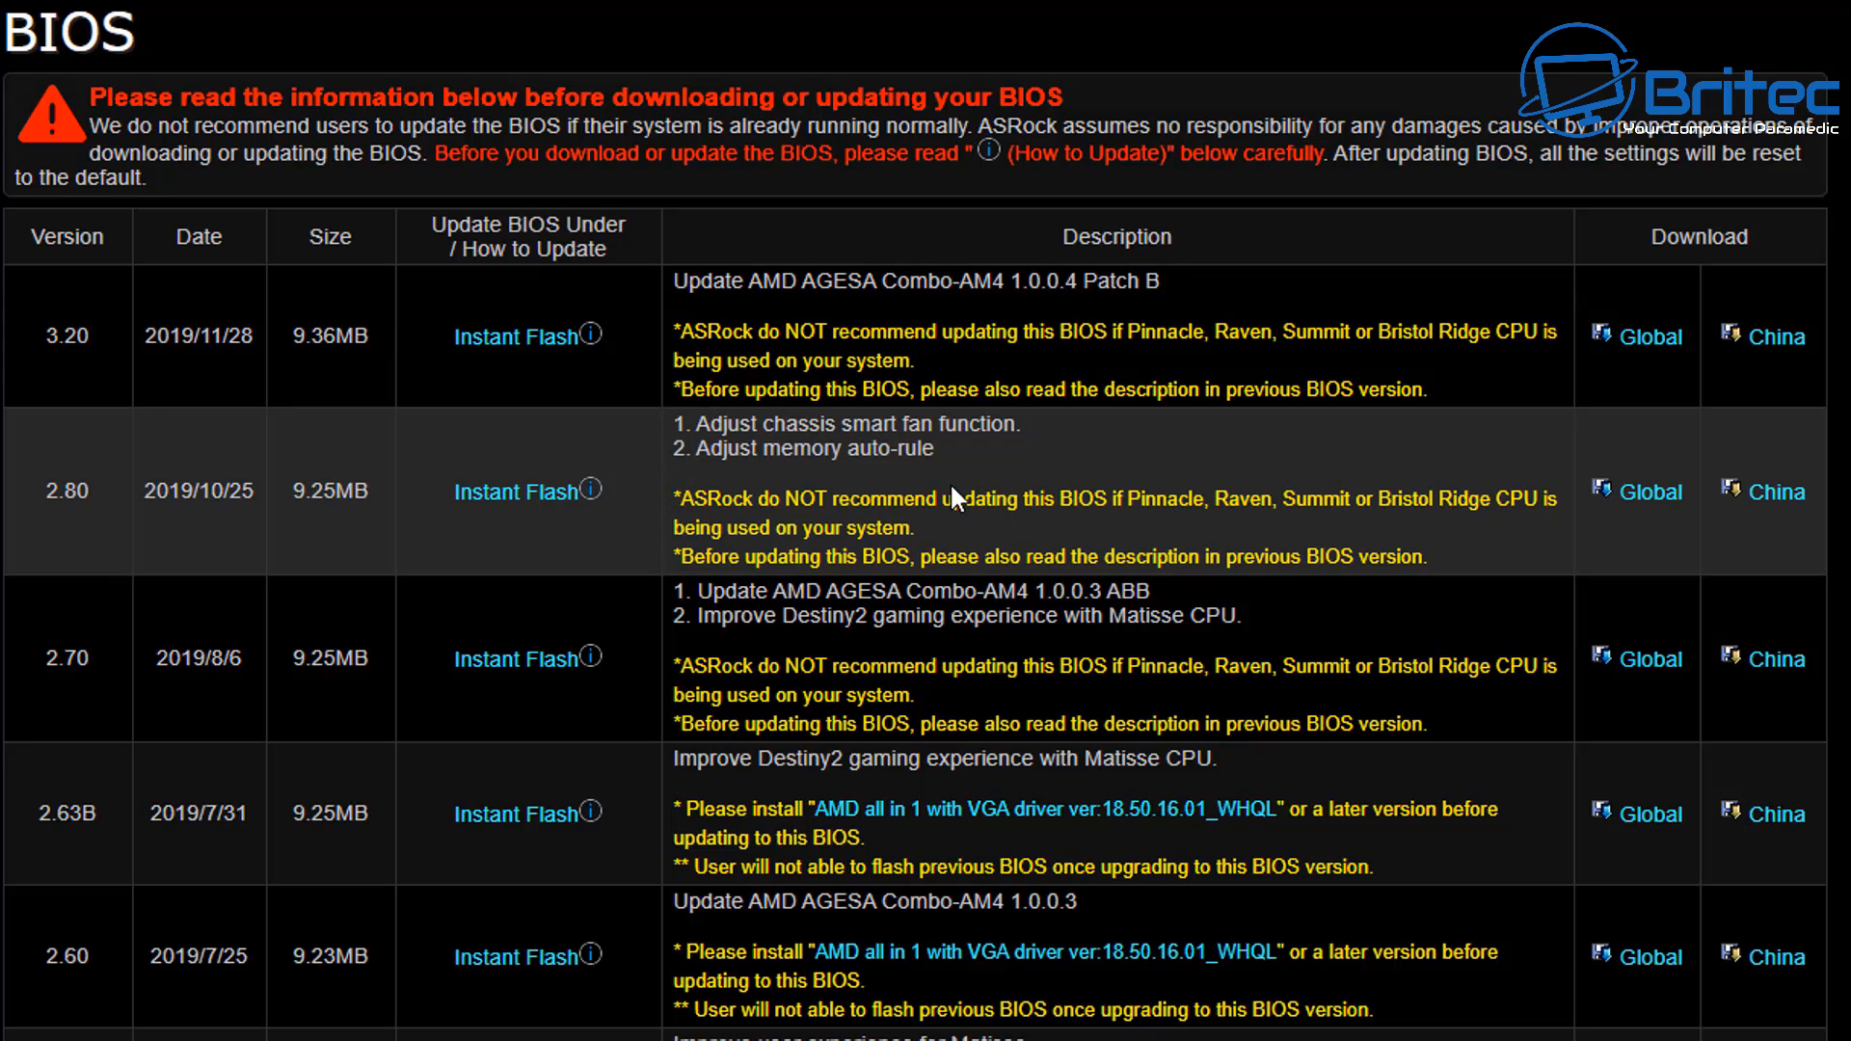
{"action": "mouse_move", "coordinate": [1006, 646]}
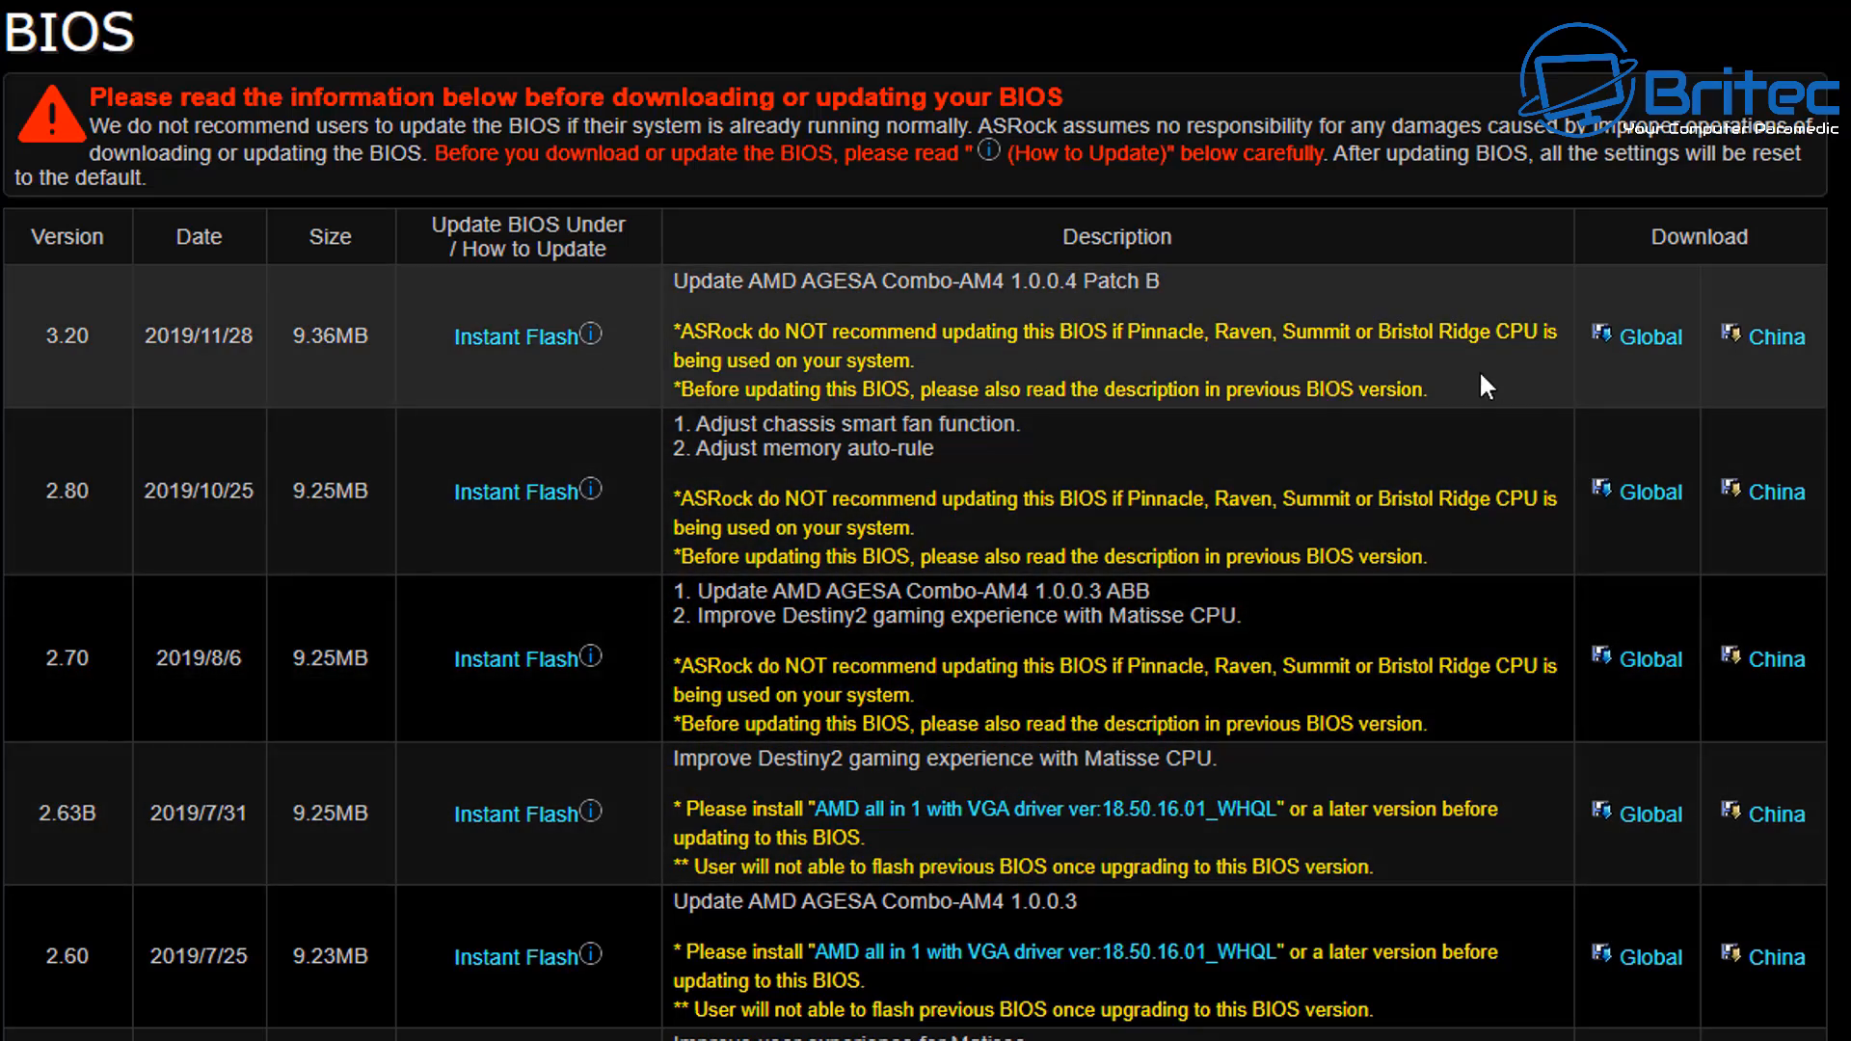
Open the Instant Flash BIOS upgrade instructions in a new tab
{"action": "left_click", "coordinate": [349, 17]}
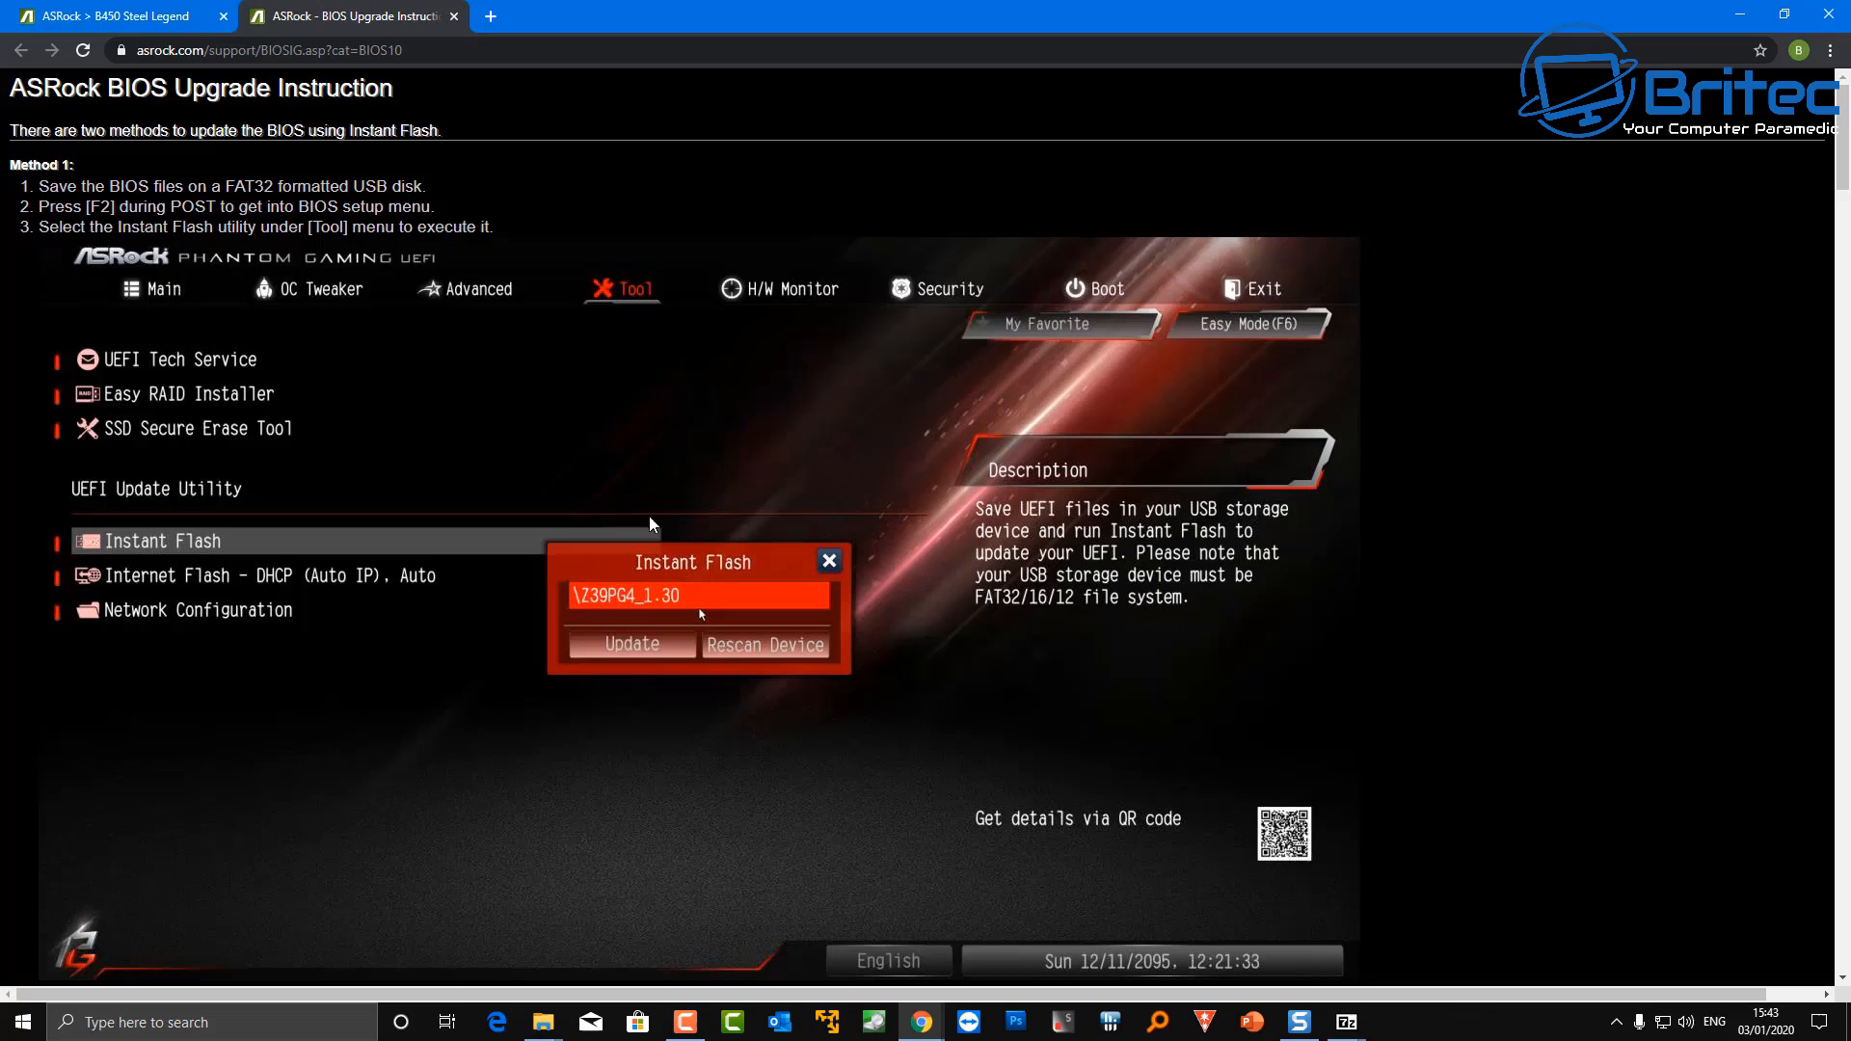
{"action": "mouse_move", "coordinate": [210, 555]}
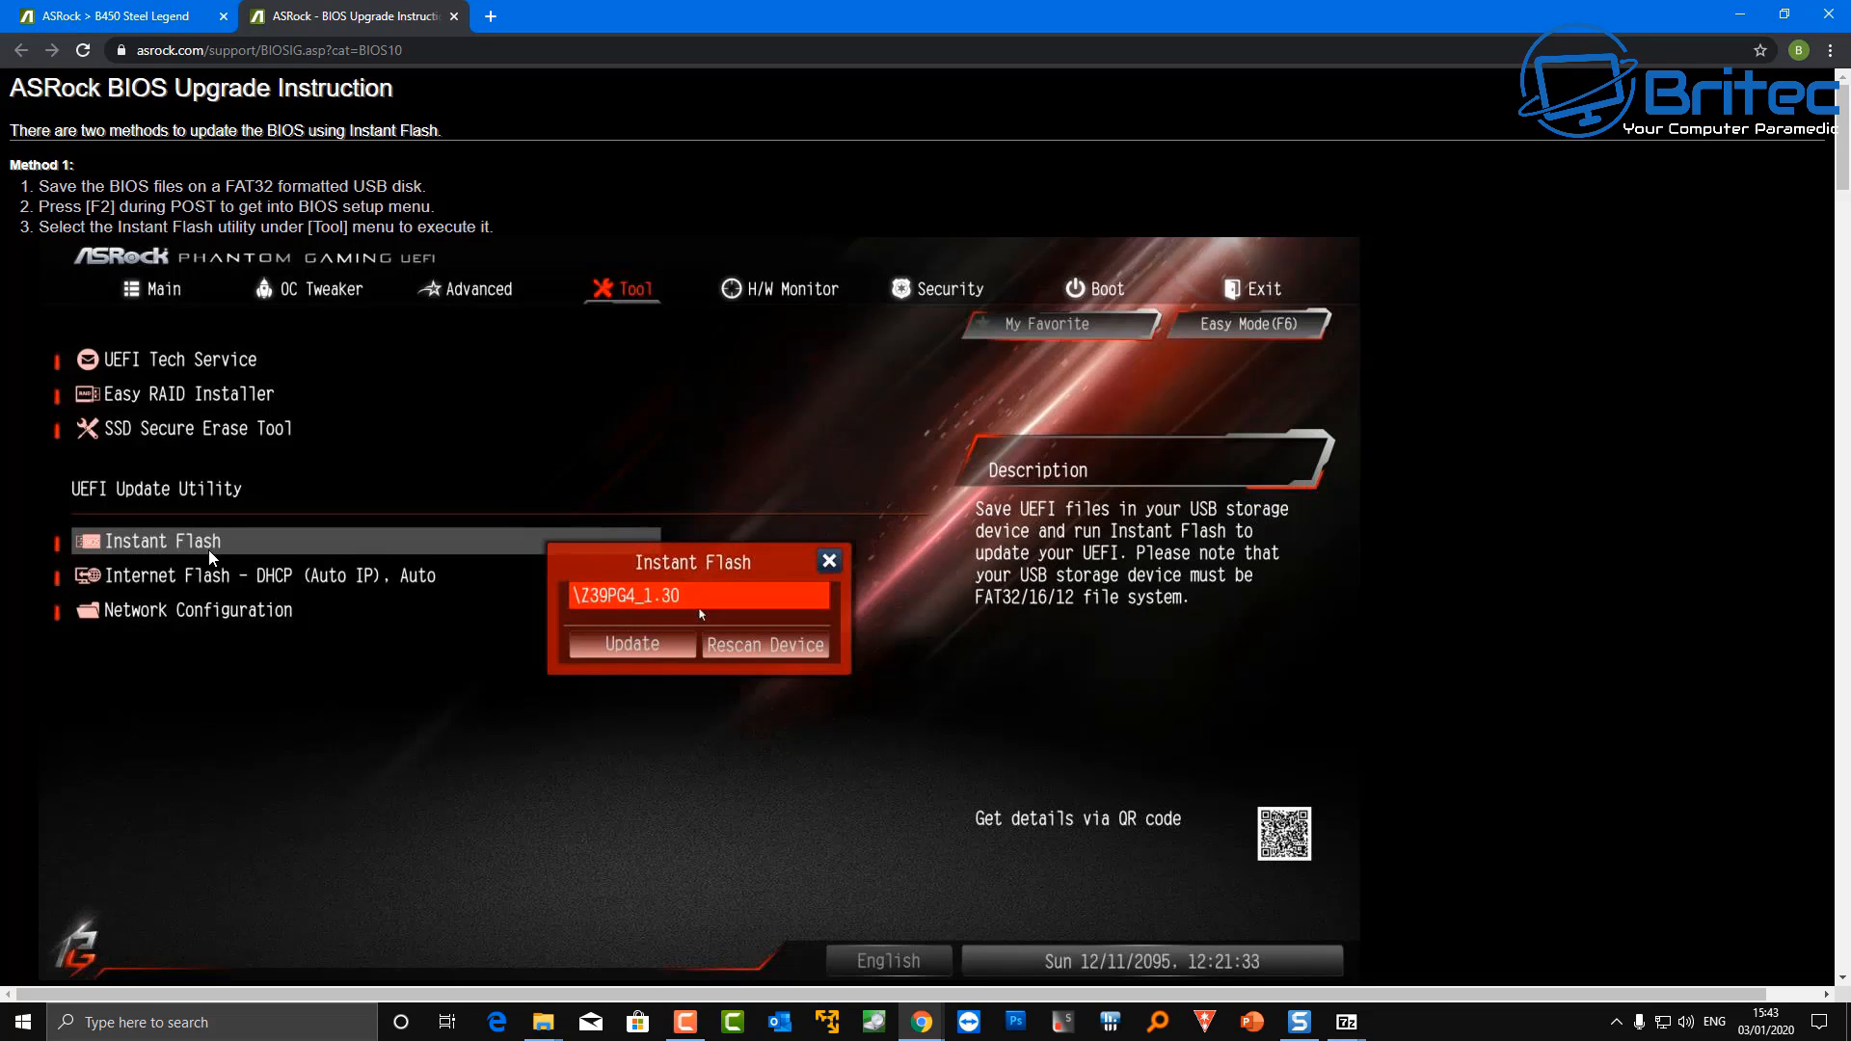
{"action": "mouse_move", "coordinate": [911, 654]}
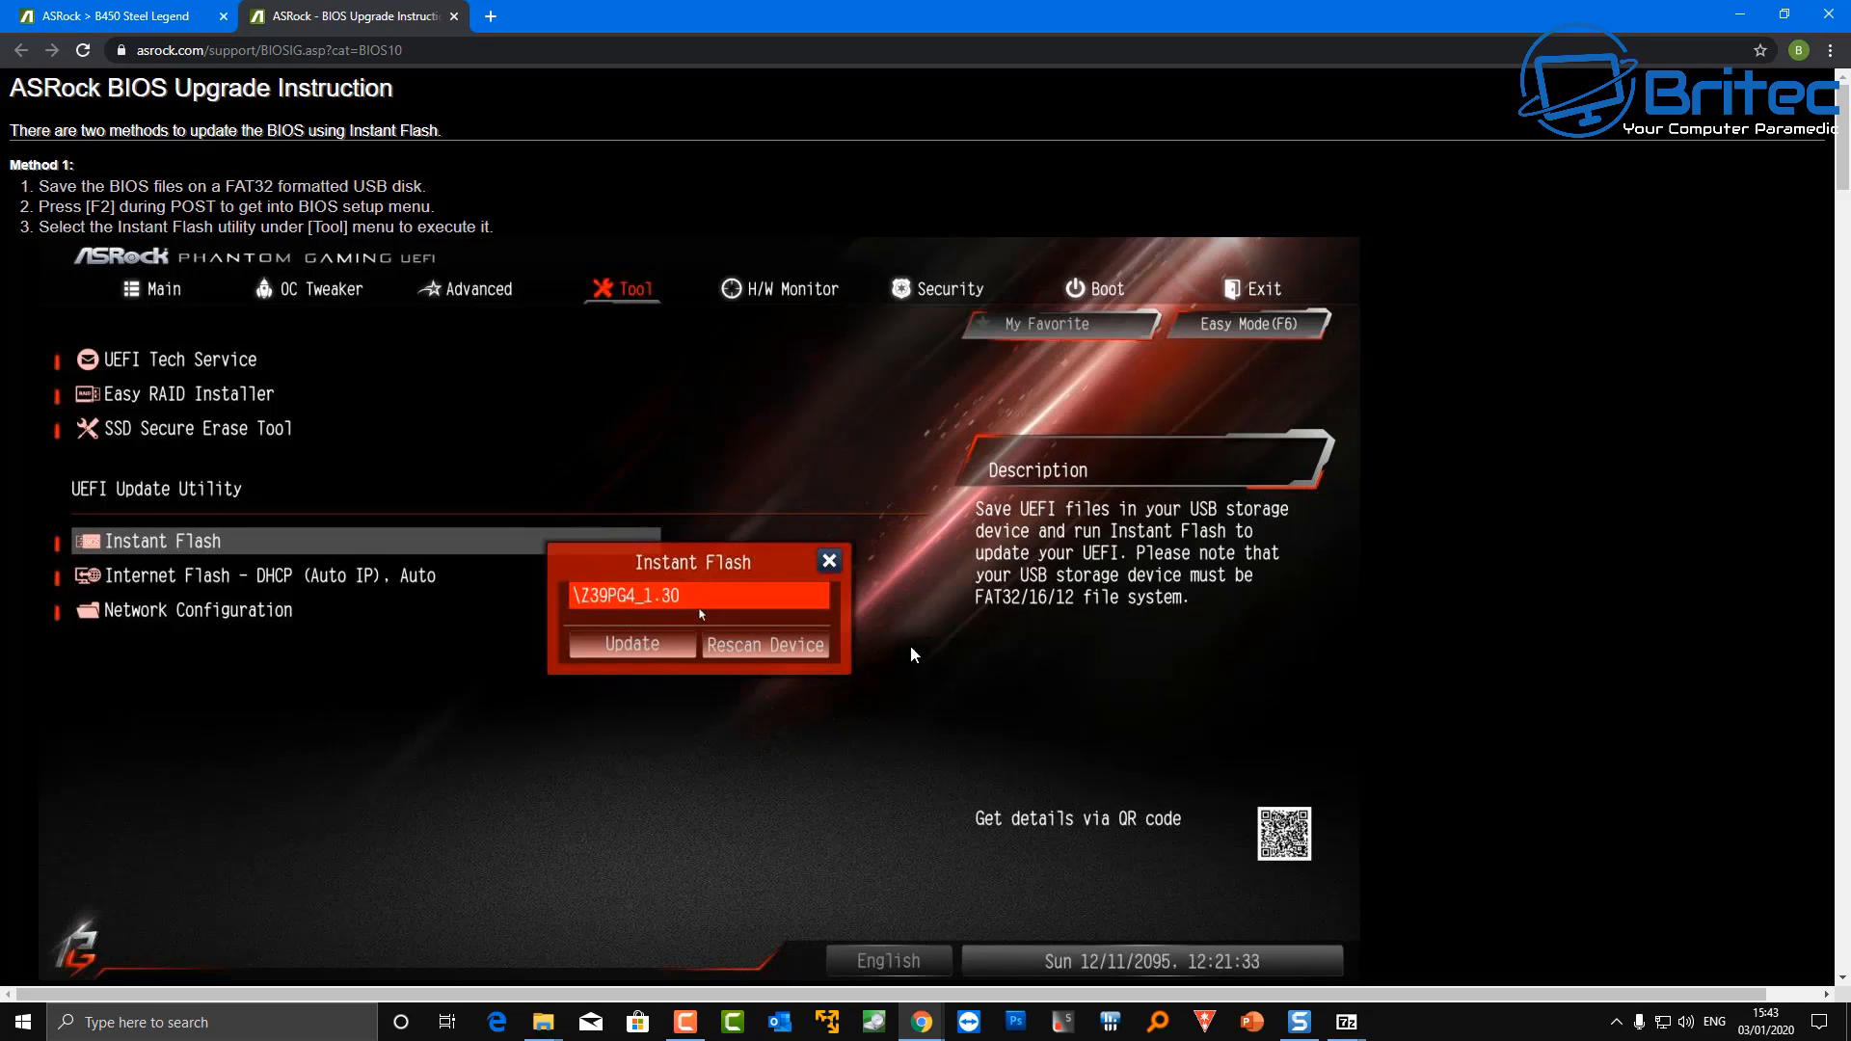
{"action": "mouse_move", "coordinate": [1084, 613]}
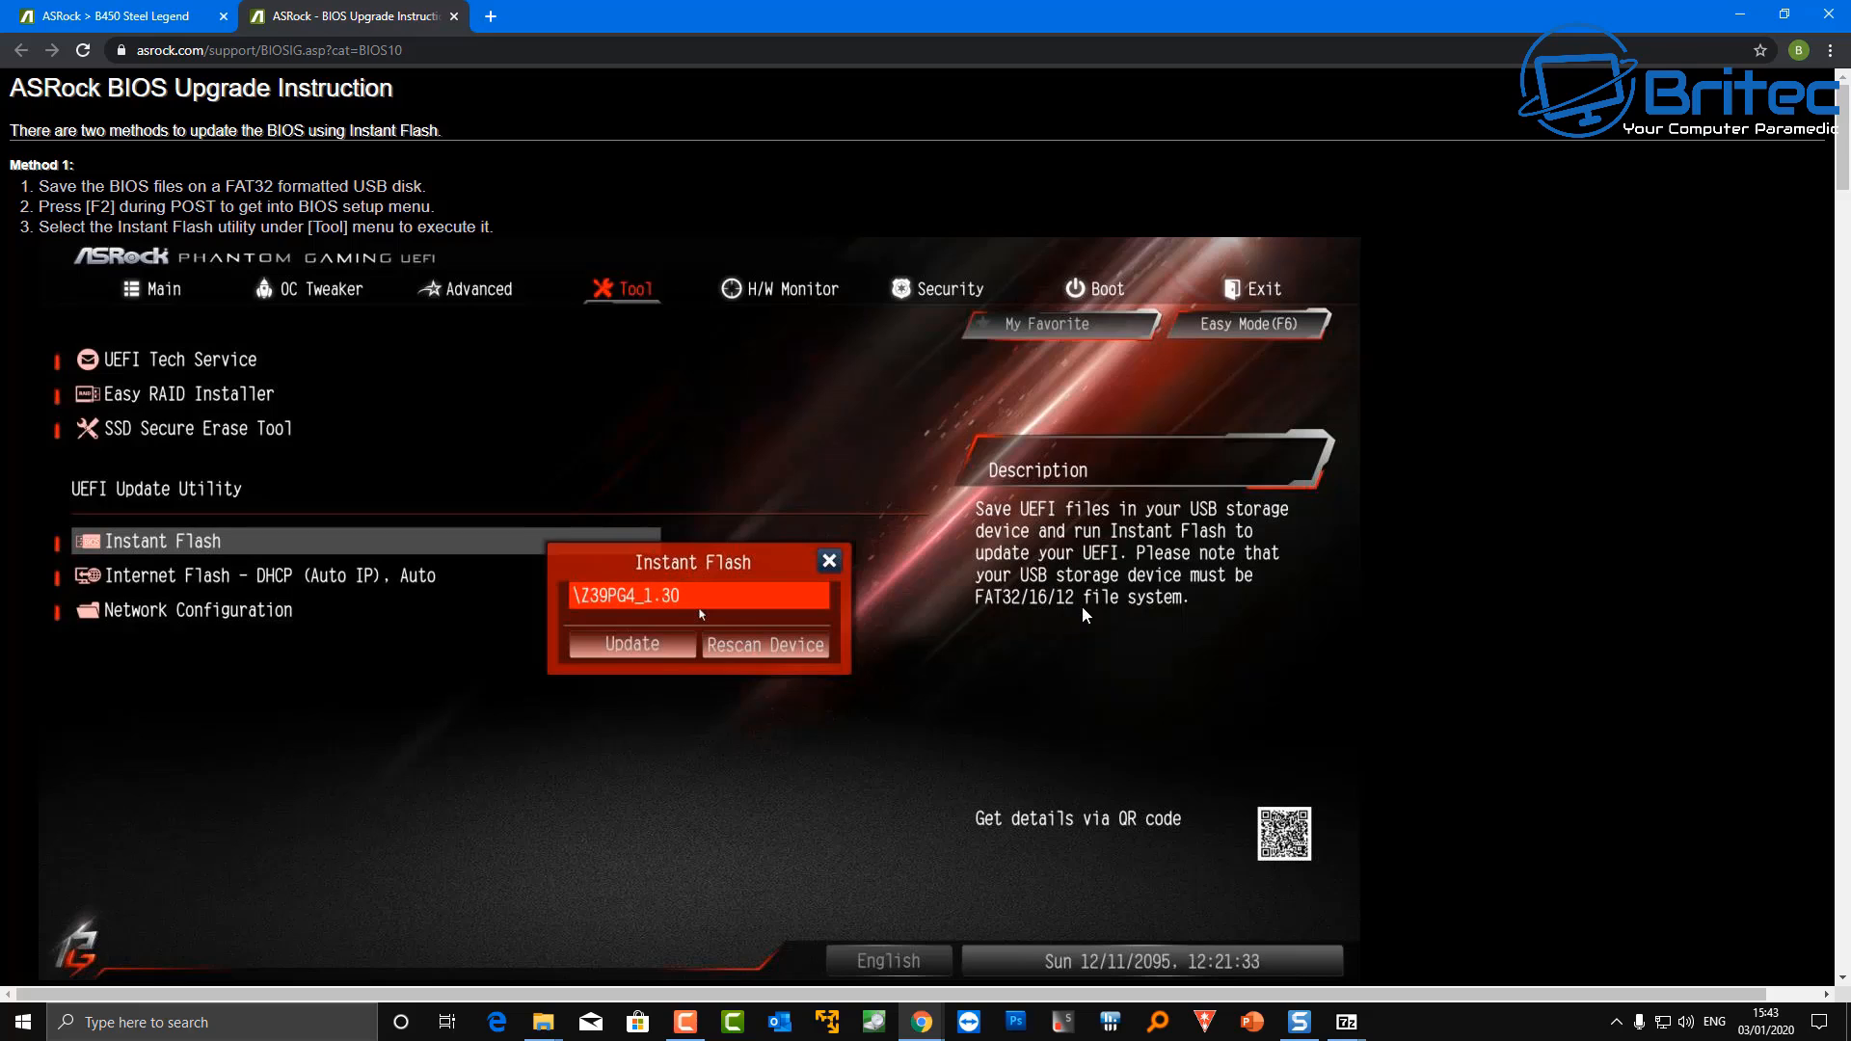
{"action": "mouse_move", "coordinate": [1019, 613]}
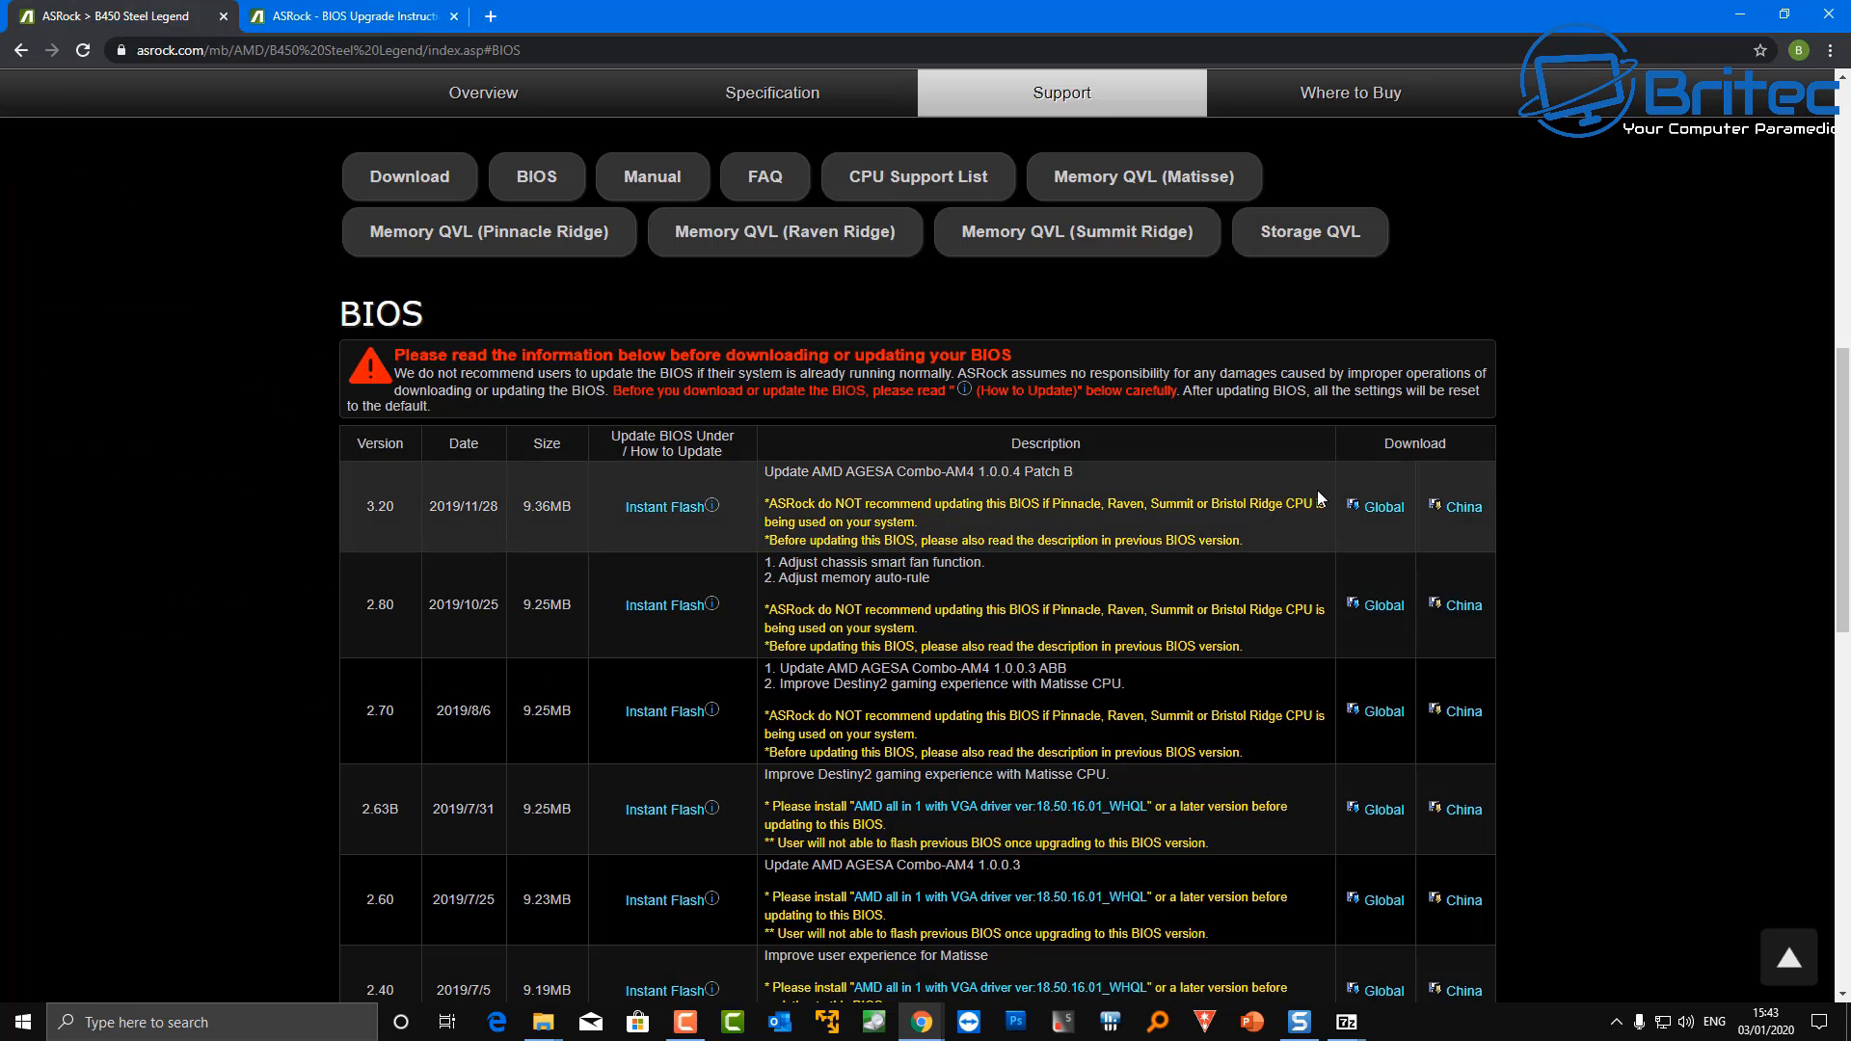
{"action": "mouse_move", "coordinate": [1381, 507]}
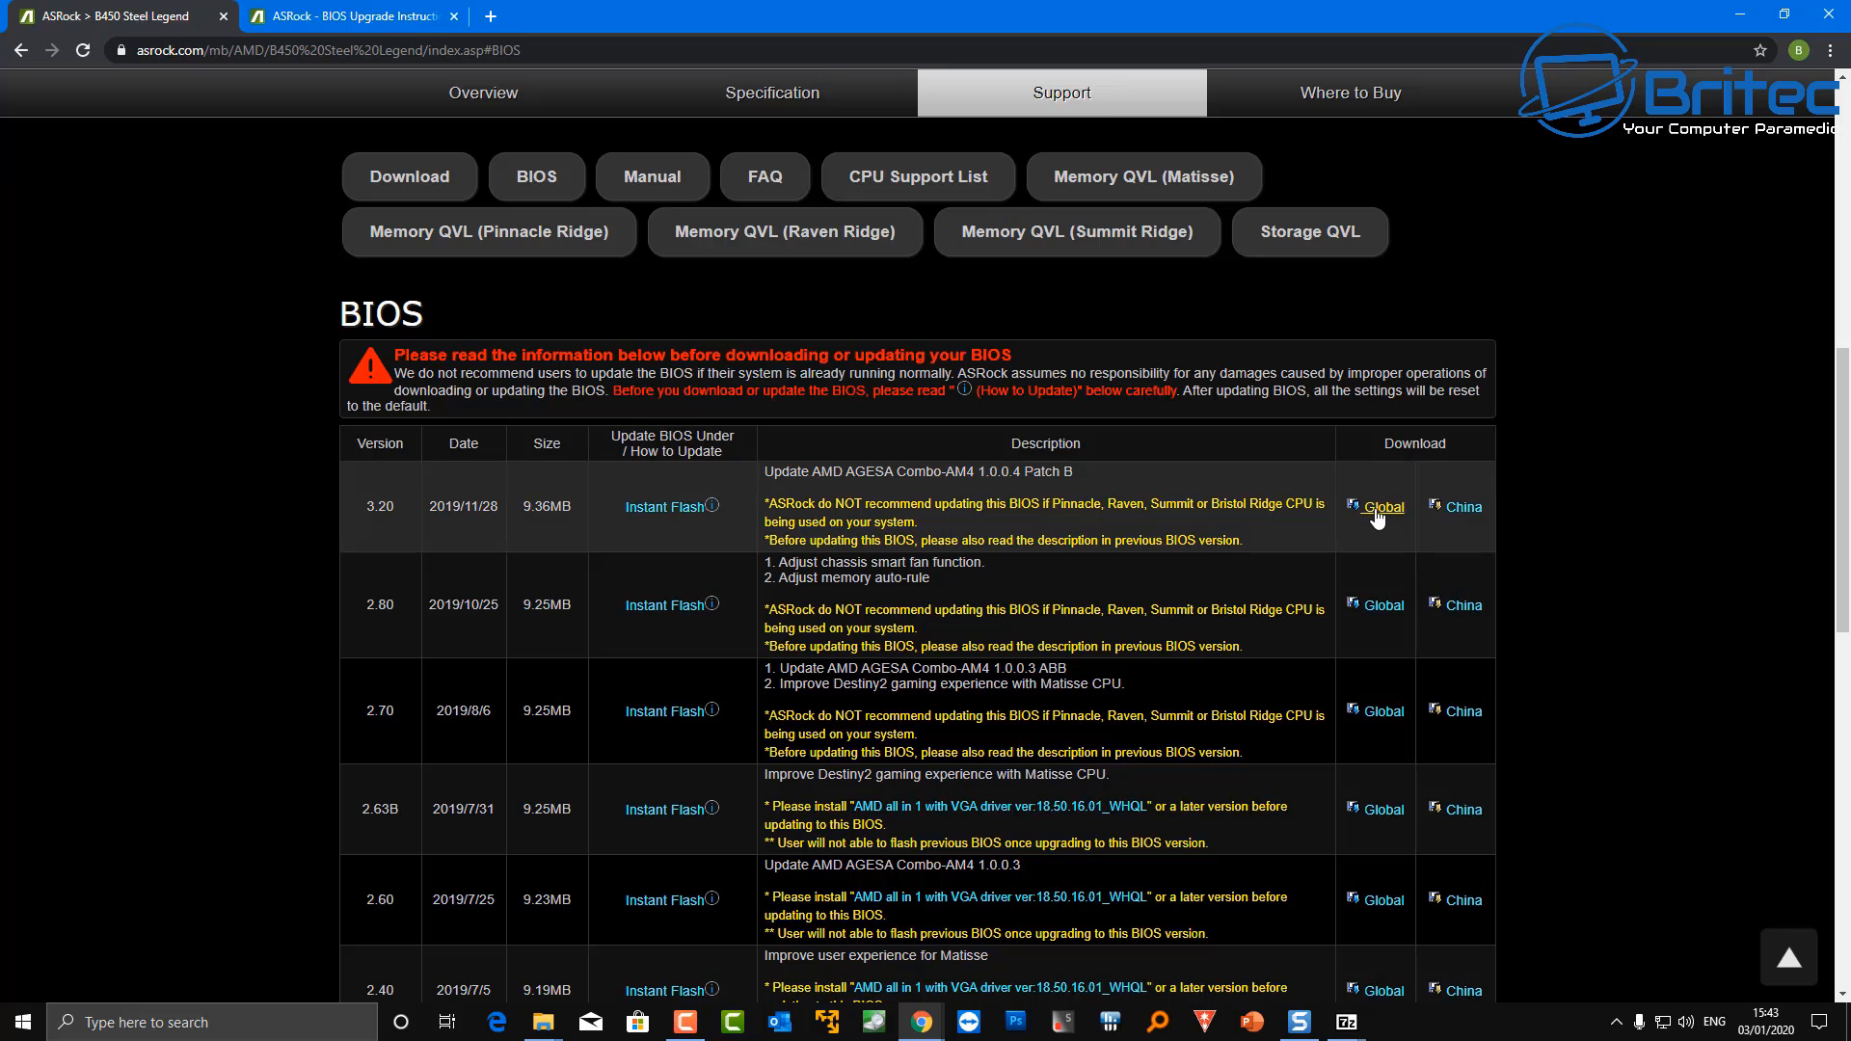
Download BIOS 3.20 from the Global server, accepting the procedure warning
{"action": "left_click", "coordinate": [1381, 507]}
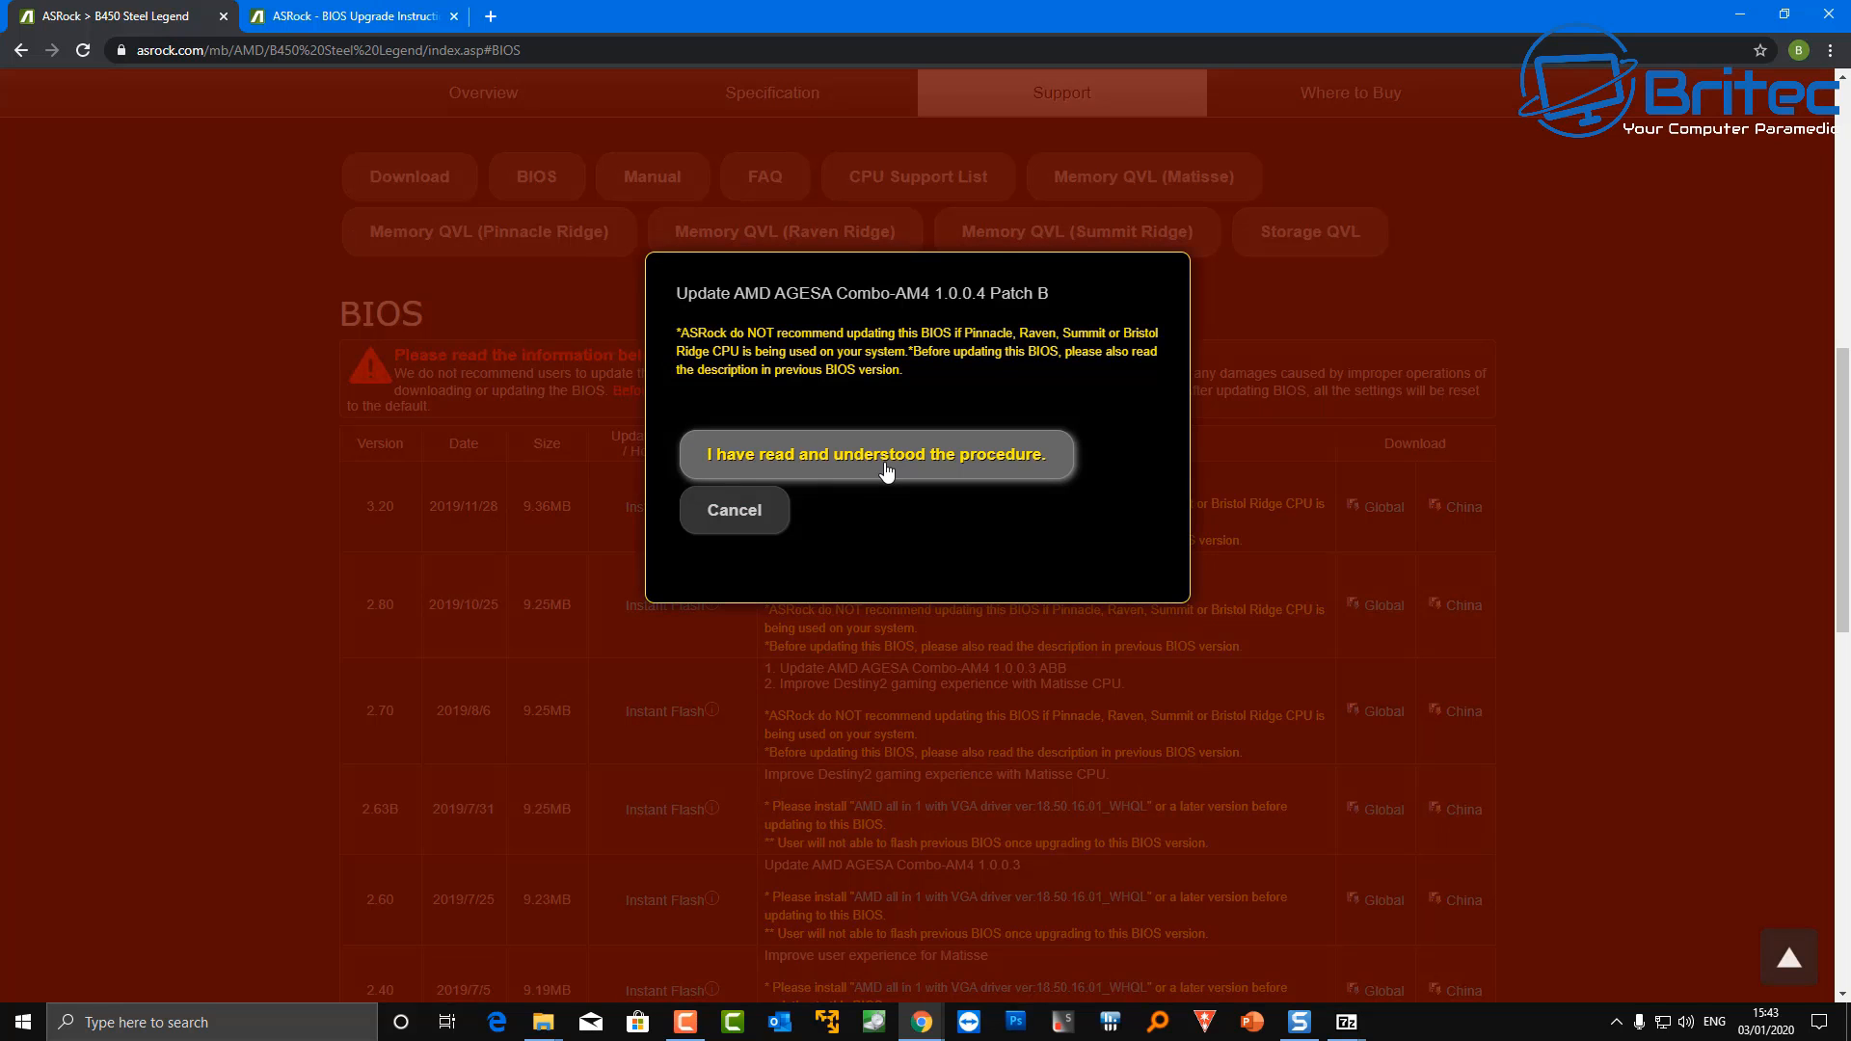
{"action": "left_click", "coordinate": [876, 455]}
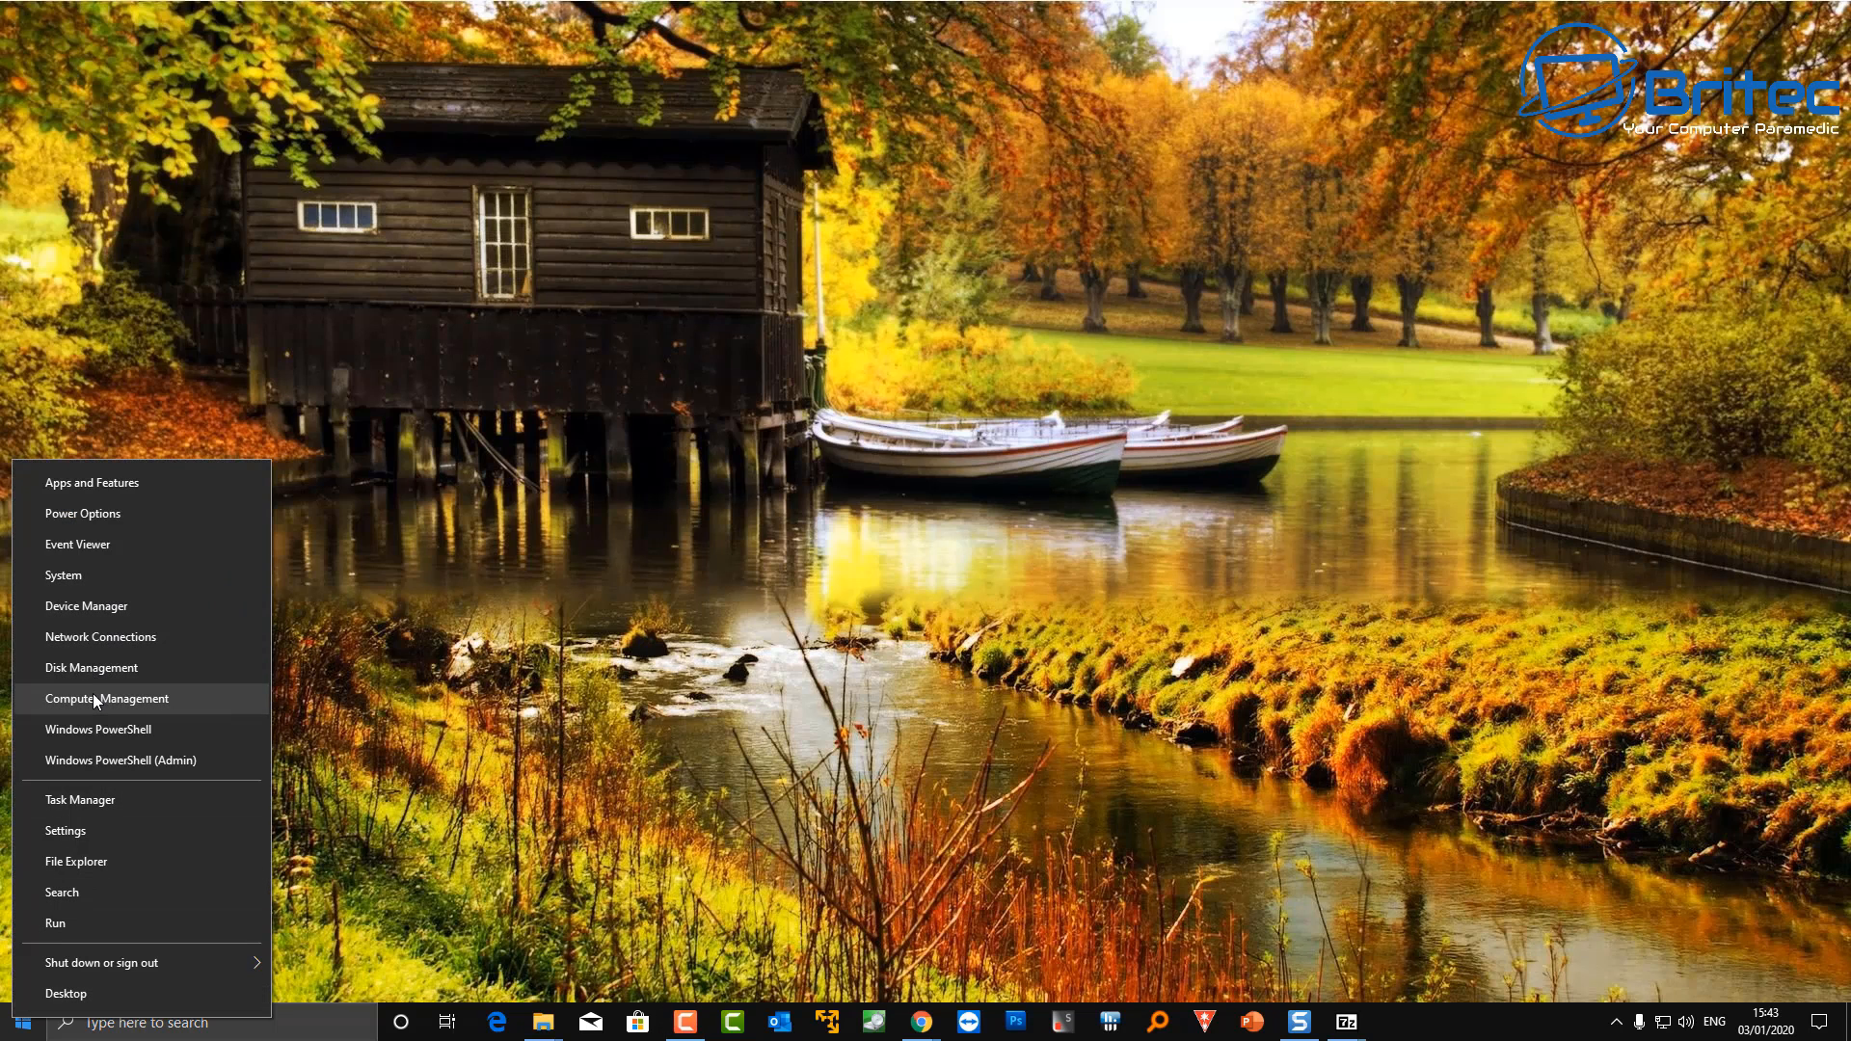
Delete the existing BIOS volume on Disk 2 and bring up actions for its unallocated space
{"action": "left_click", "coordinate": [91, 667]}
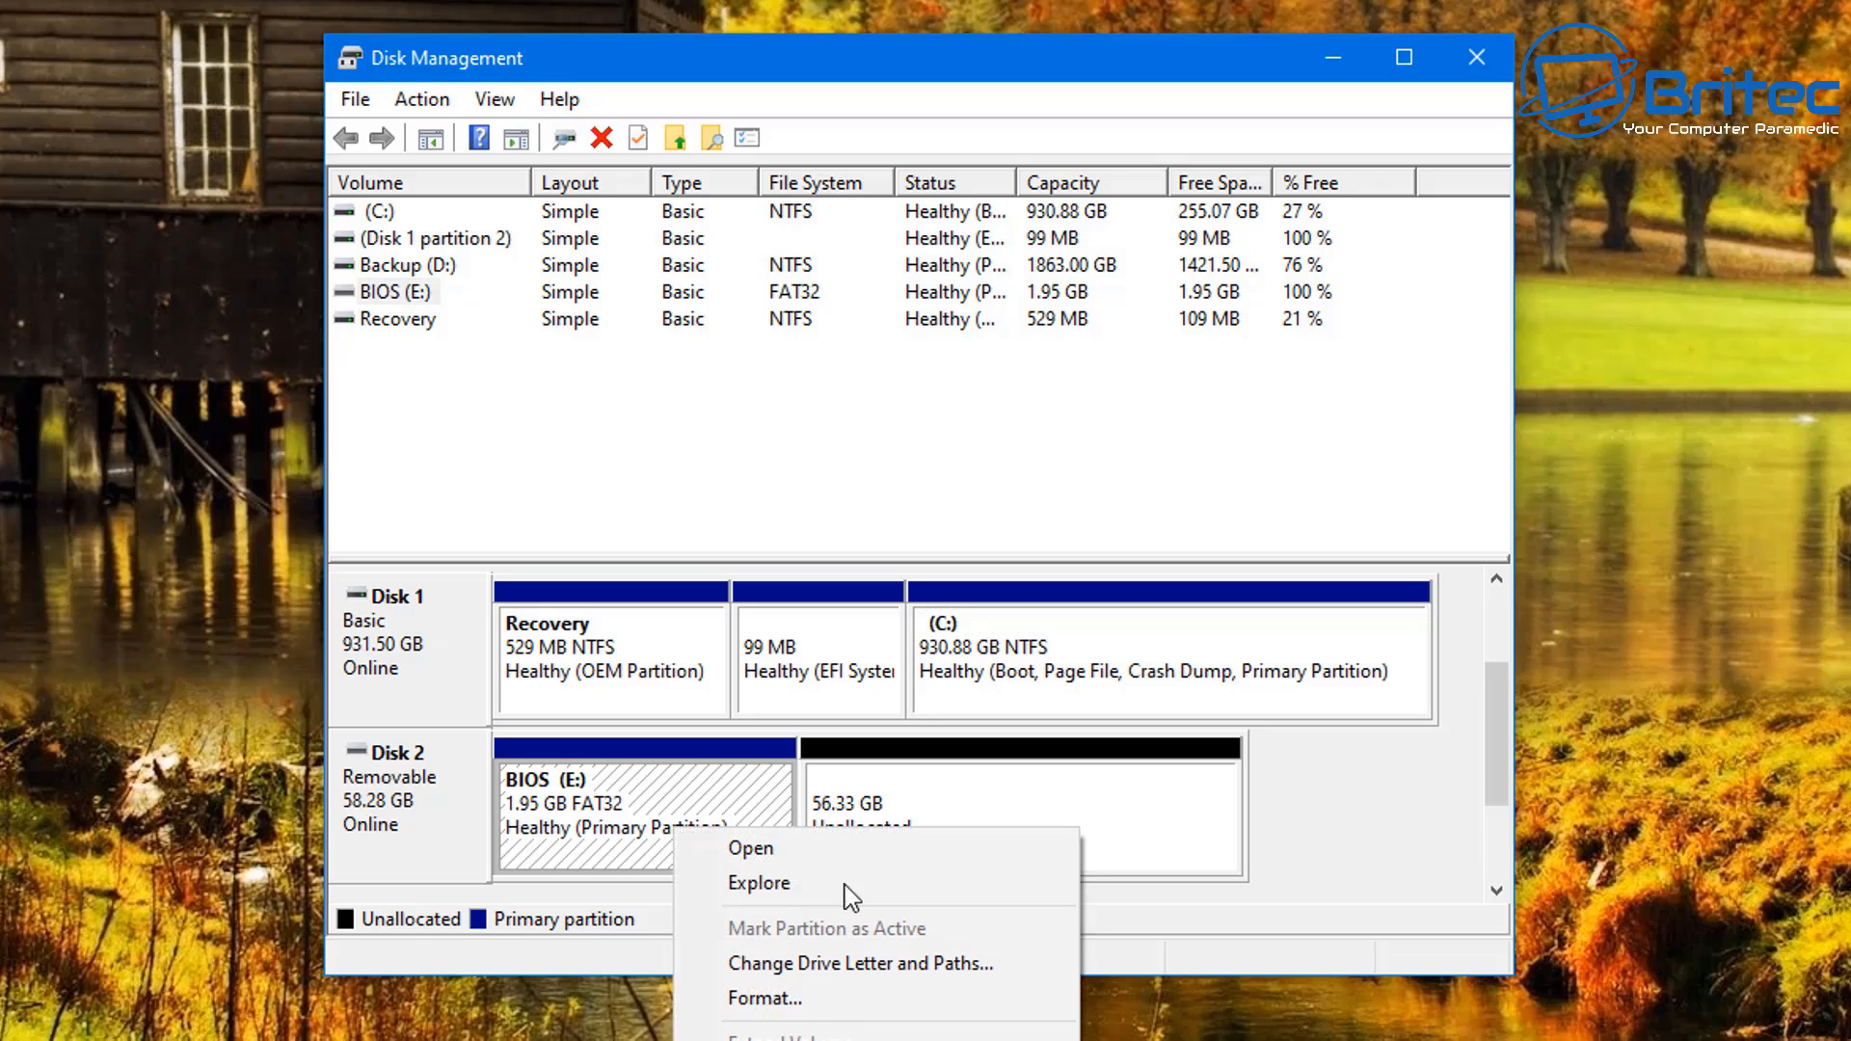
{"action": "left_click", "coordinate": [780, 1038]}
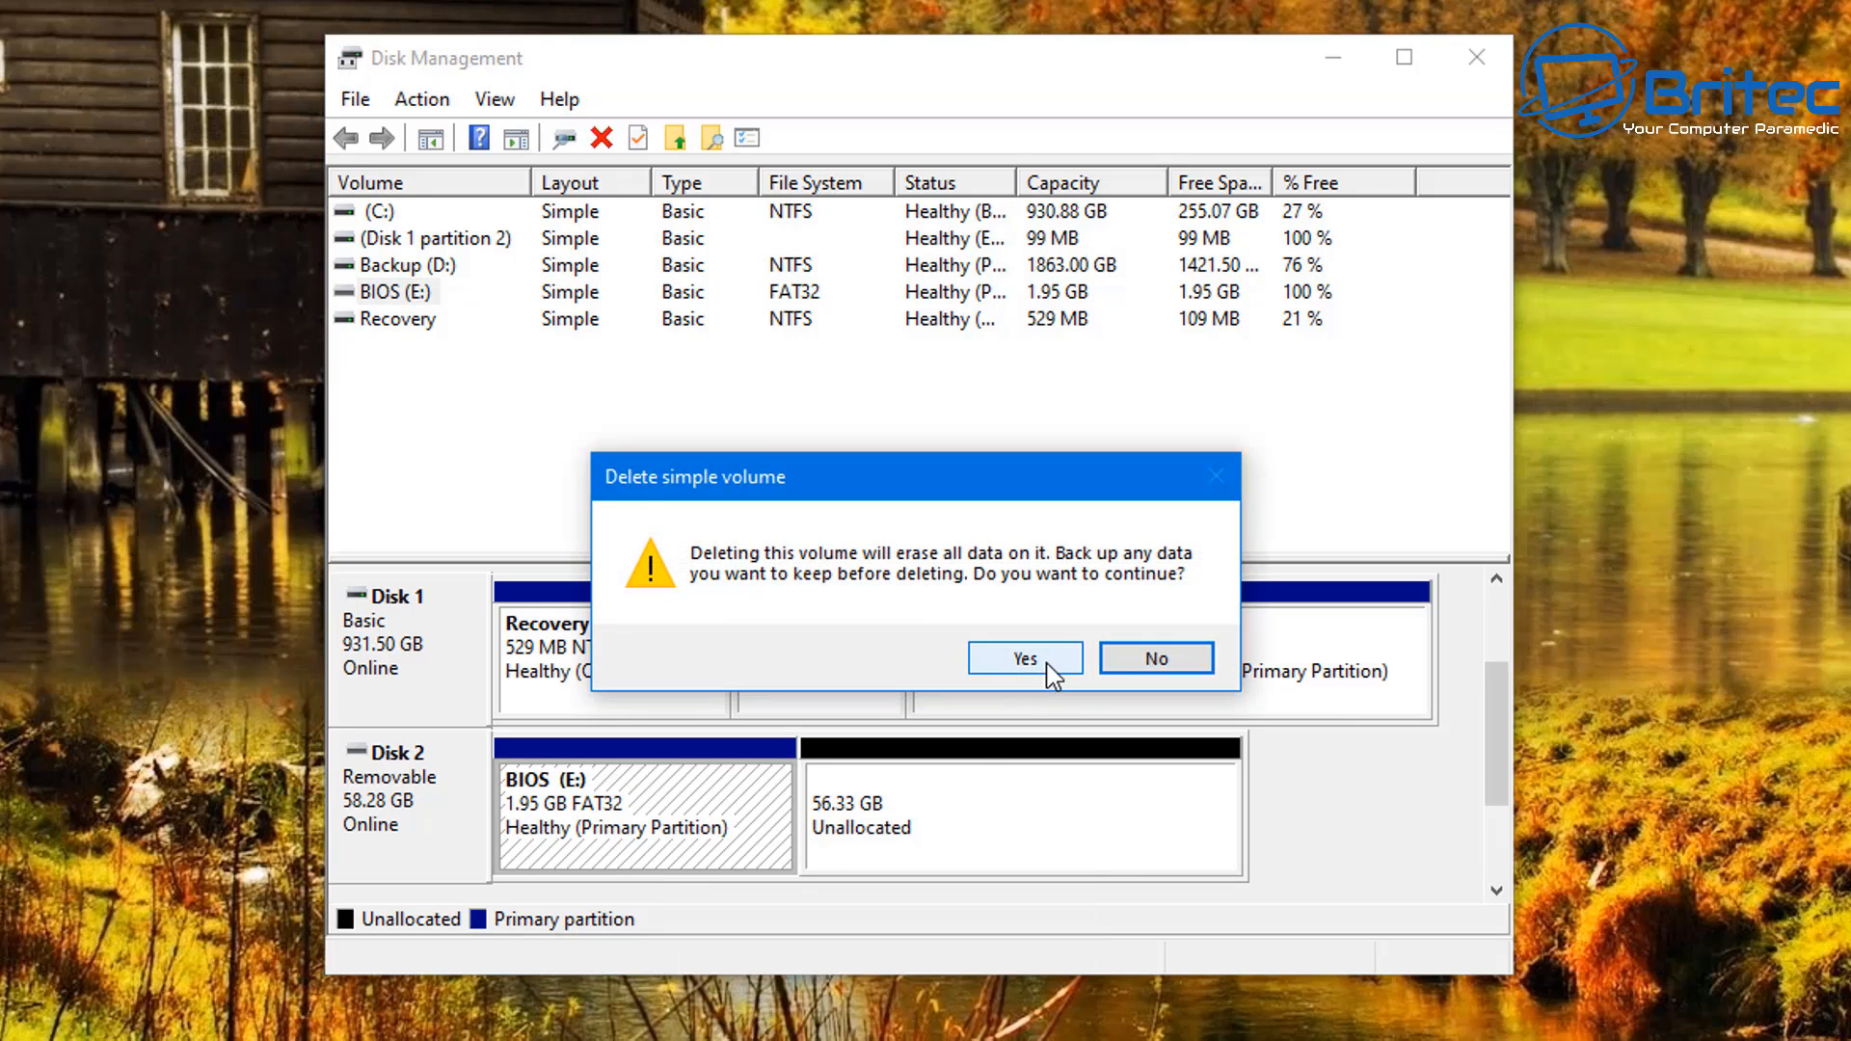
{"action": "left_click", "coordinate": [1024, 658]}
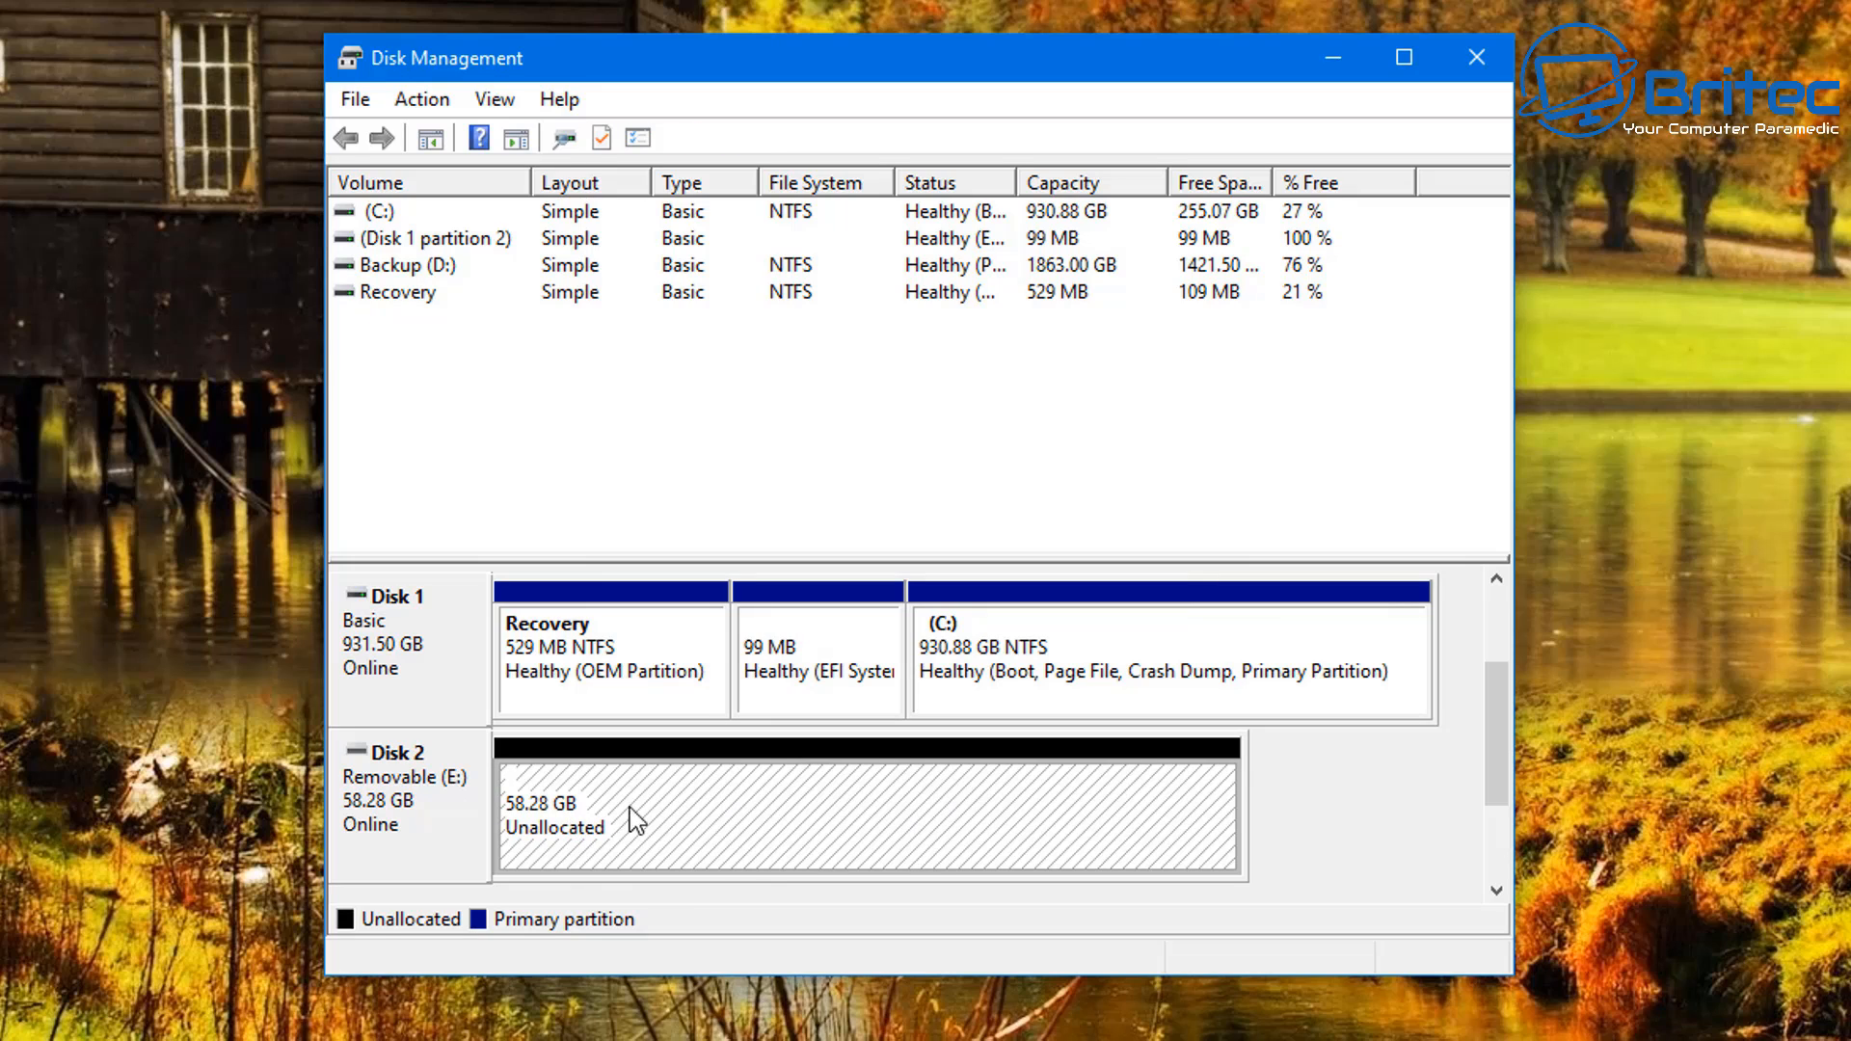
{"action": "mouse_move", "coordinate": [602, 844]}
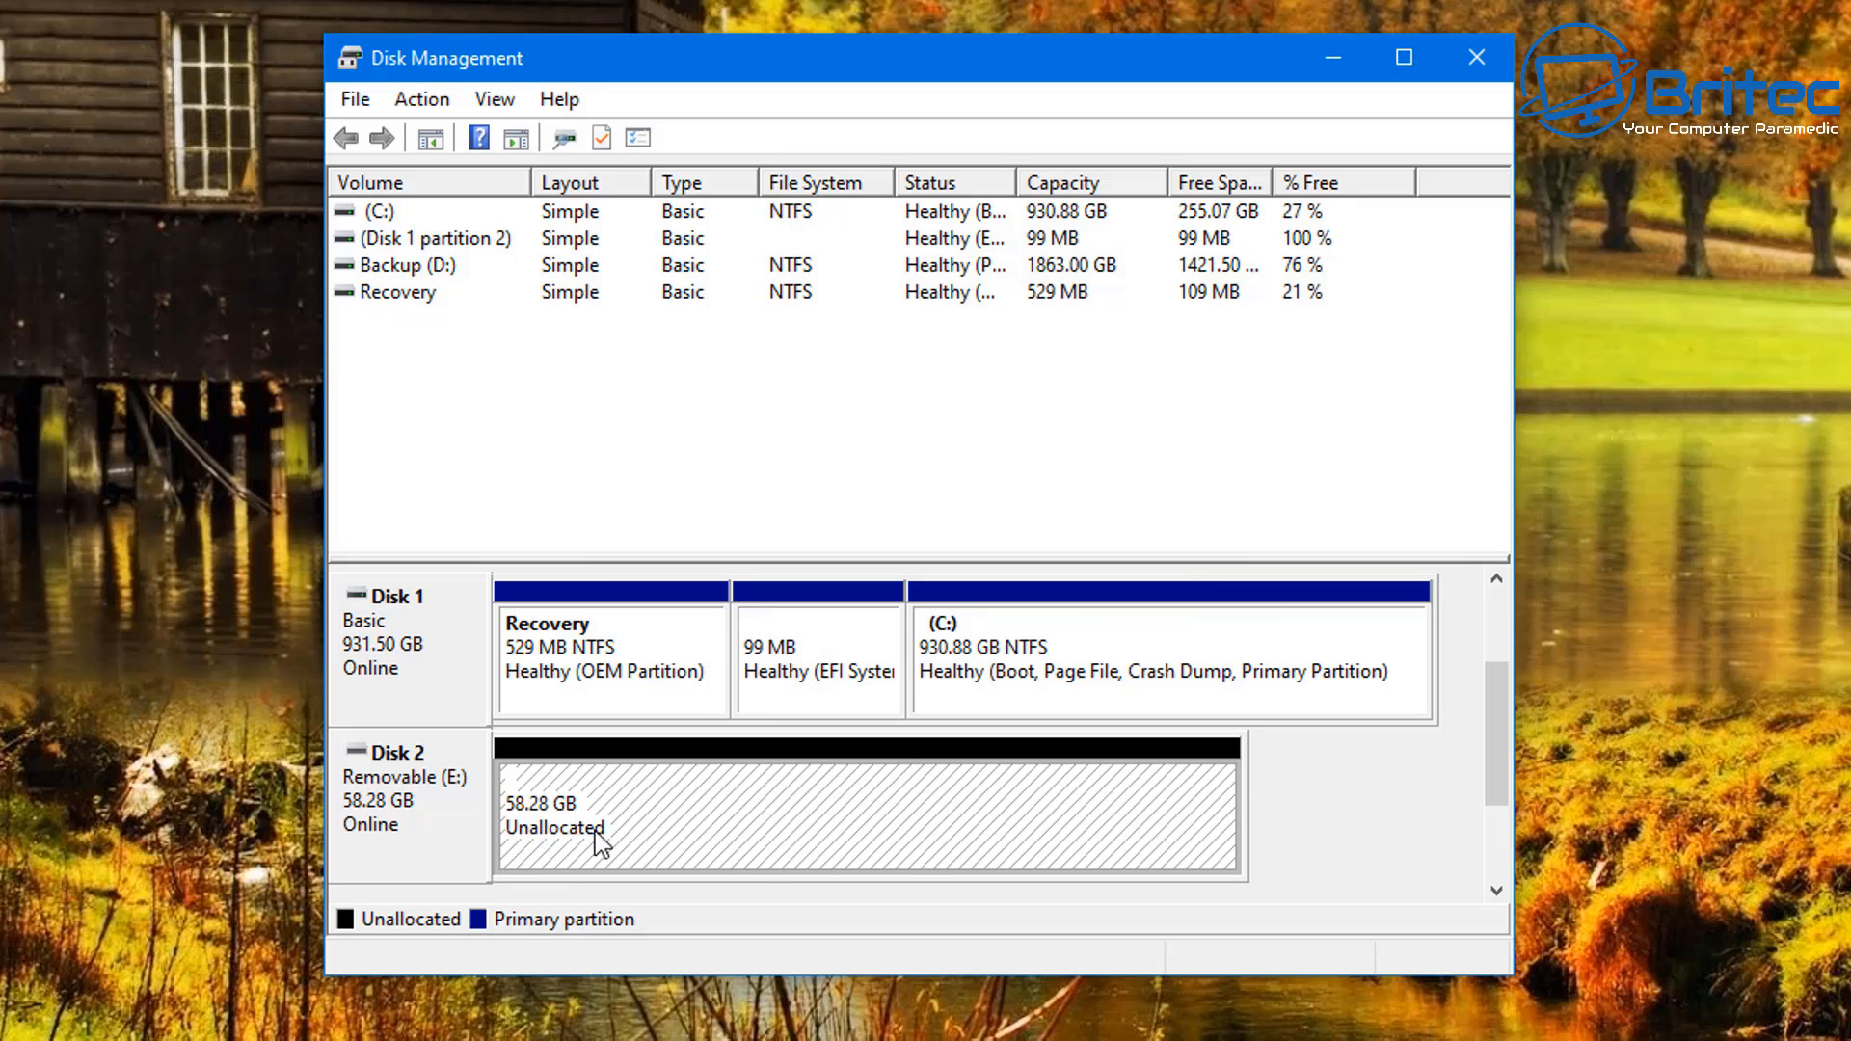
{"action": "right_click", "coordinate": [596, 827]}
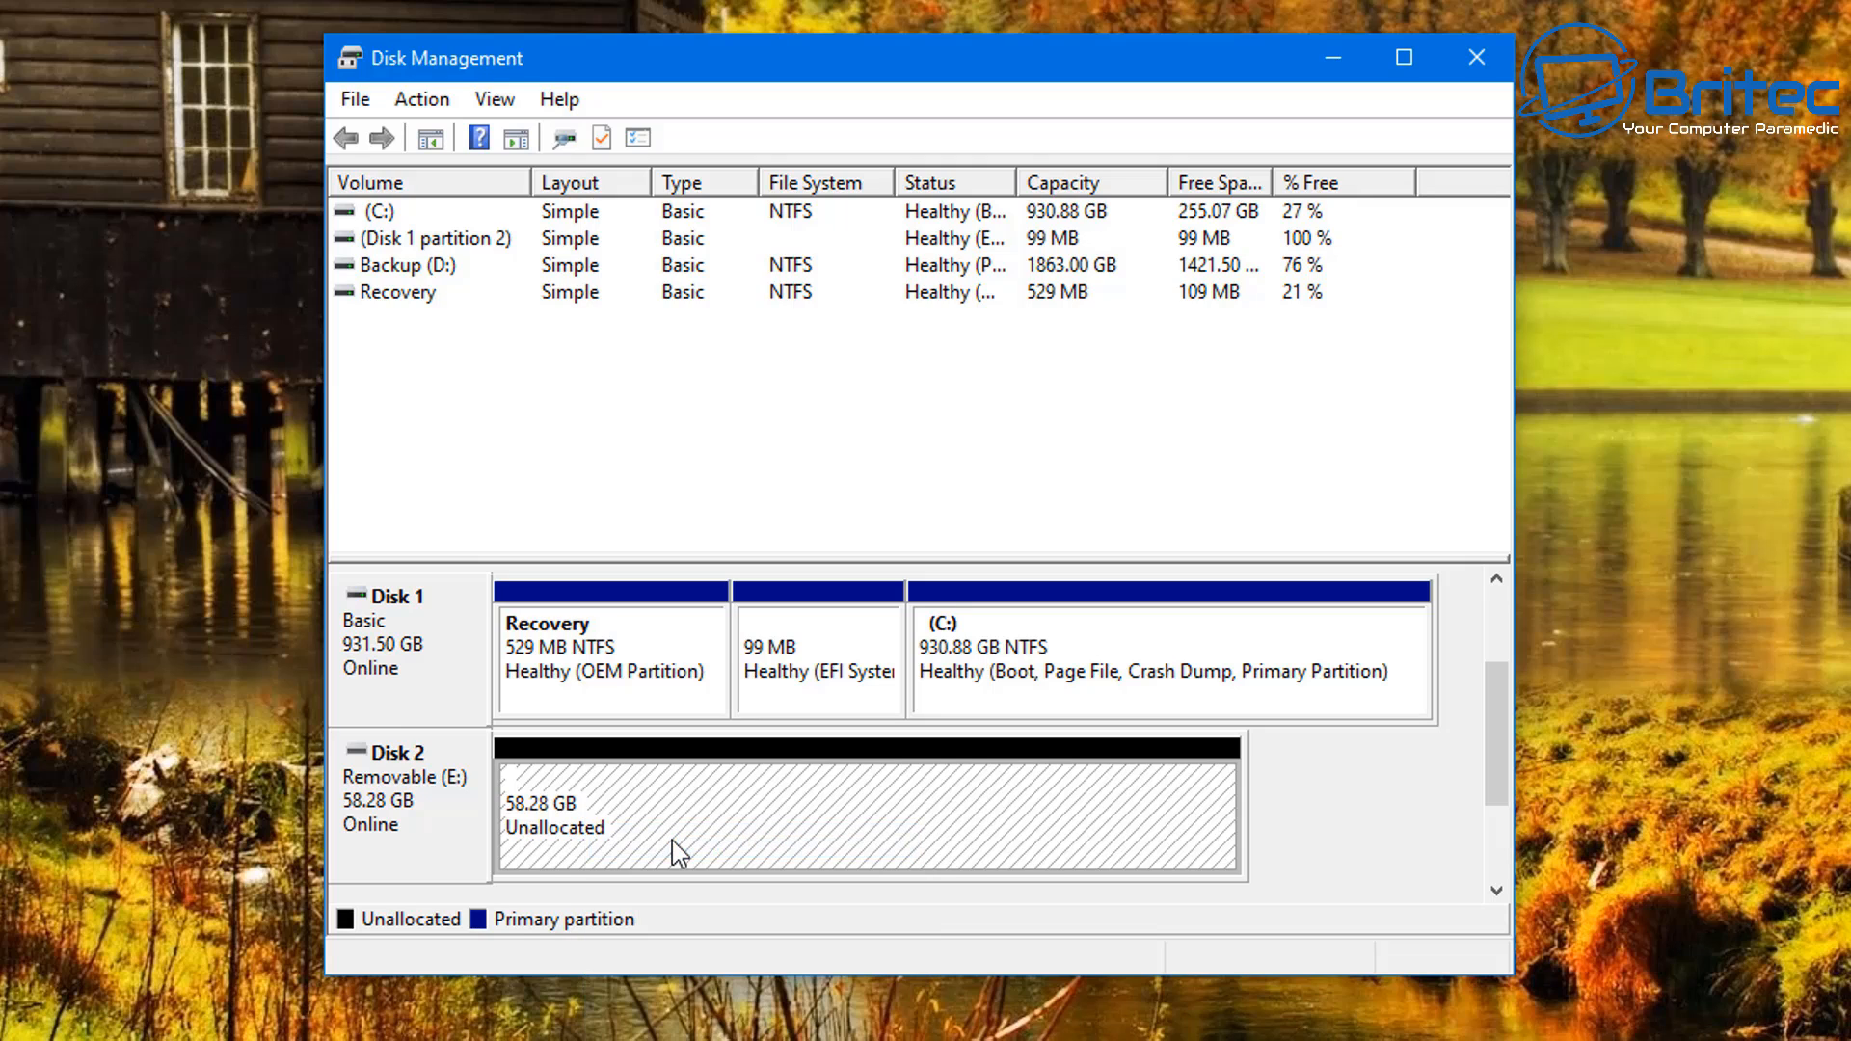
{"action": "mouse_move", "coordinate": [802, 848]}
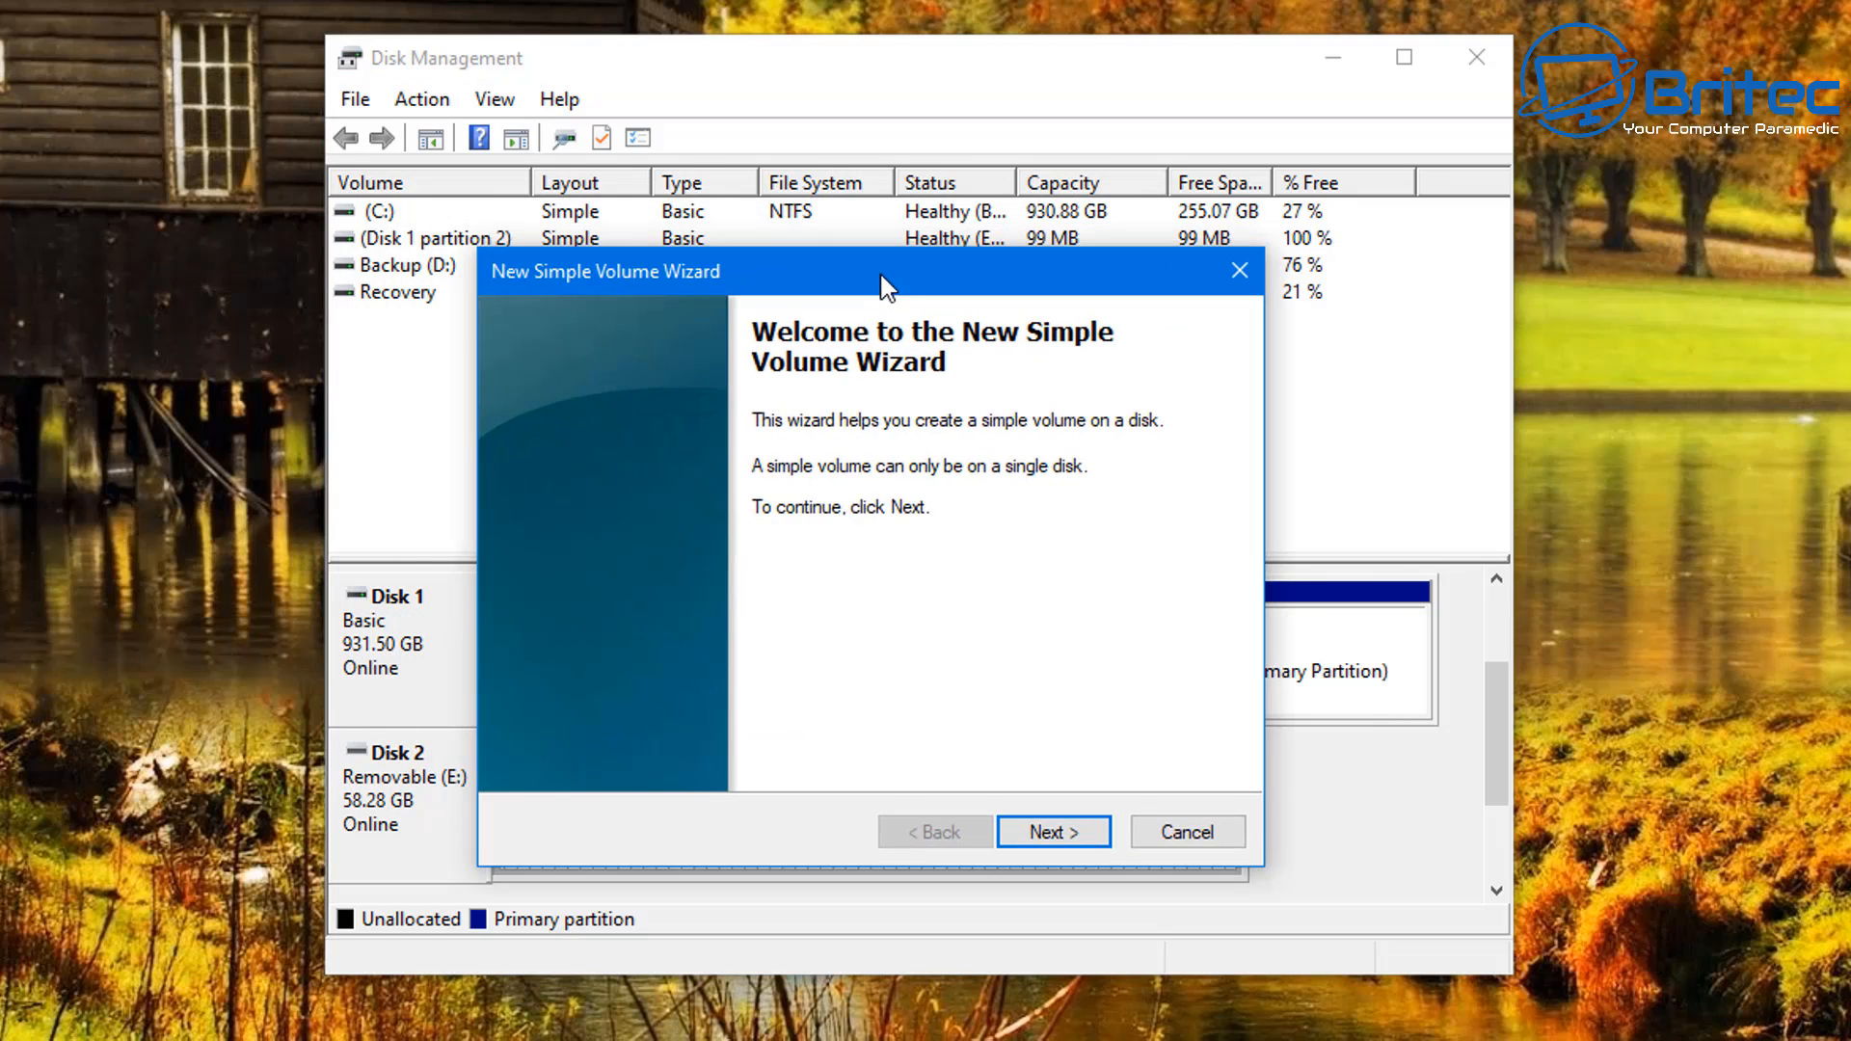
Step through the New Simple Volume wizard and go back to the Specify Volume Size page
{"action": "left_click", "coordinate": [1053, 831]}
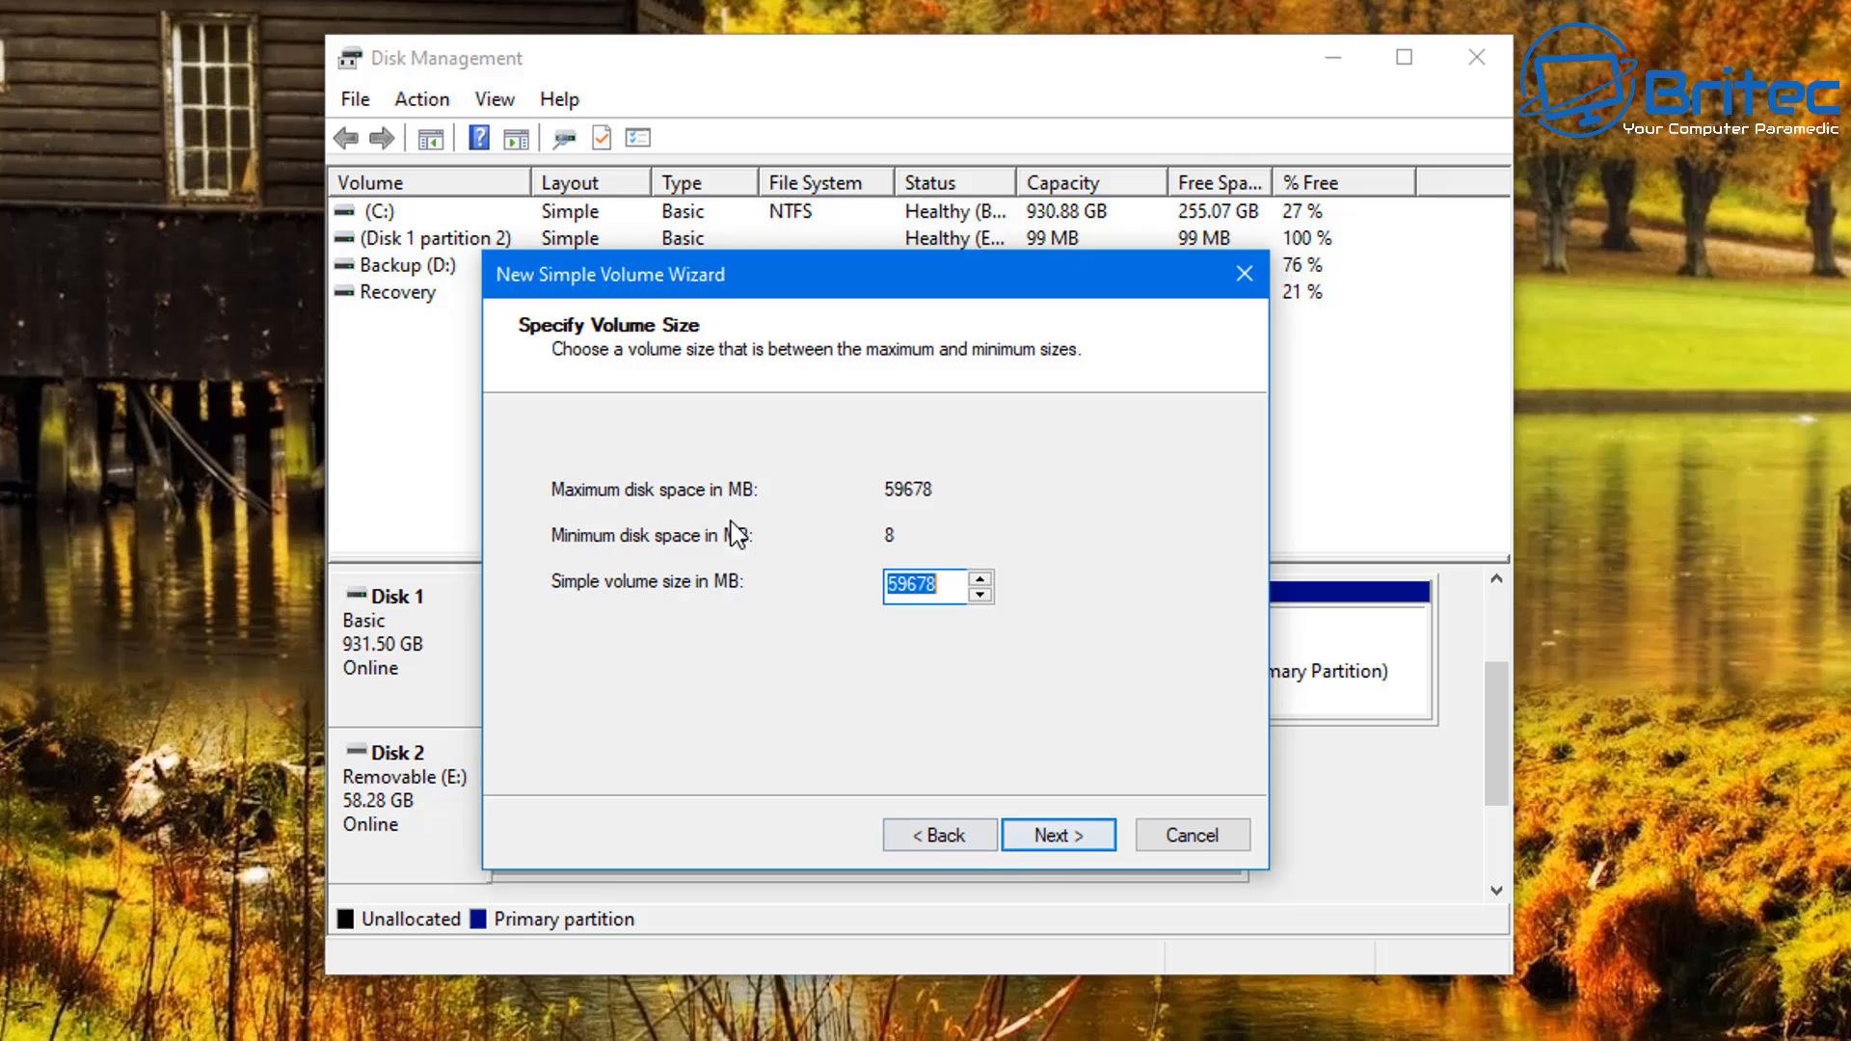
{"action": "left_click", "coordinate": [919, 587]}
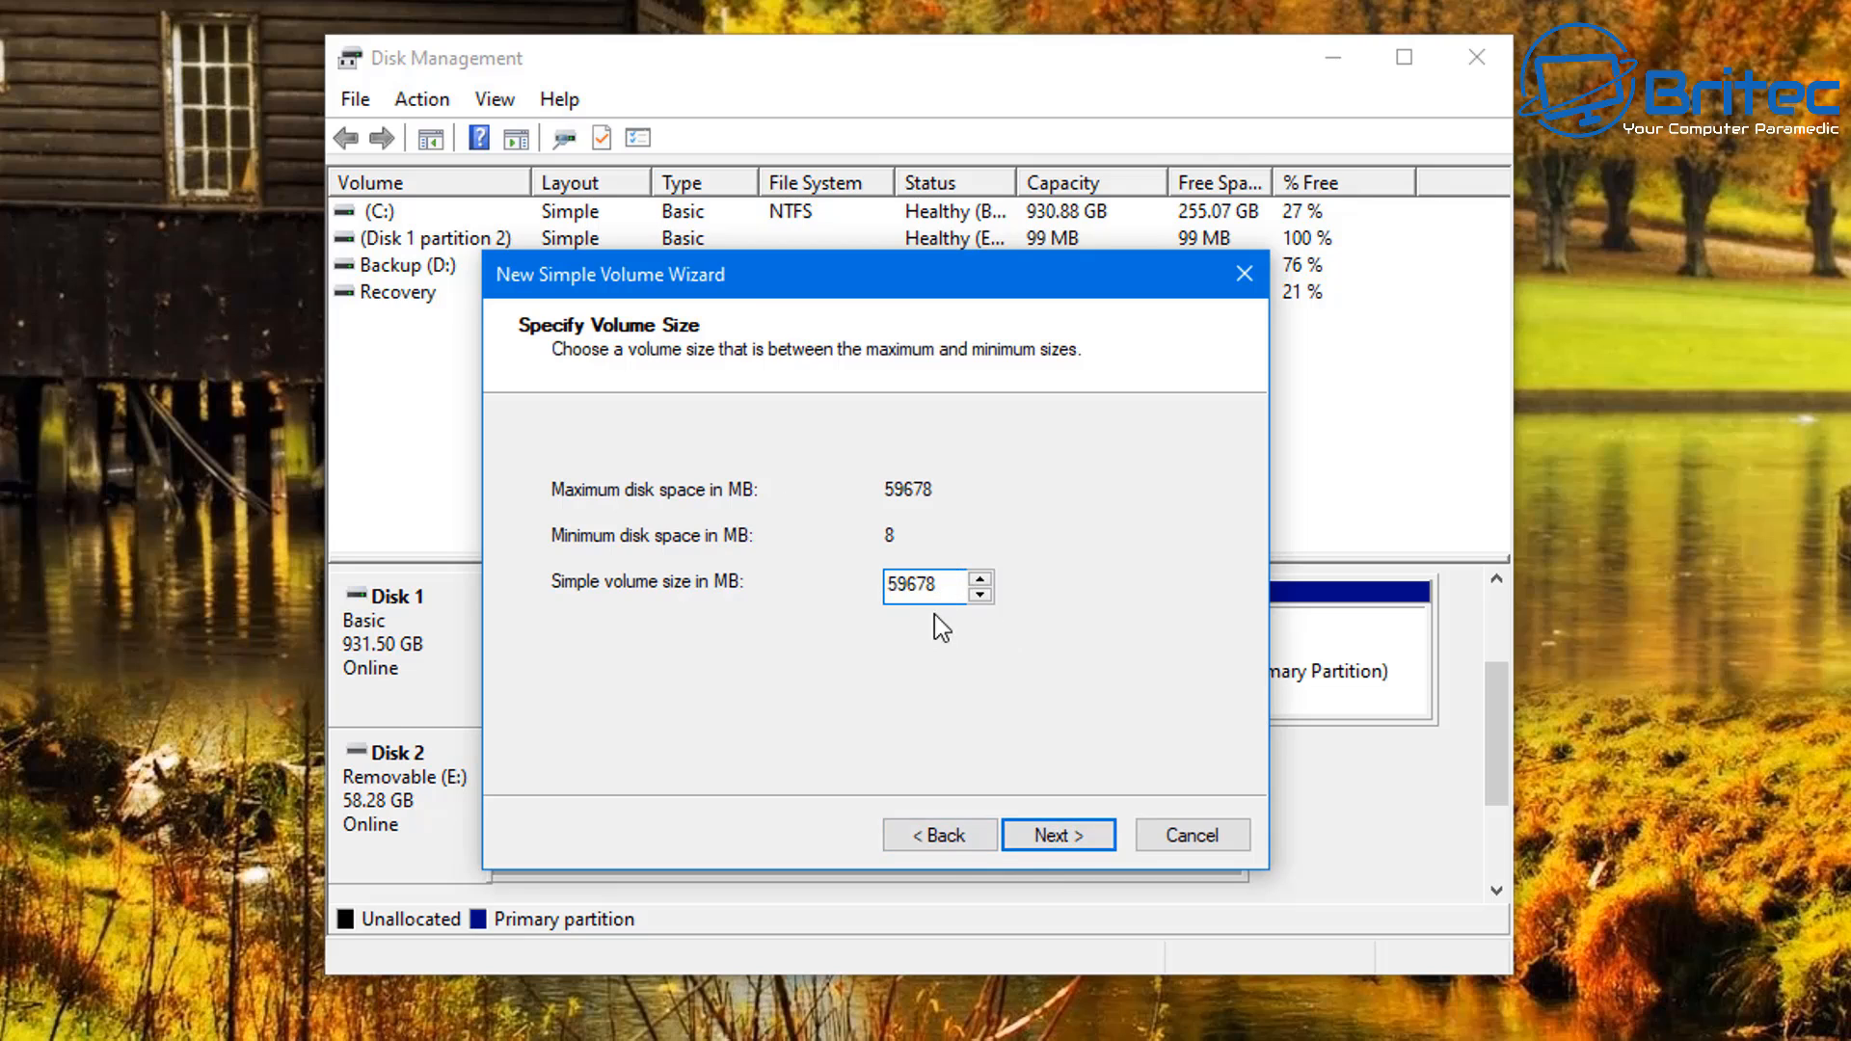
{"action": "left_click", "coordinate": [1057, 835]}
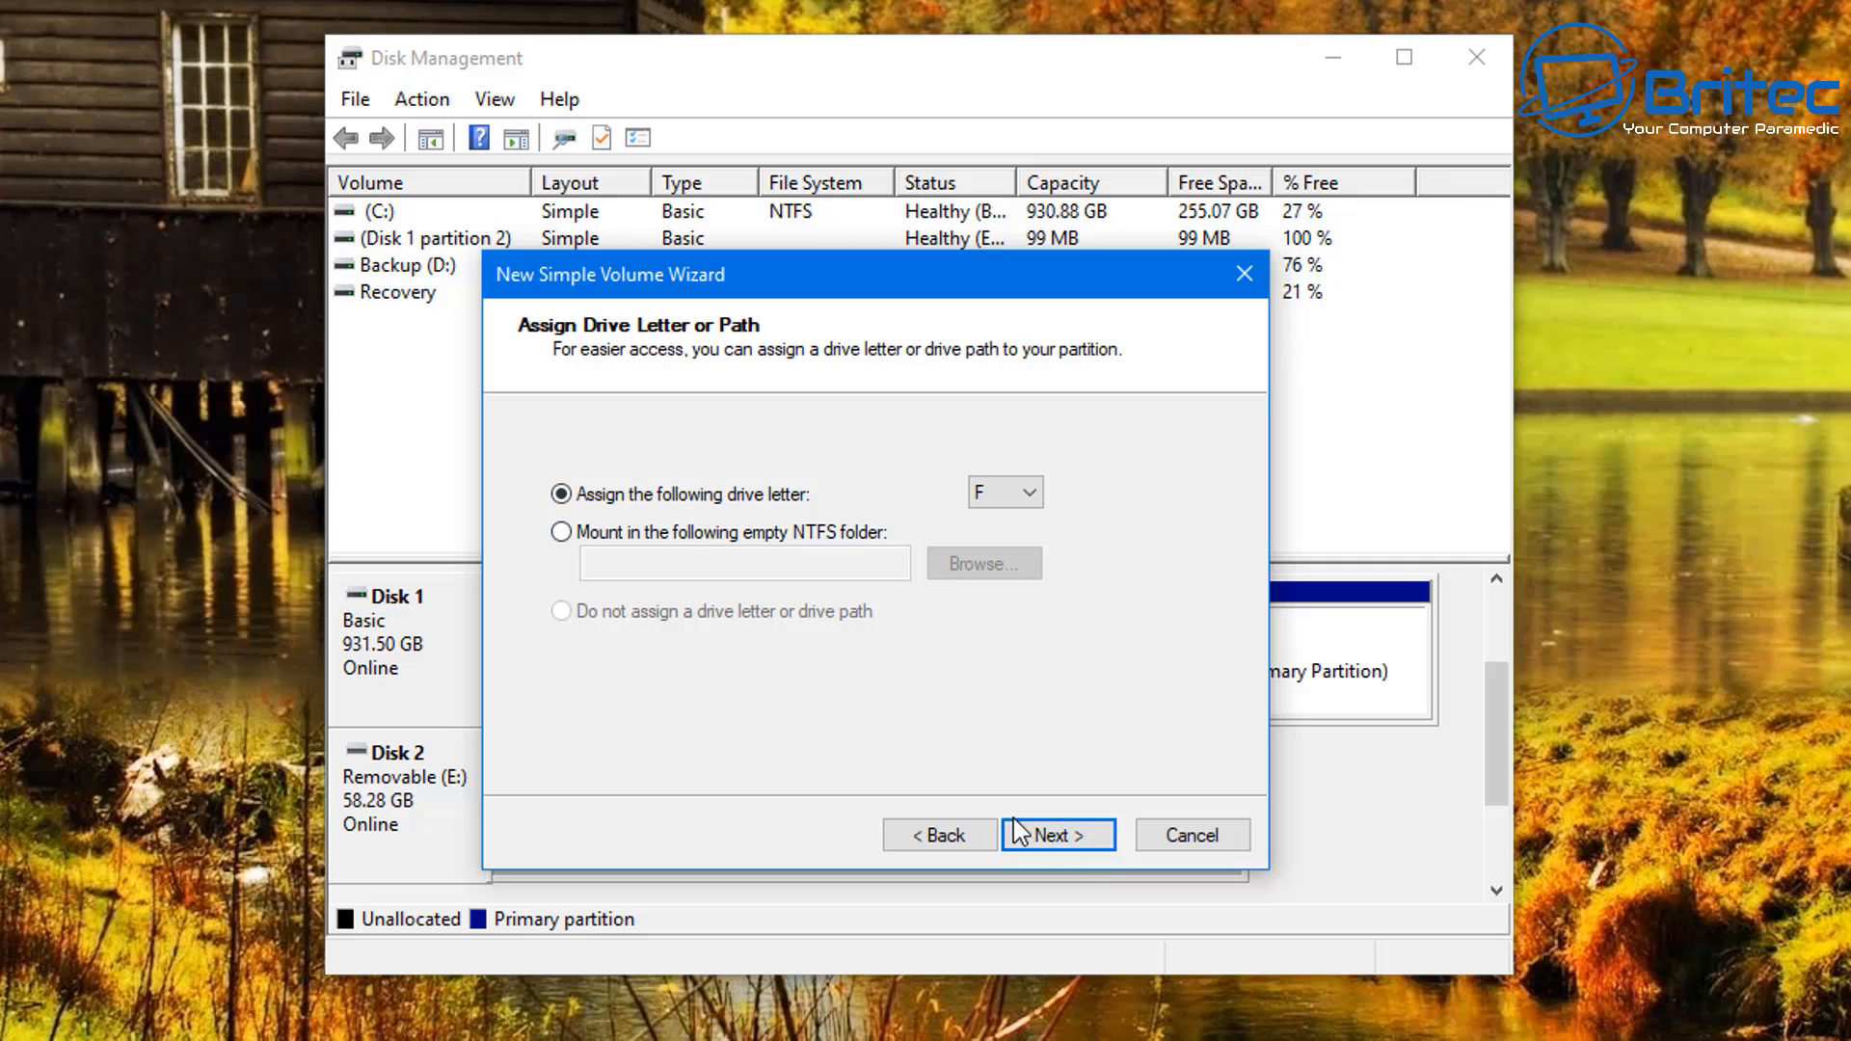
{"action": "left_click", "coordinate": [1057, 835]}
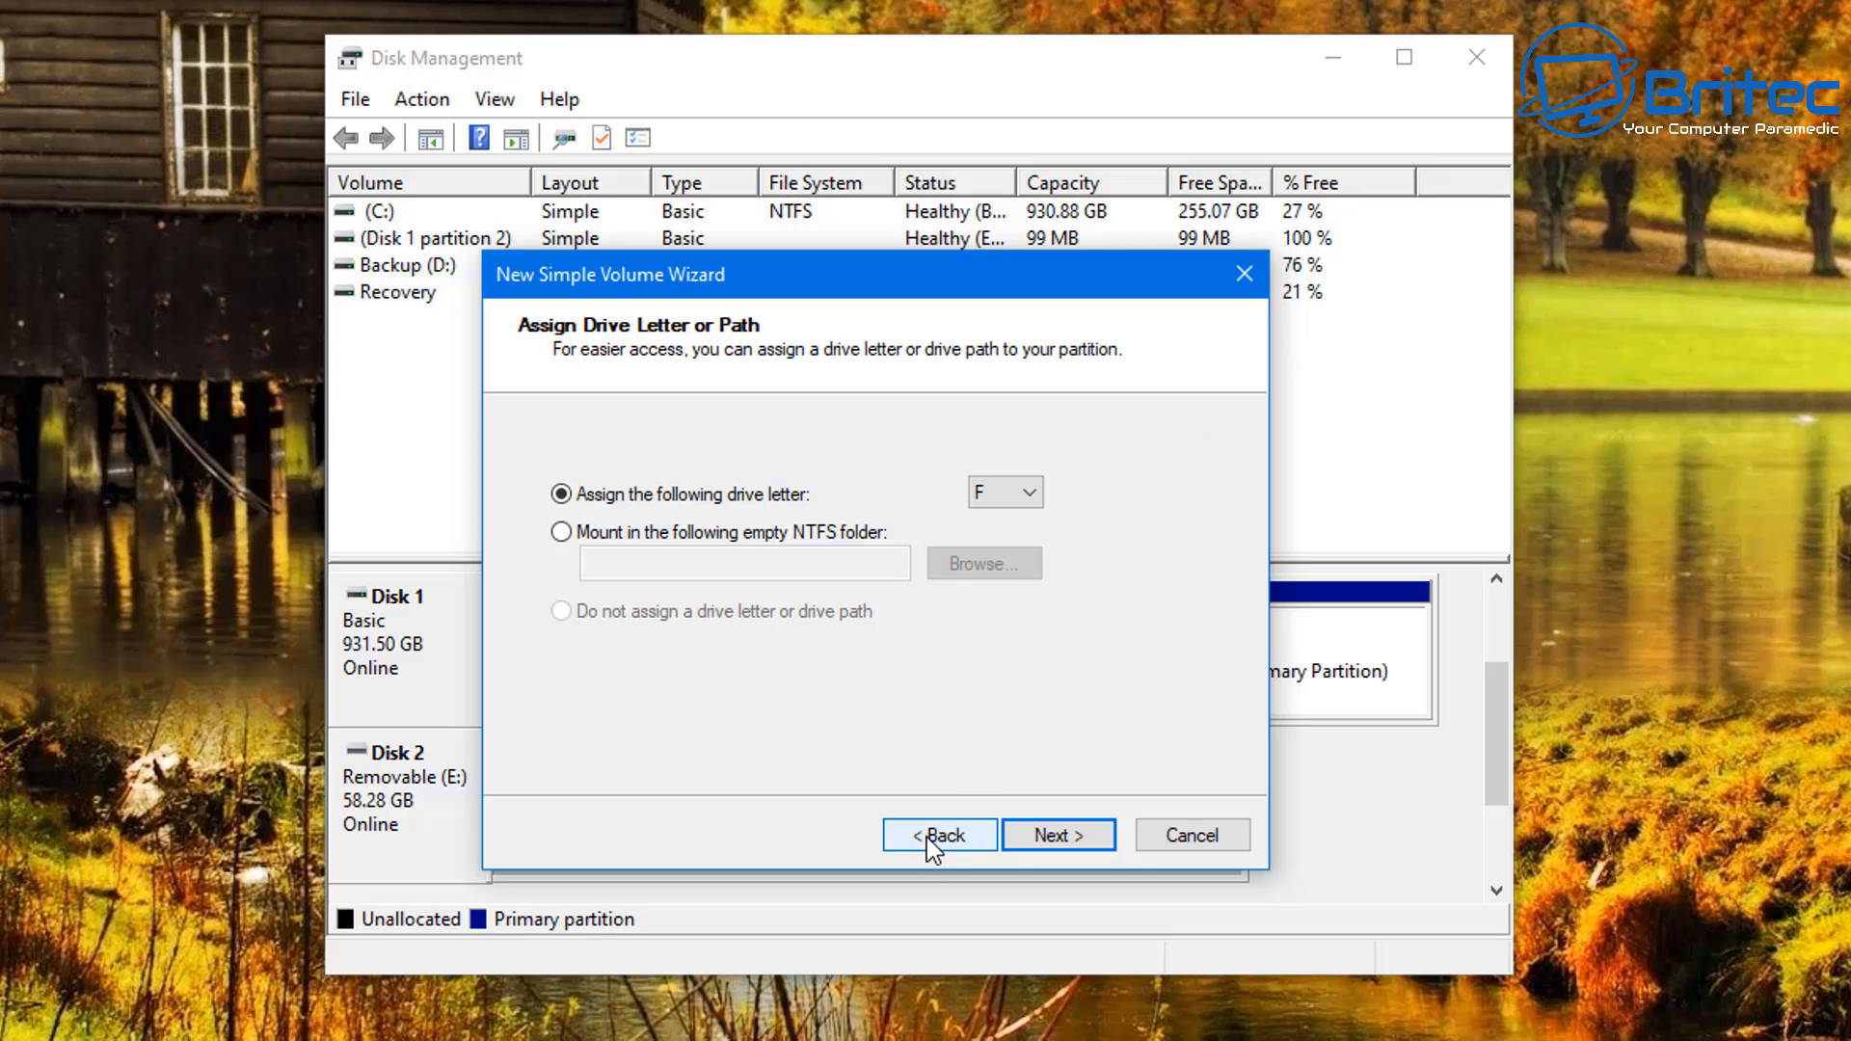
{"action": "left_click", "coordinate": [939, 835]}
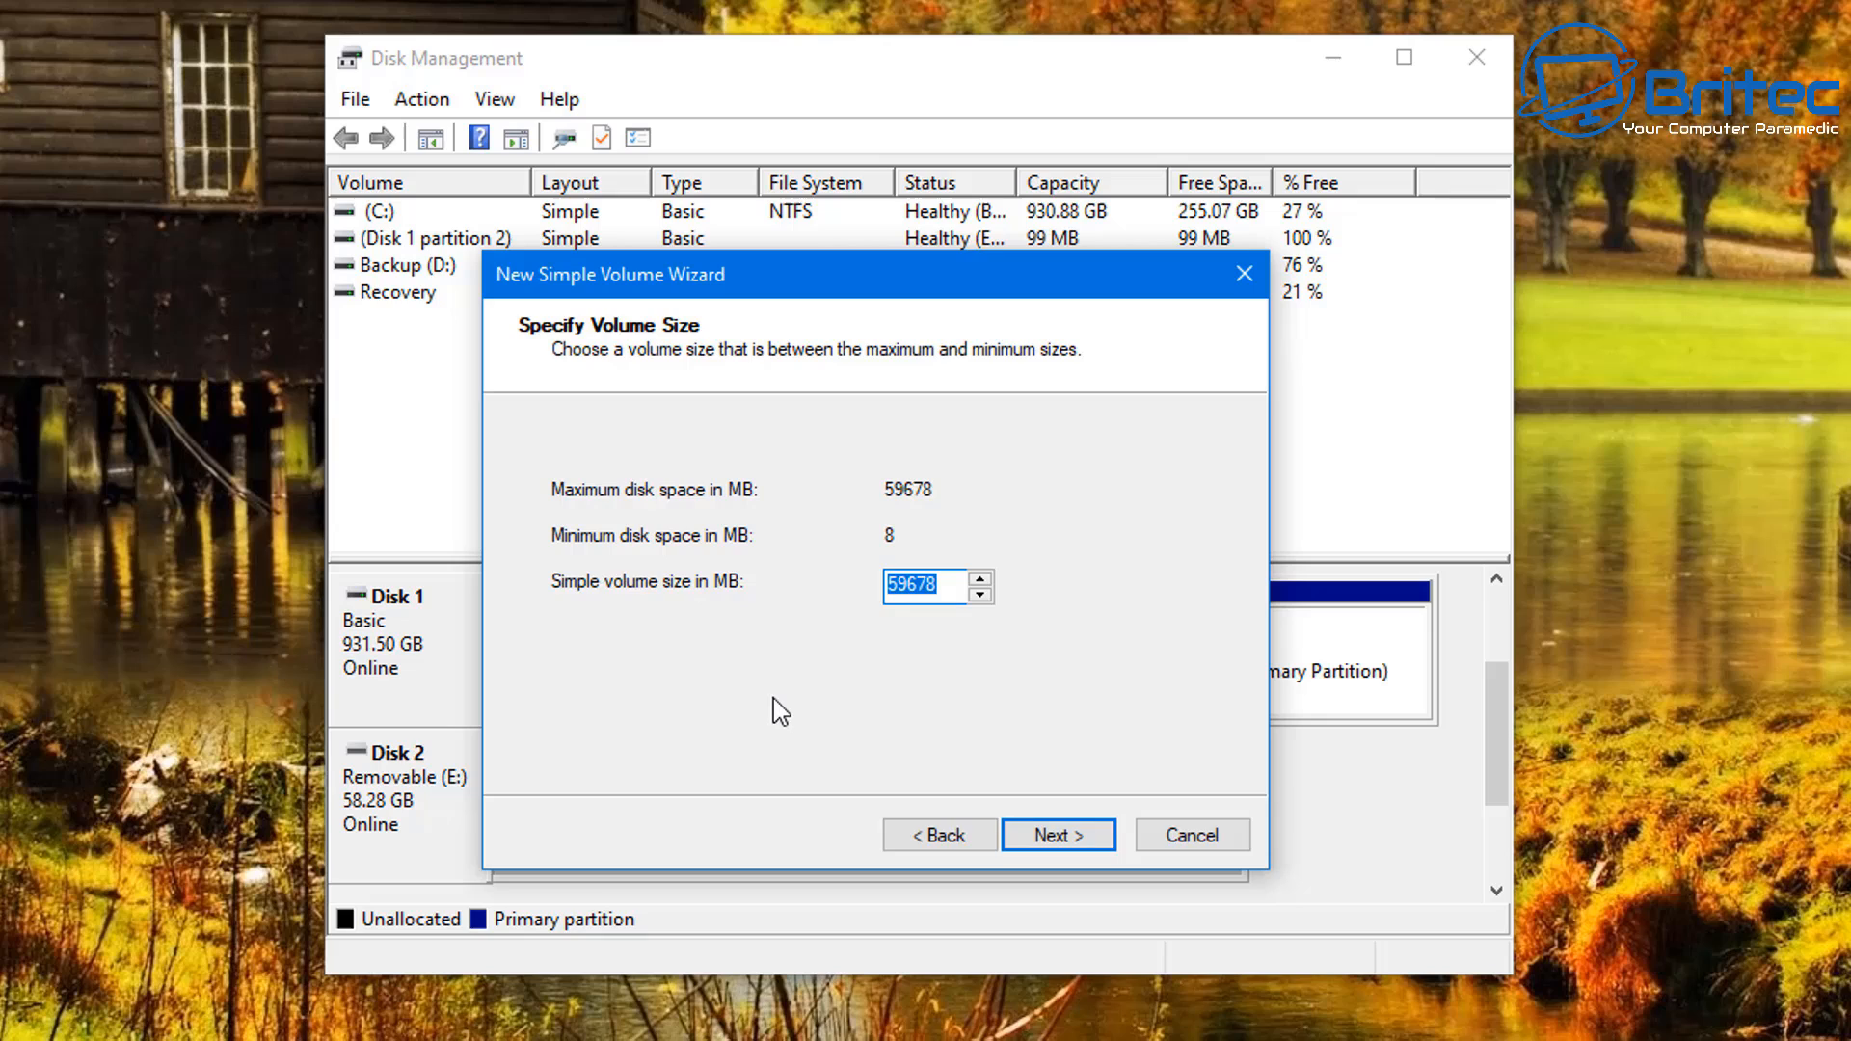
Set the volume size to 2000 MB and keep drive letter F
{"action": "type", "text": "2000"}
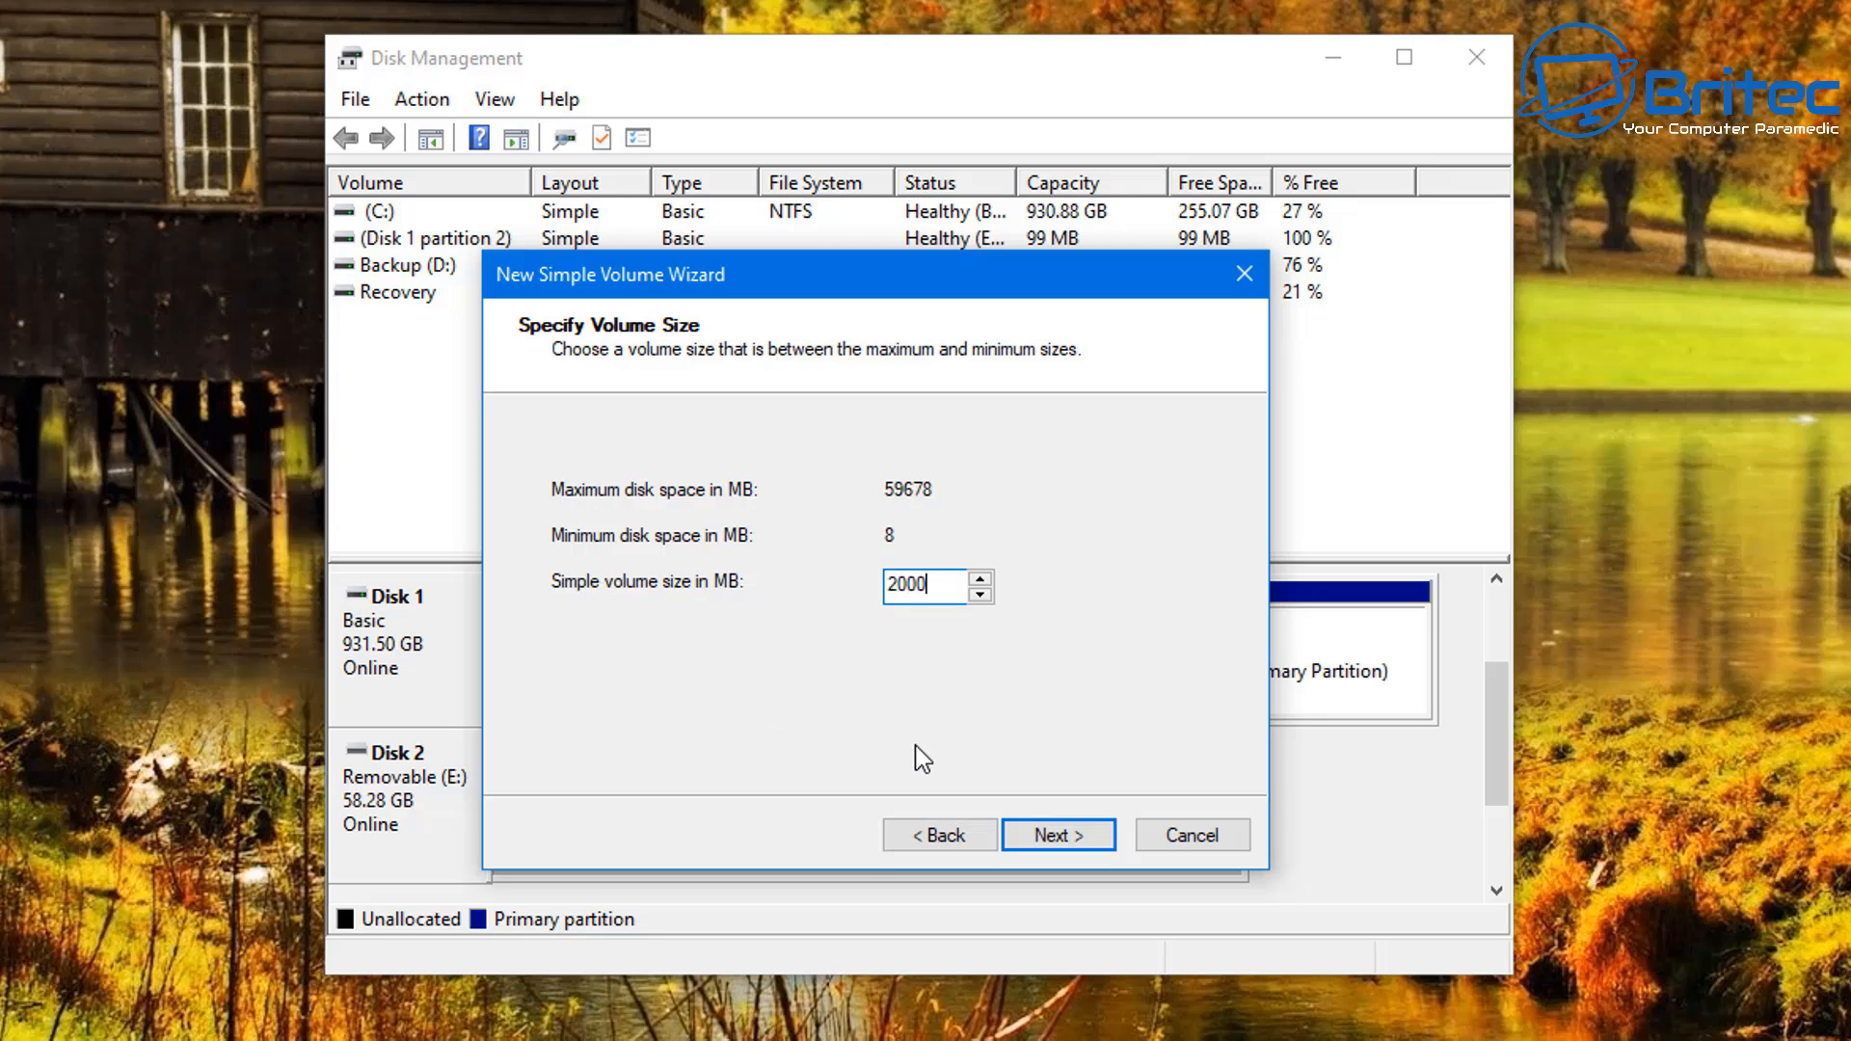
{"action": "mouse_move", "coordinate": [1059, 908]}
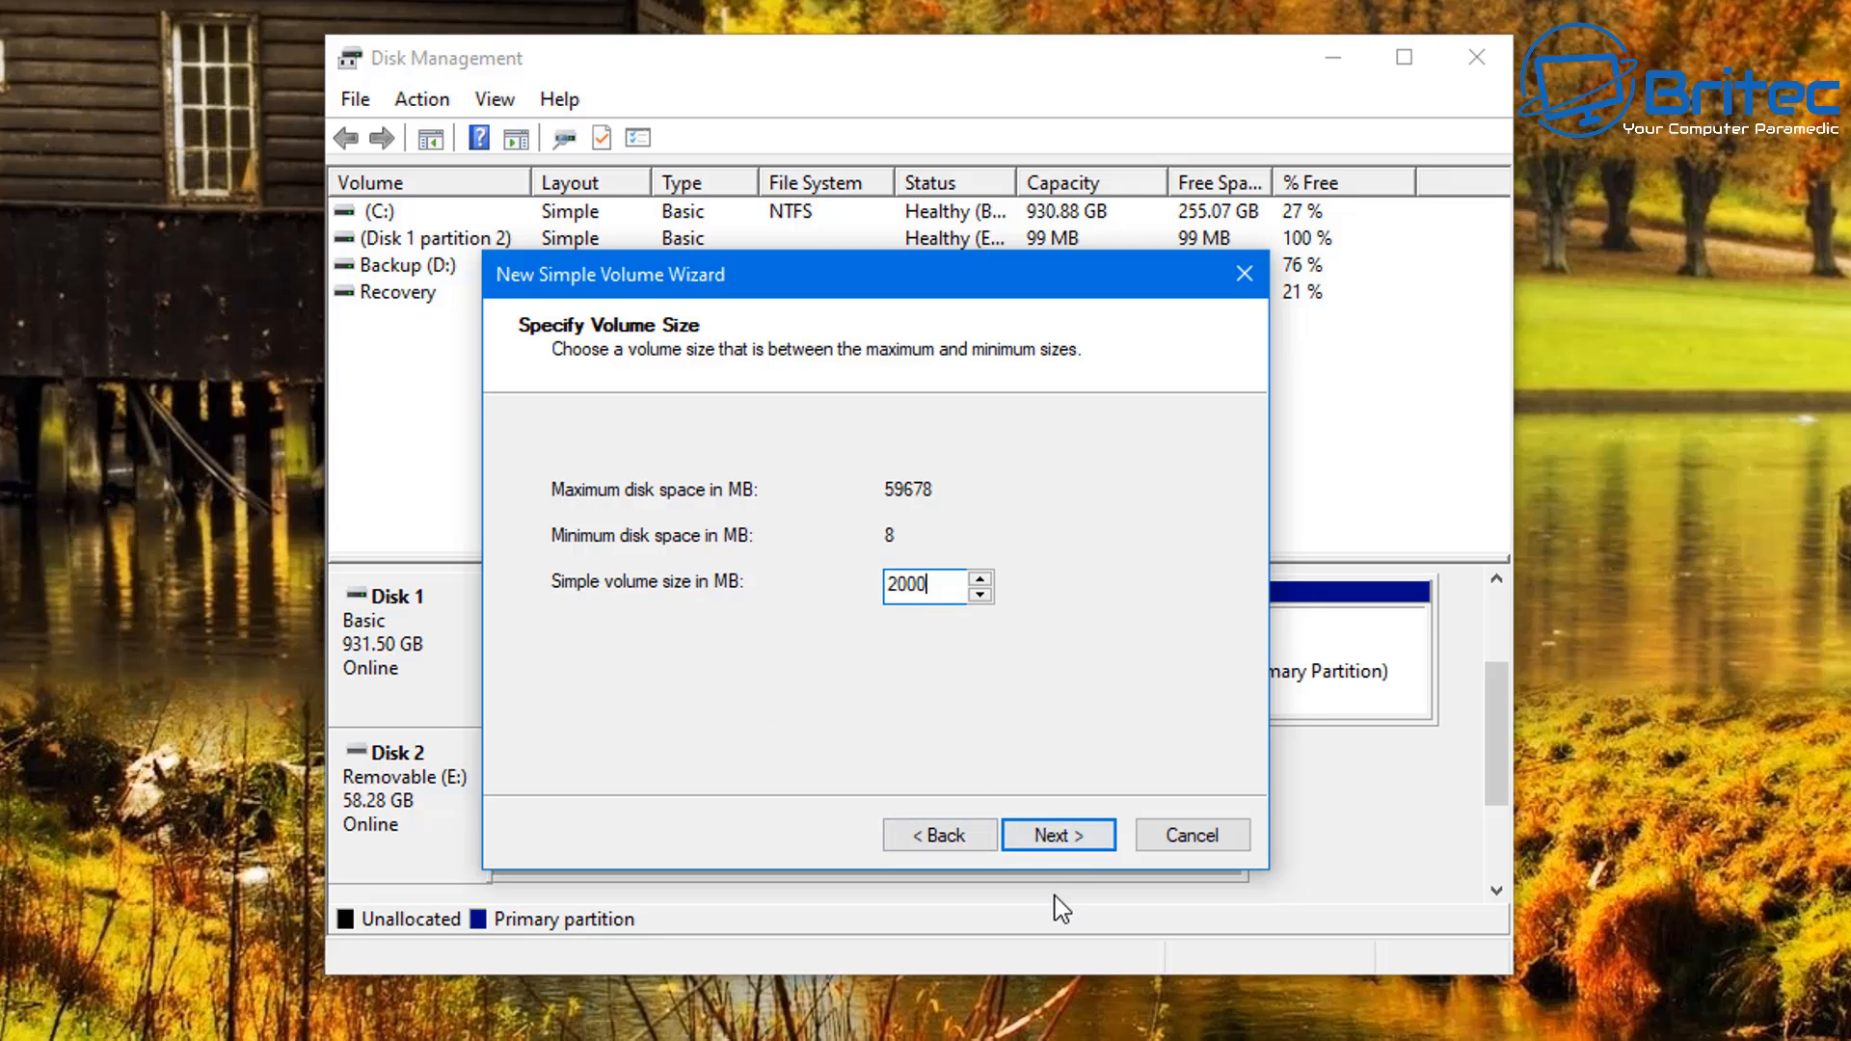
{"action": "left_click", "coordinate": [1059, 835]}
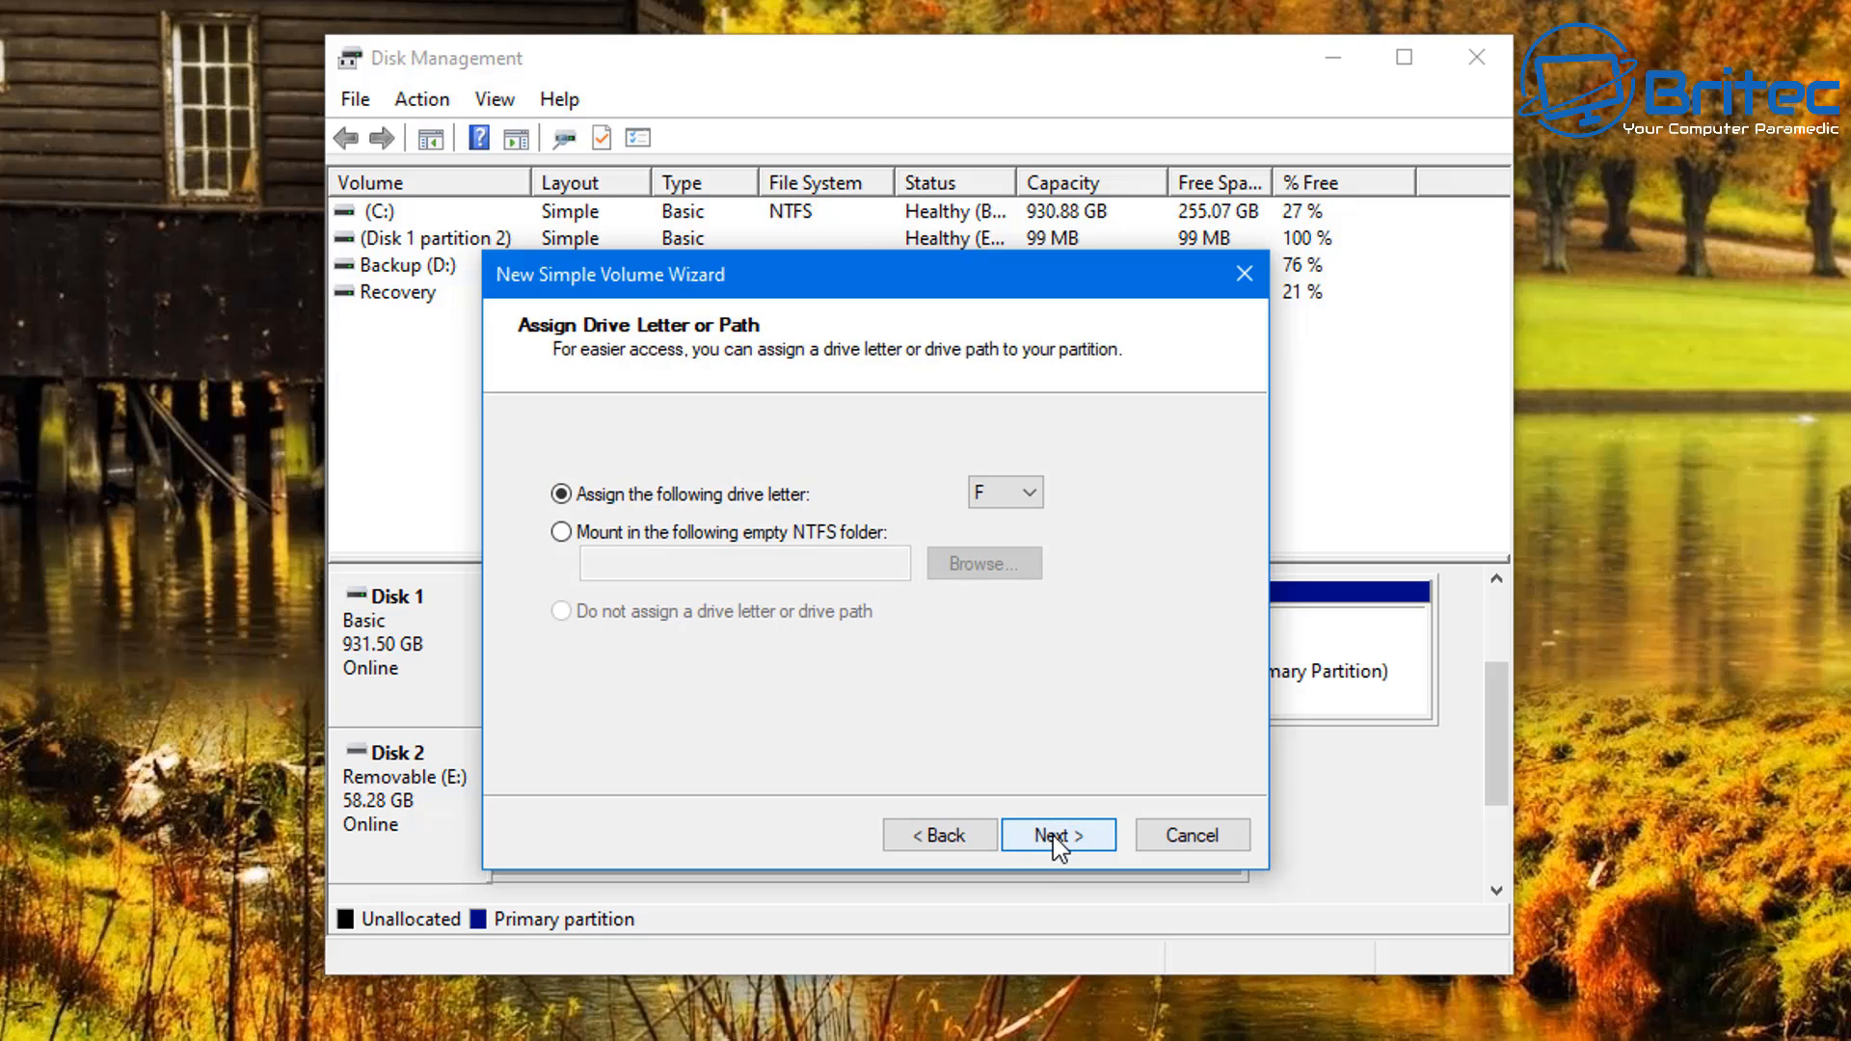
{"action": "left_click", "coordinate": [1056, 835]}
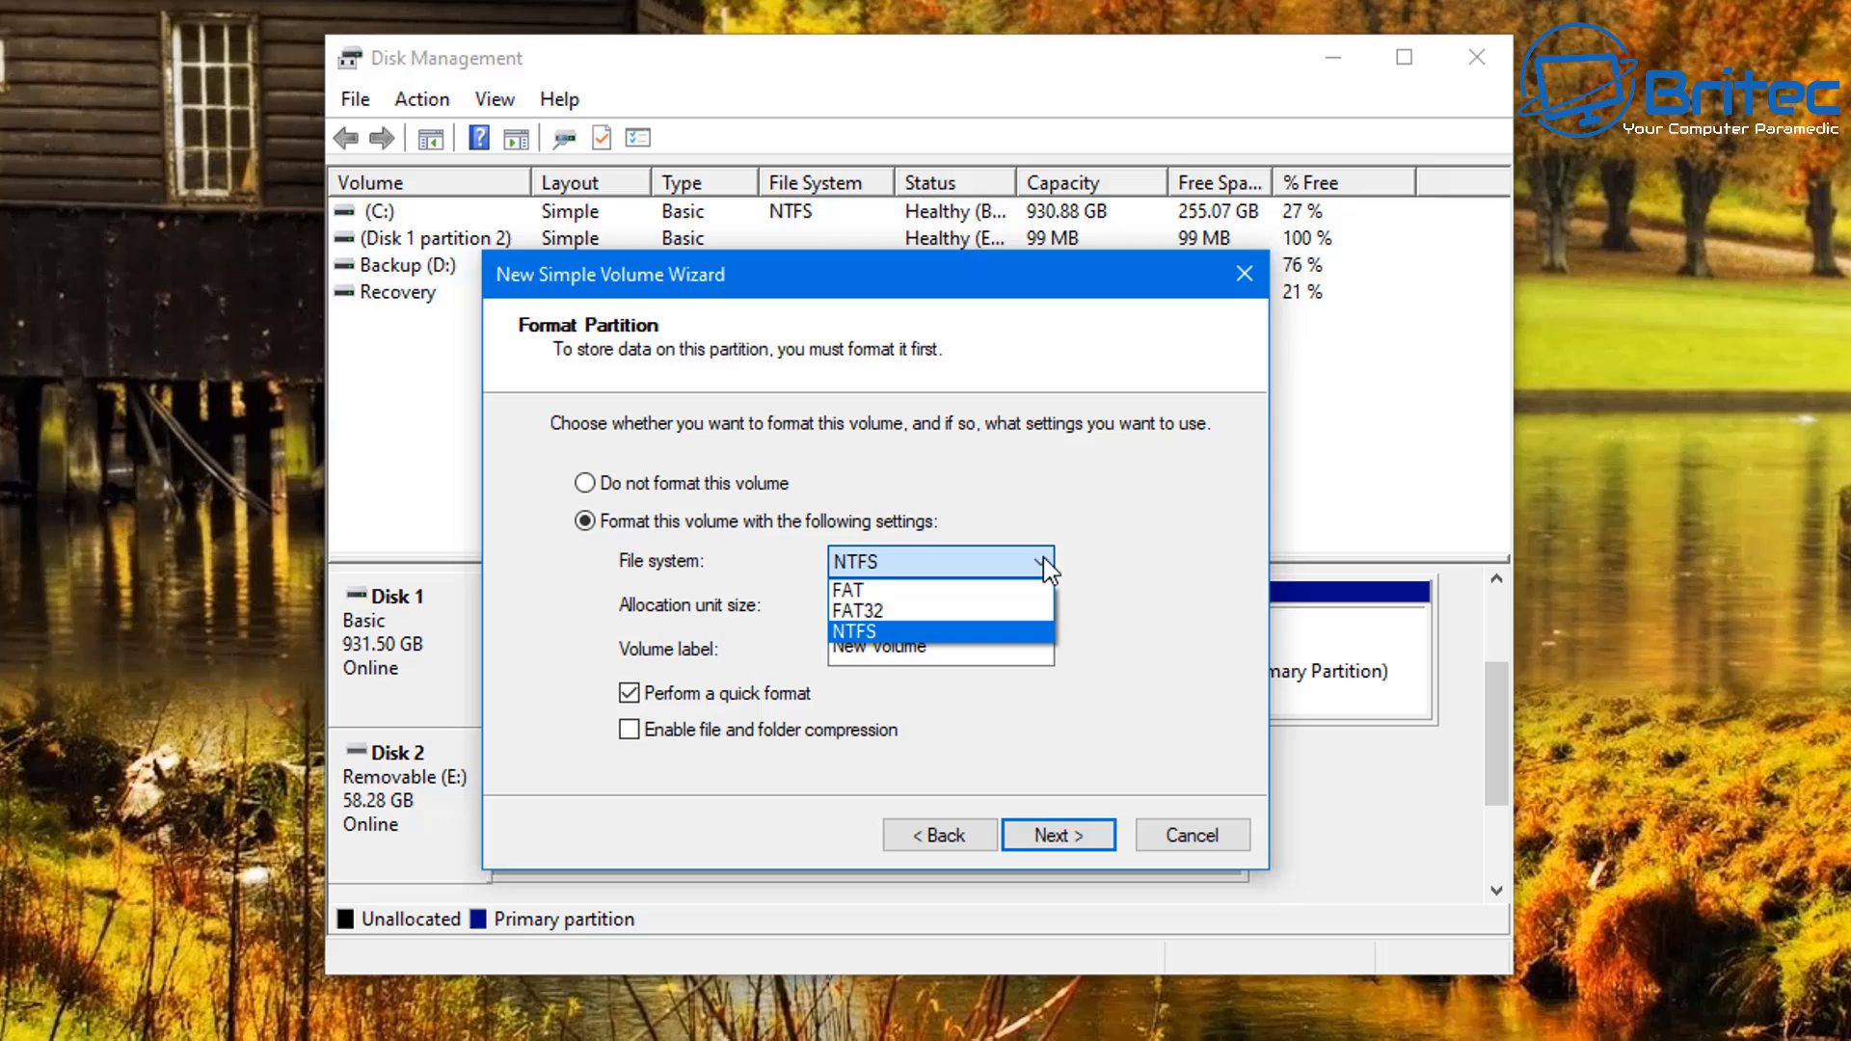
Format the volume as FAT32 with label BIOS and finish creating it
{"action": "left_click", "coordinate": [856, 609]}
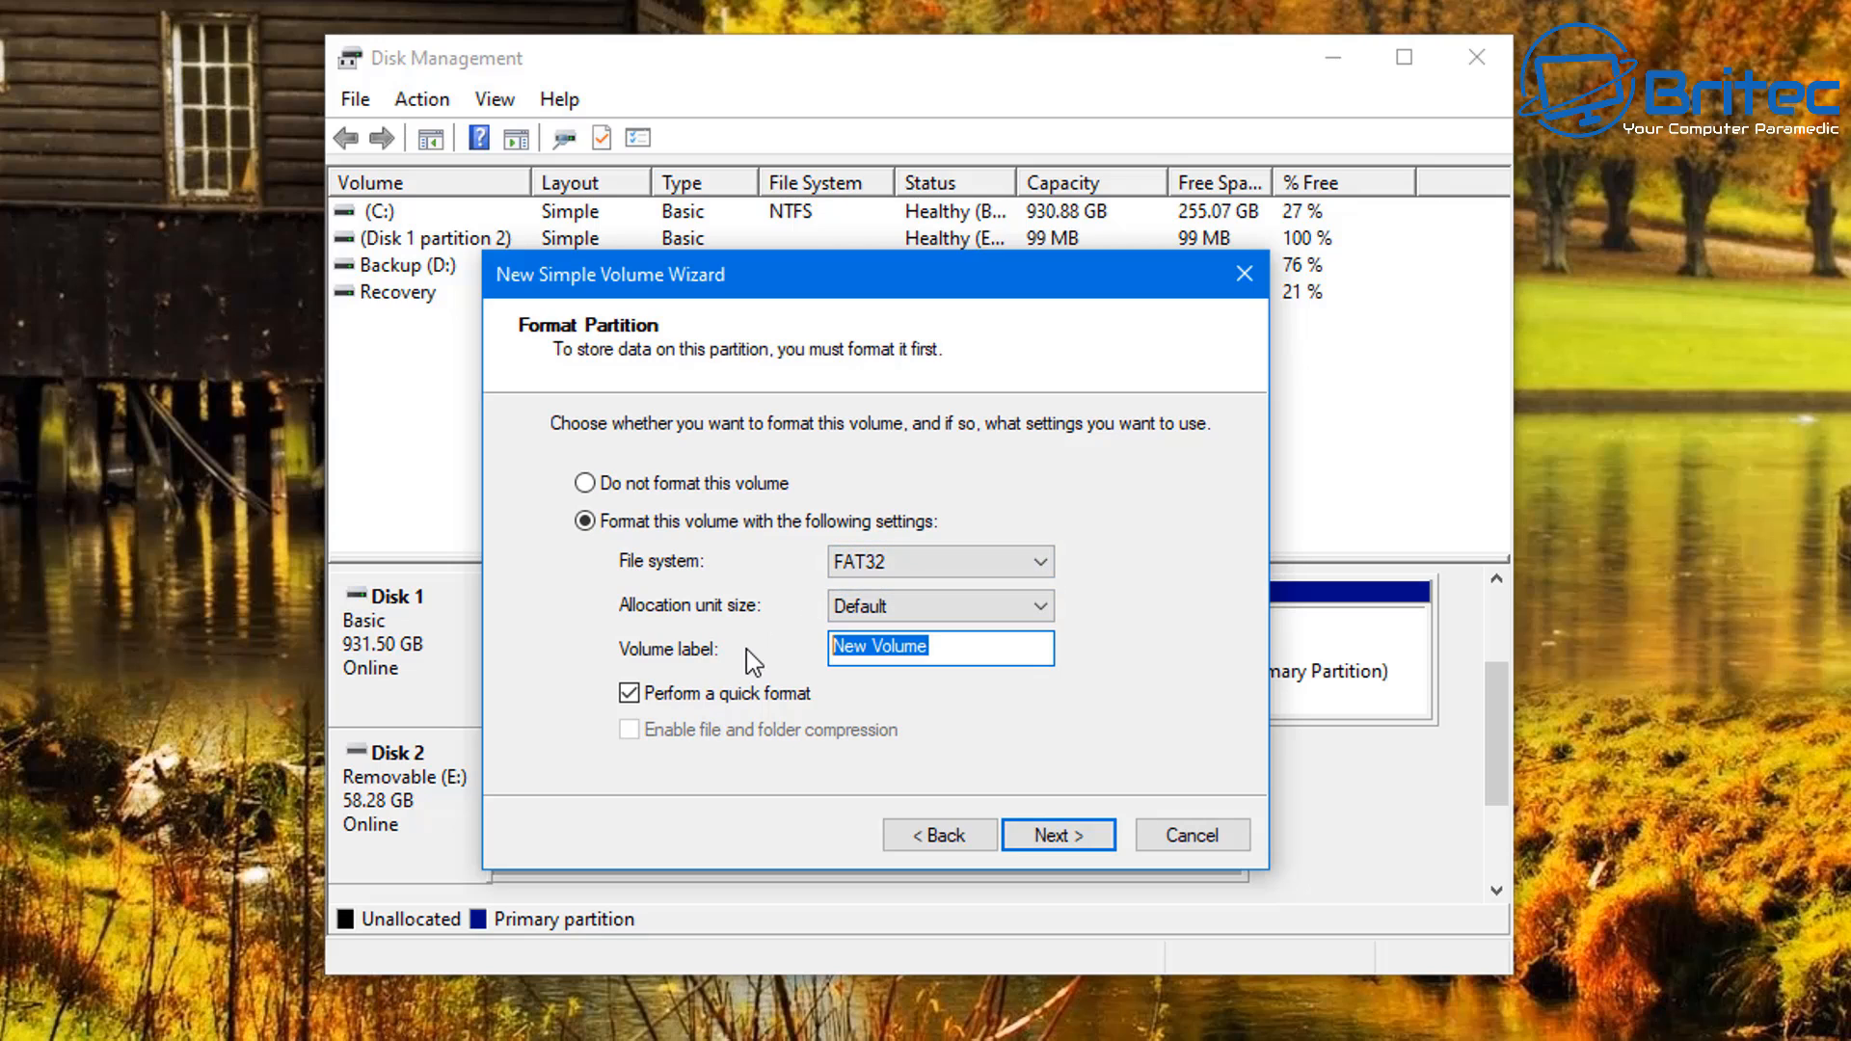
{"action": "type", "text": "B"}
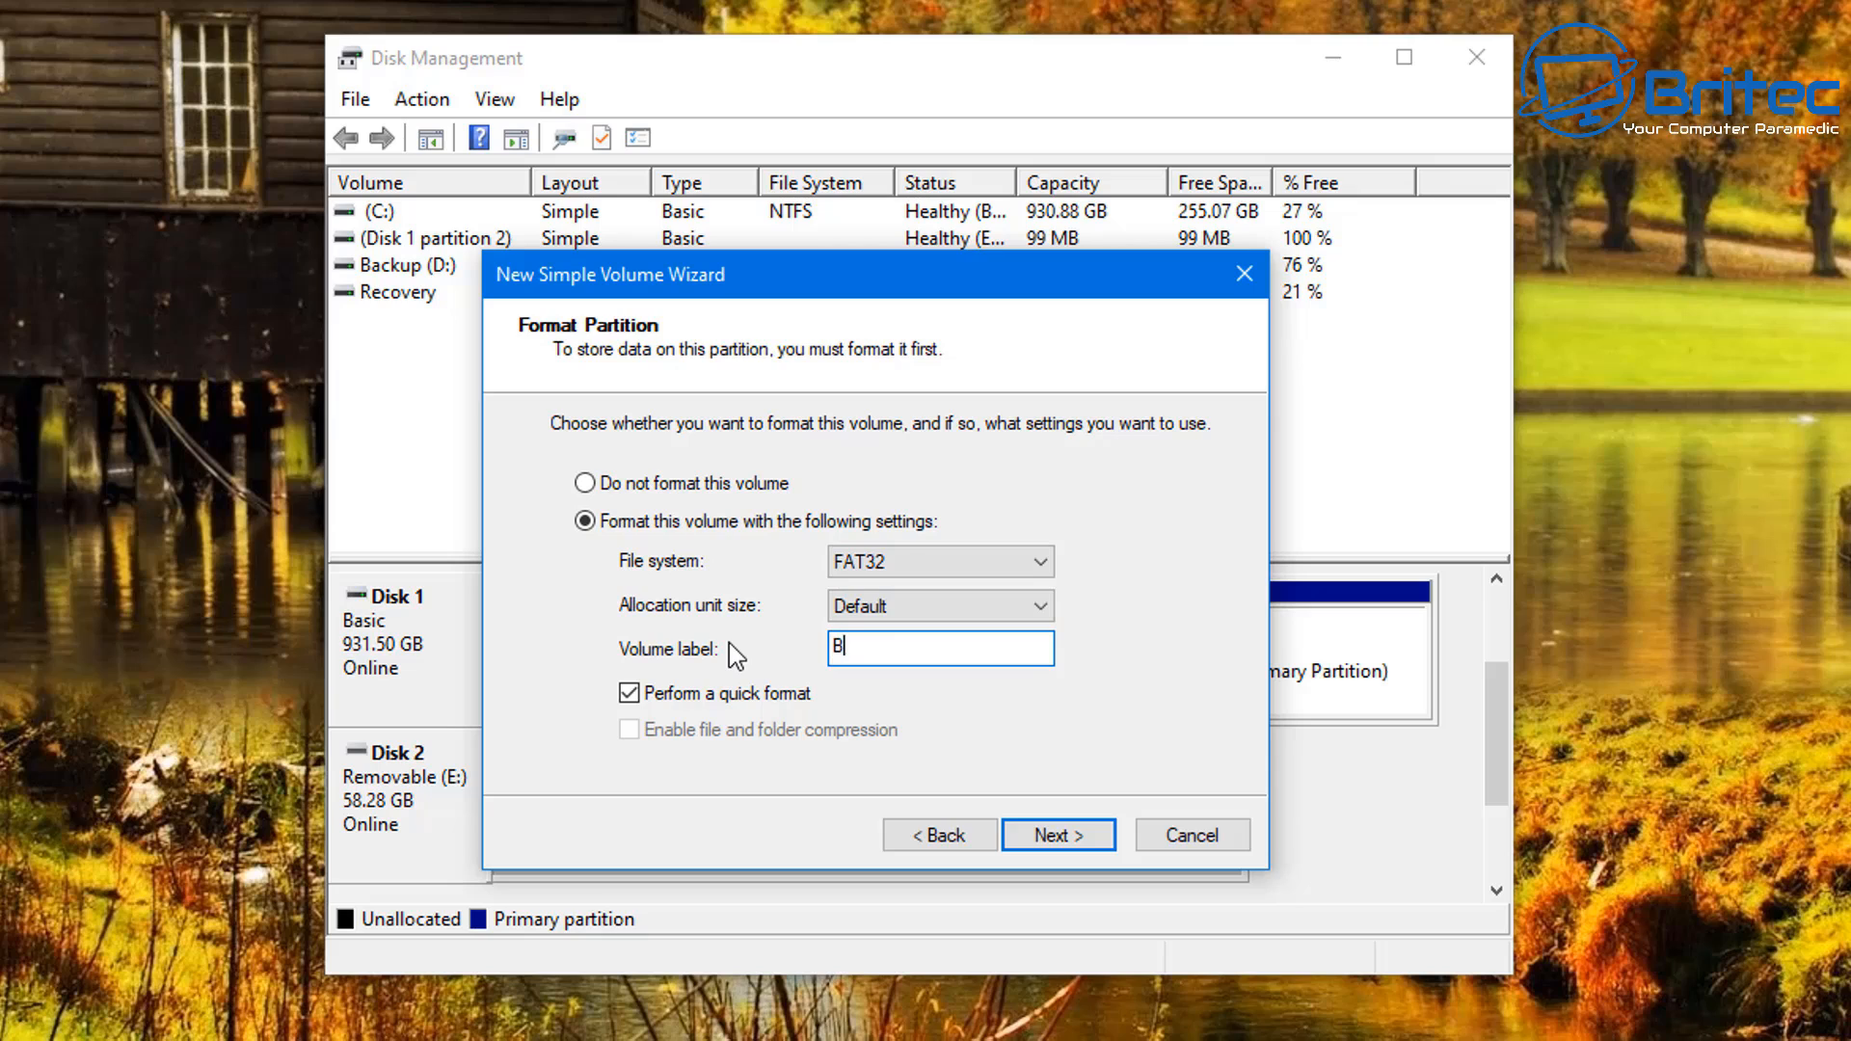
{"action": "type", "text": "IOS"}
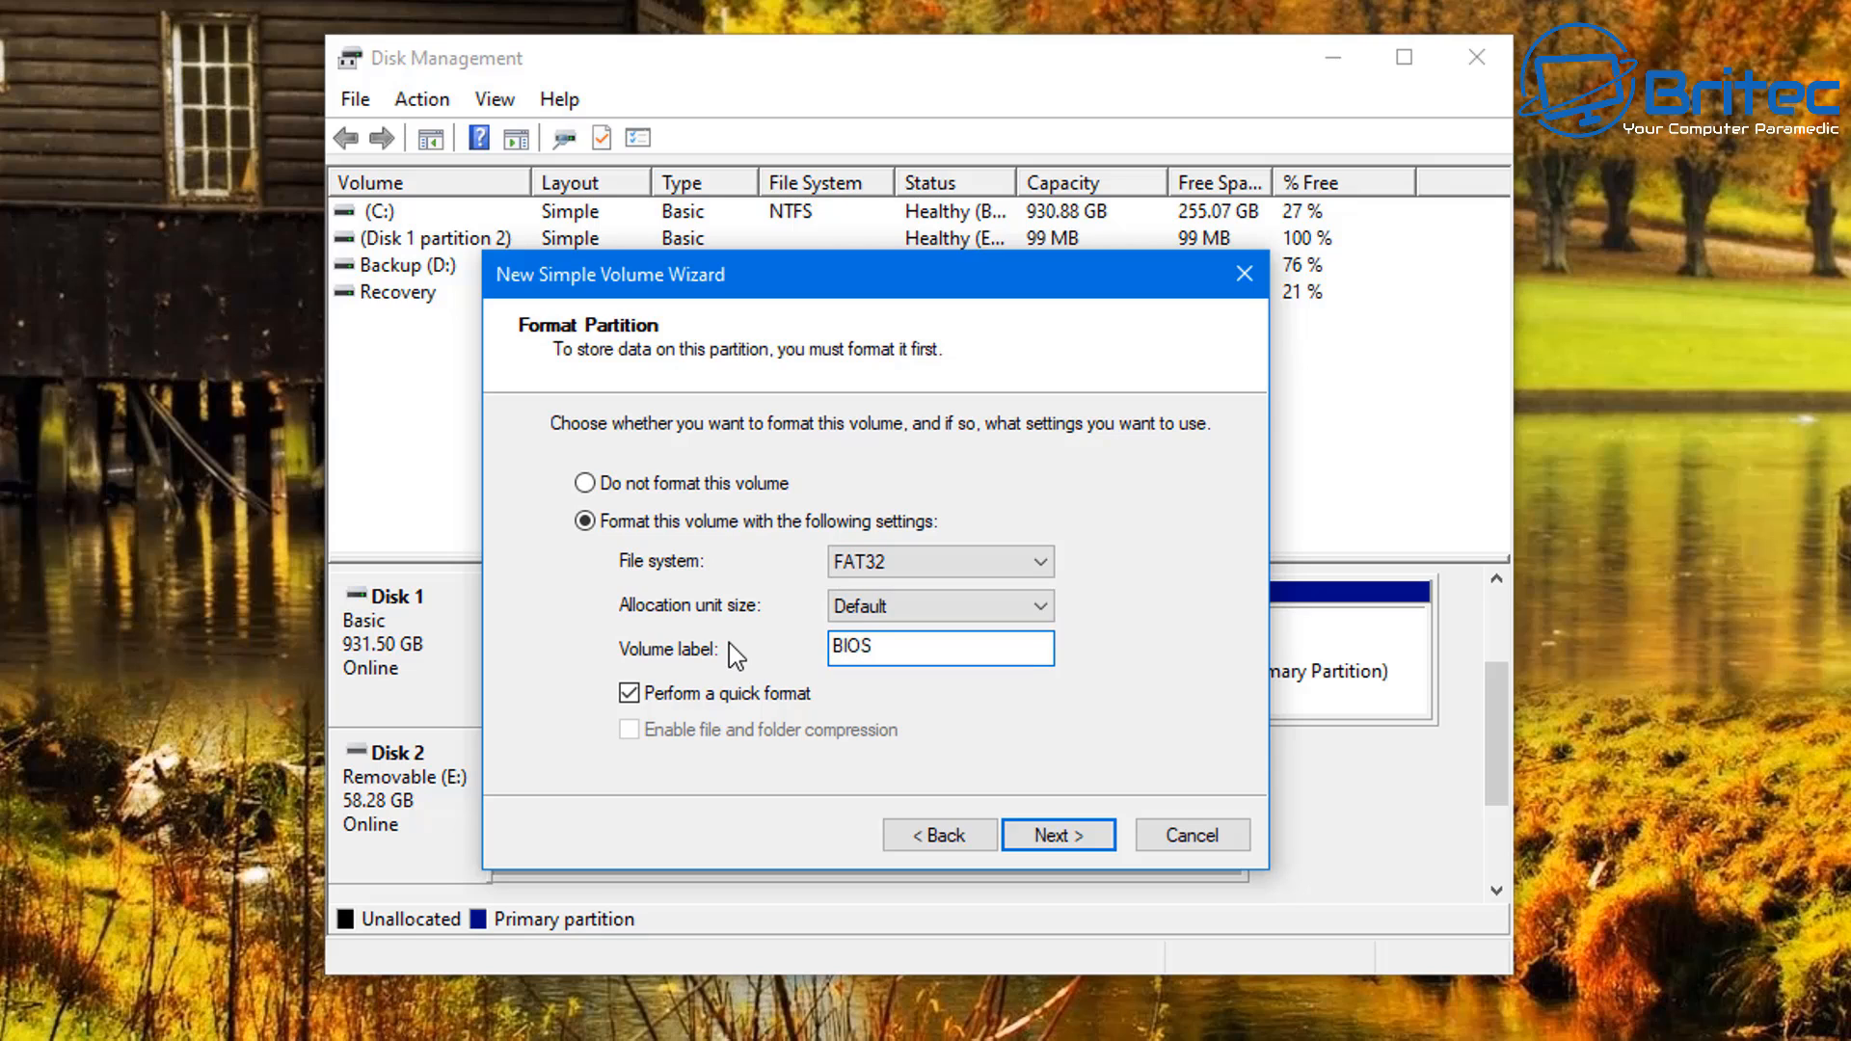
{"action": "left_click", "coordinate": [1057, 835]}
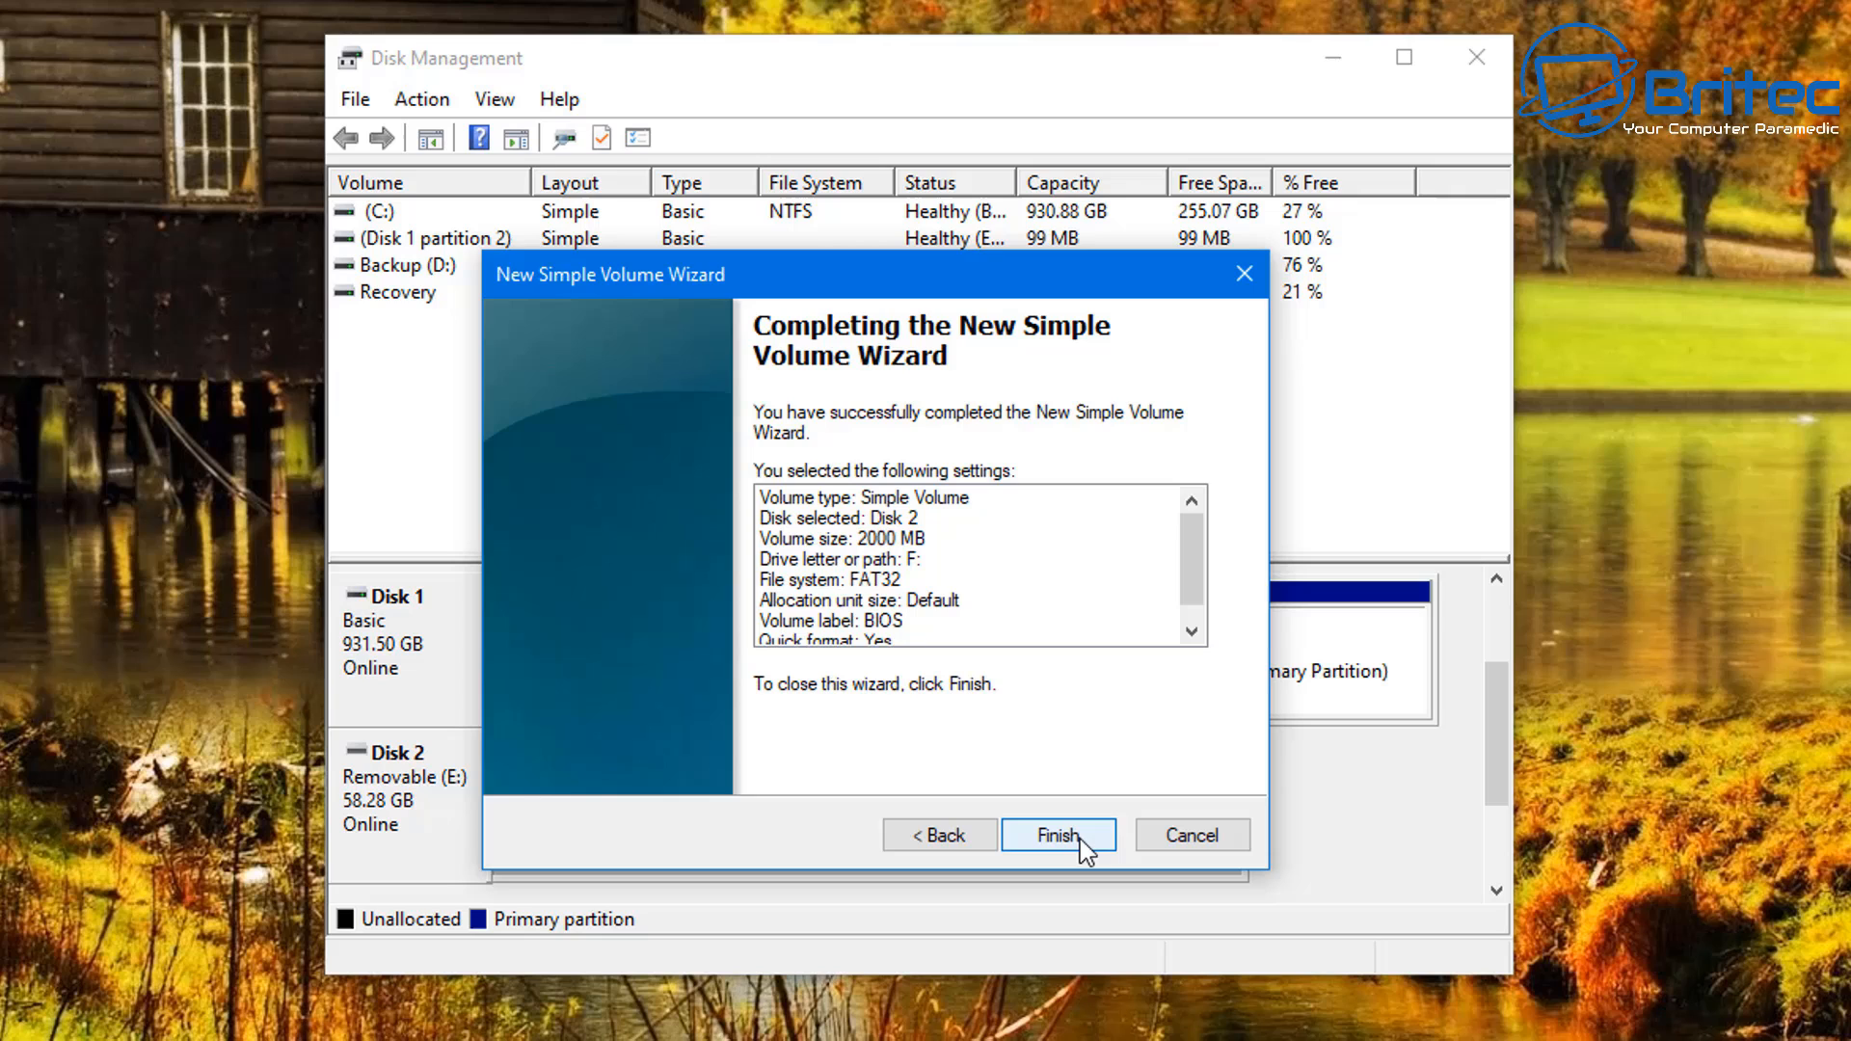
{"action": "left_click", "coordinate": [1056, 835]}
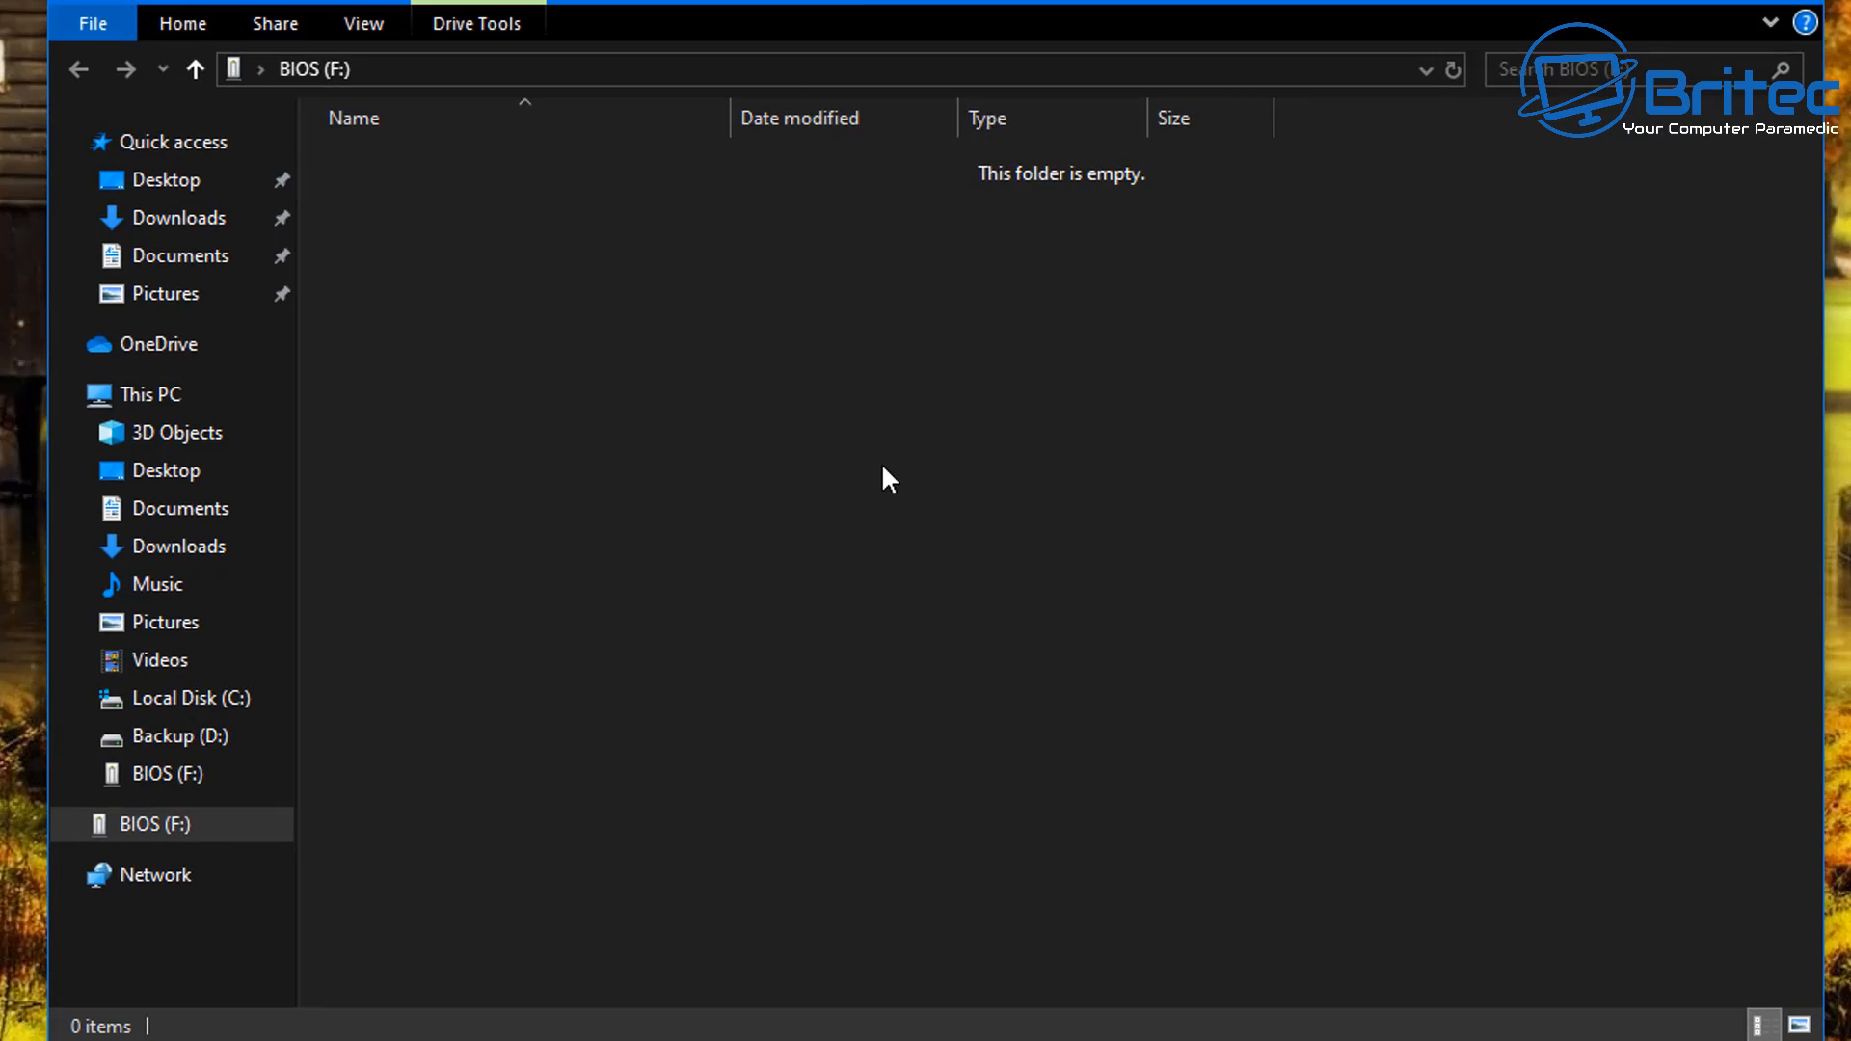
Paste the BIOS zip onto BIOS (F:) and extract B45STL_3.20 onto the drive
{"action": "right_click", "coordinate": [473, 210]}
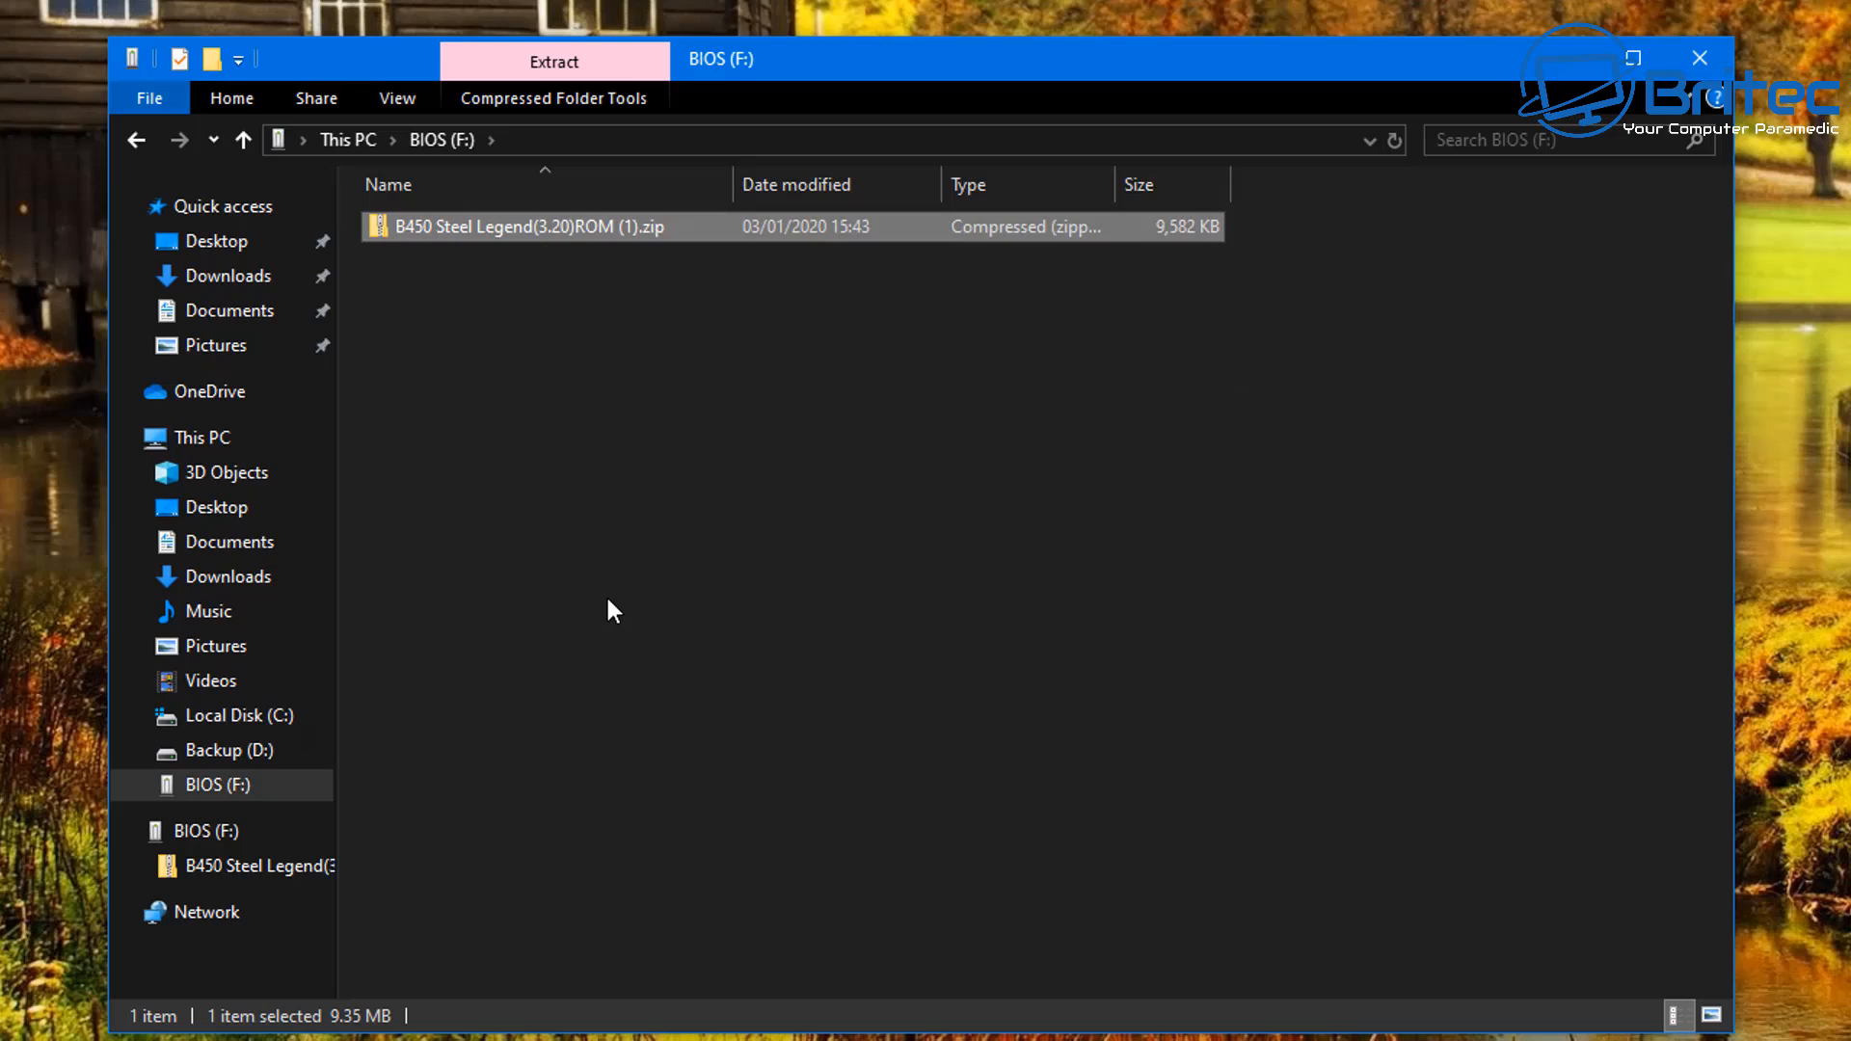
{"action": "right_click", "coordinate": [524, 226]}
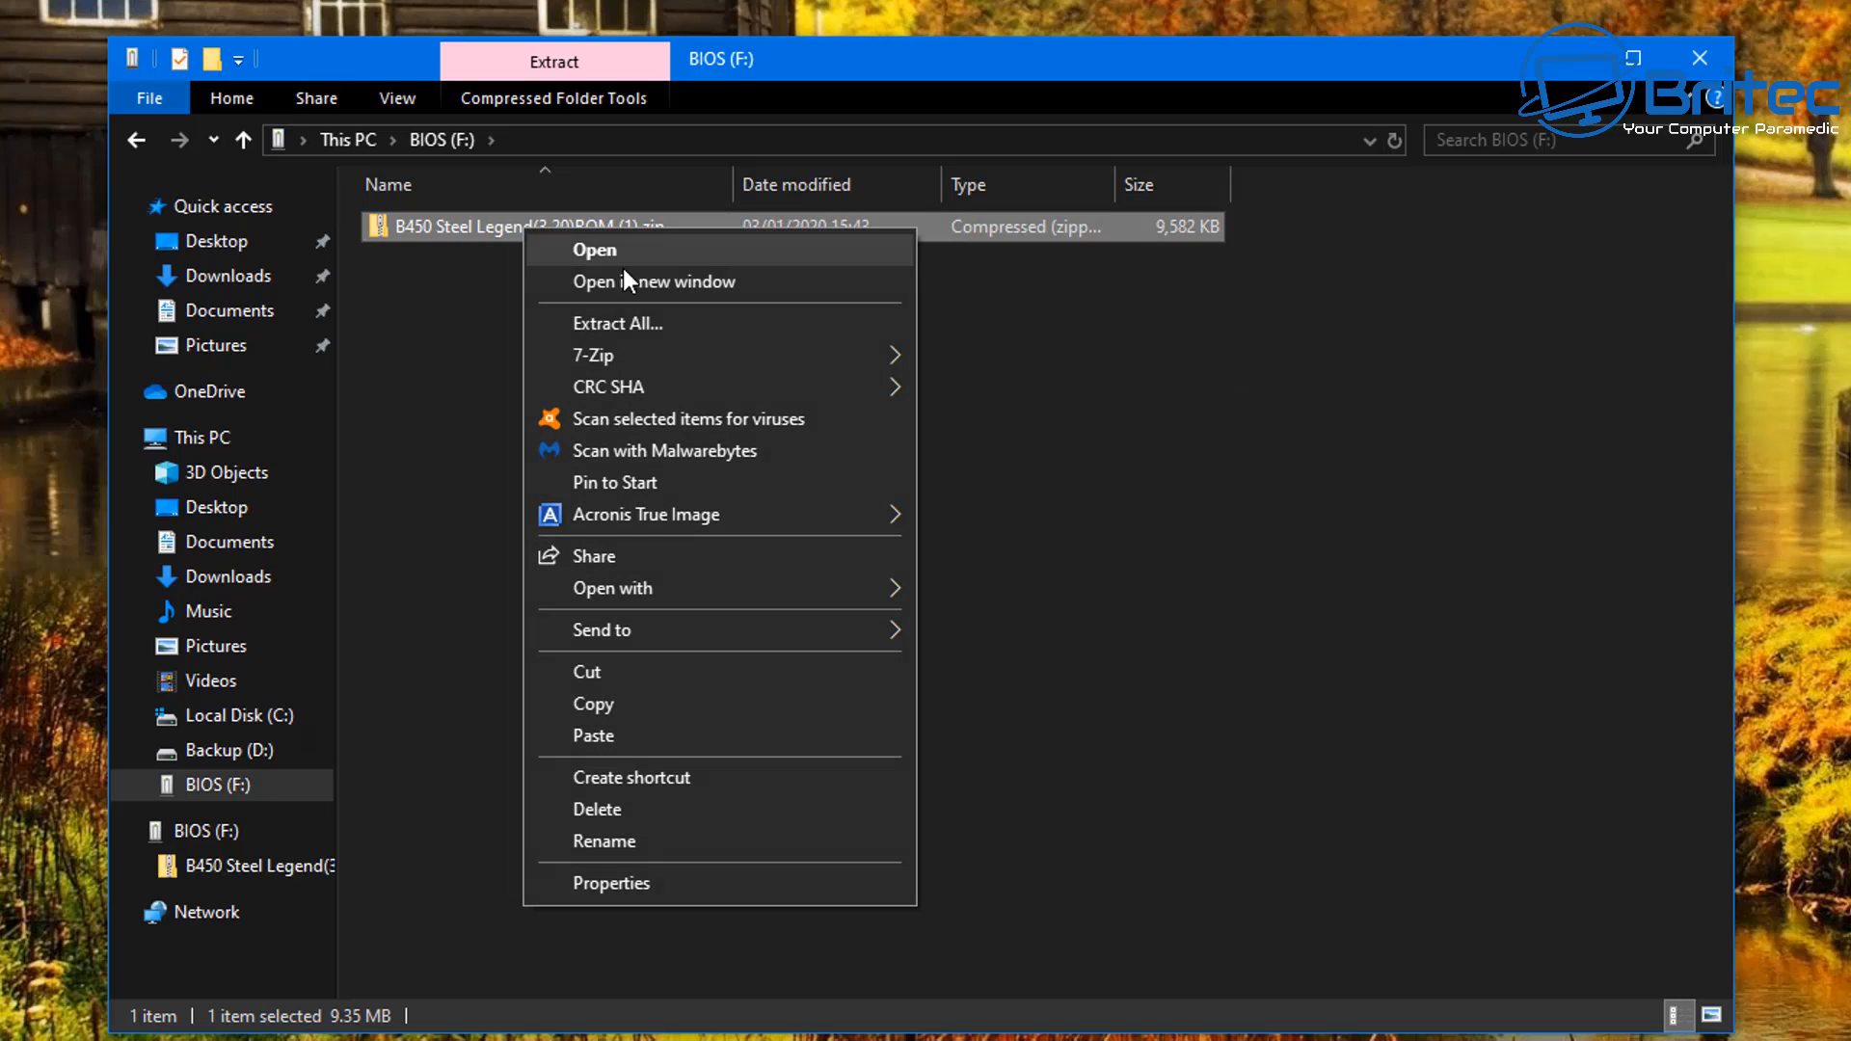
{"action": "left_click", "coordinate": [596, 249]}
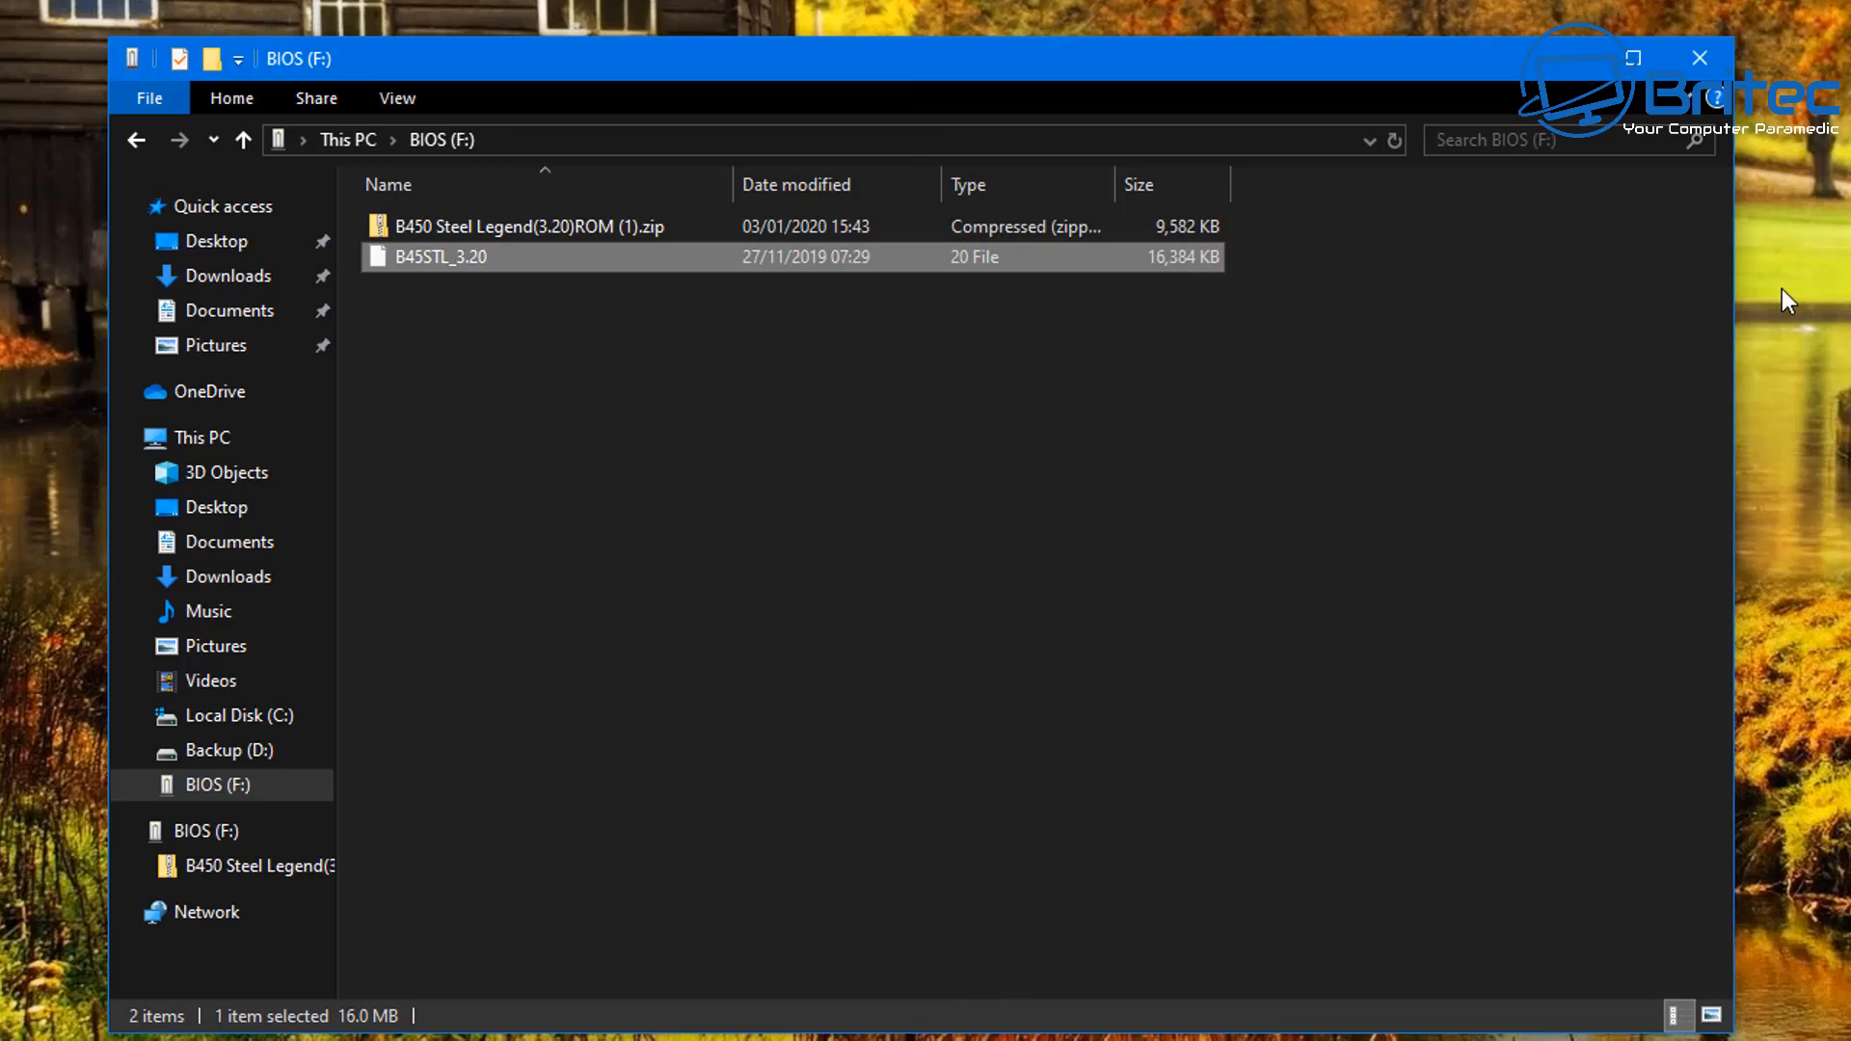
{"action": "mouse_move", "coordinate": [1777, 272]}
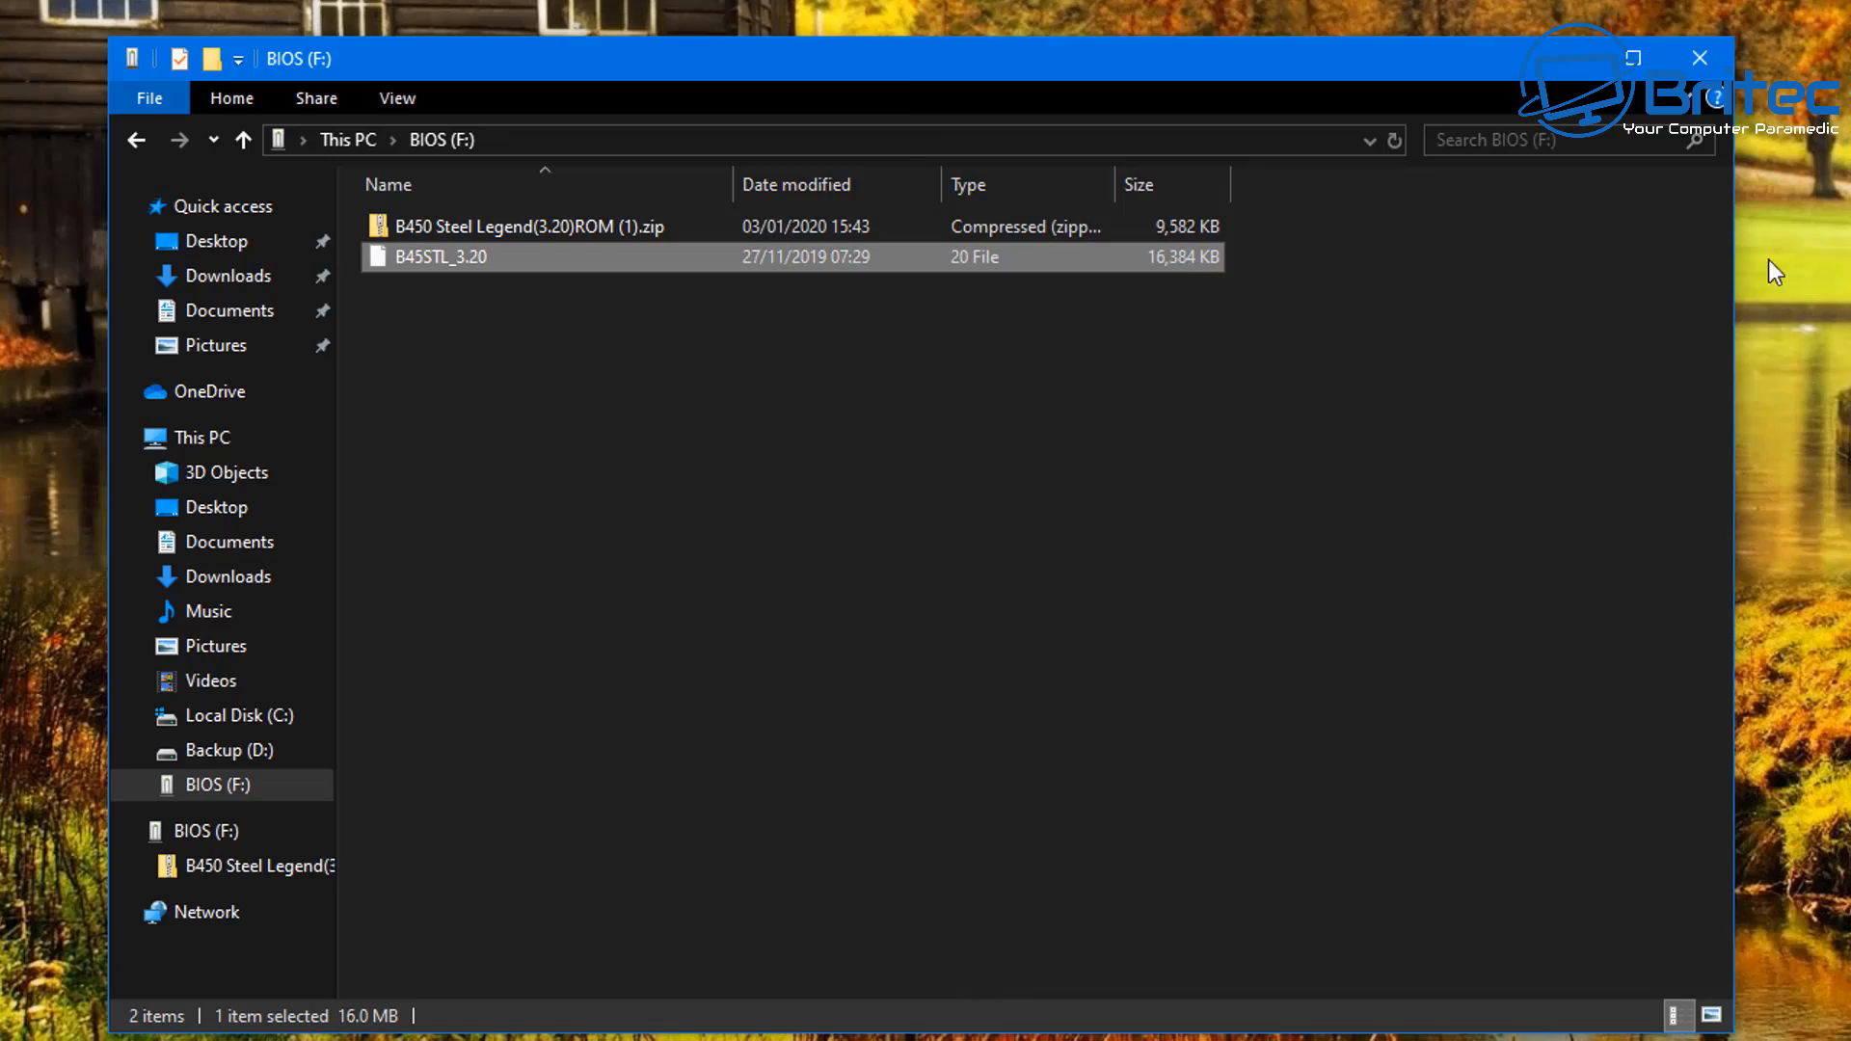
{"action": "left_click", "coordinate": [1697, 55]}
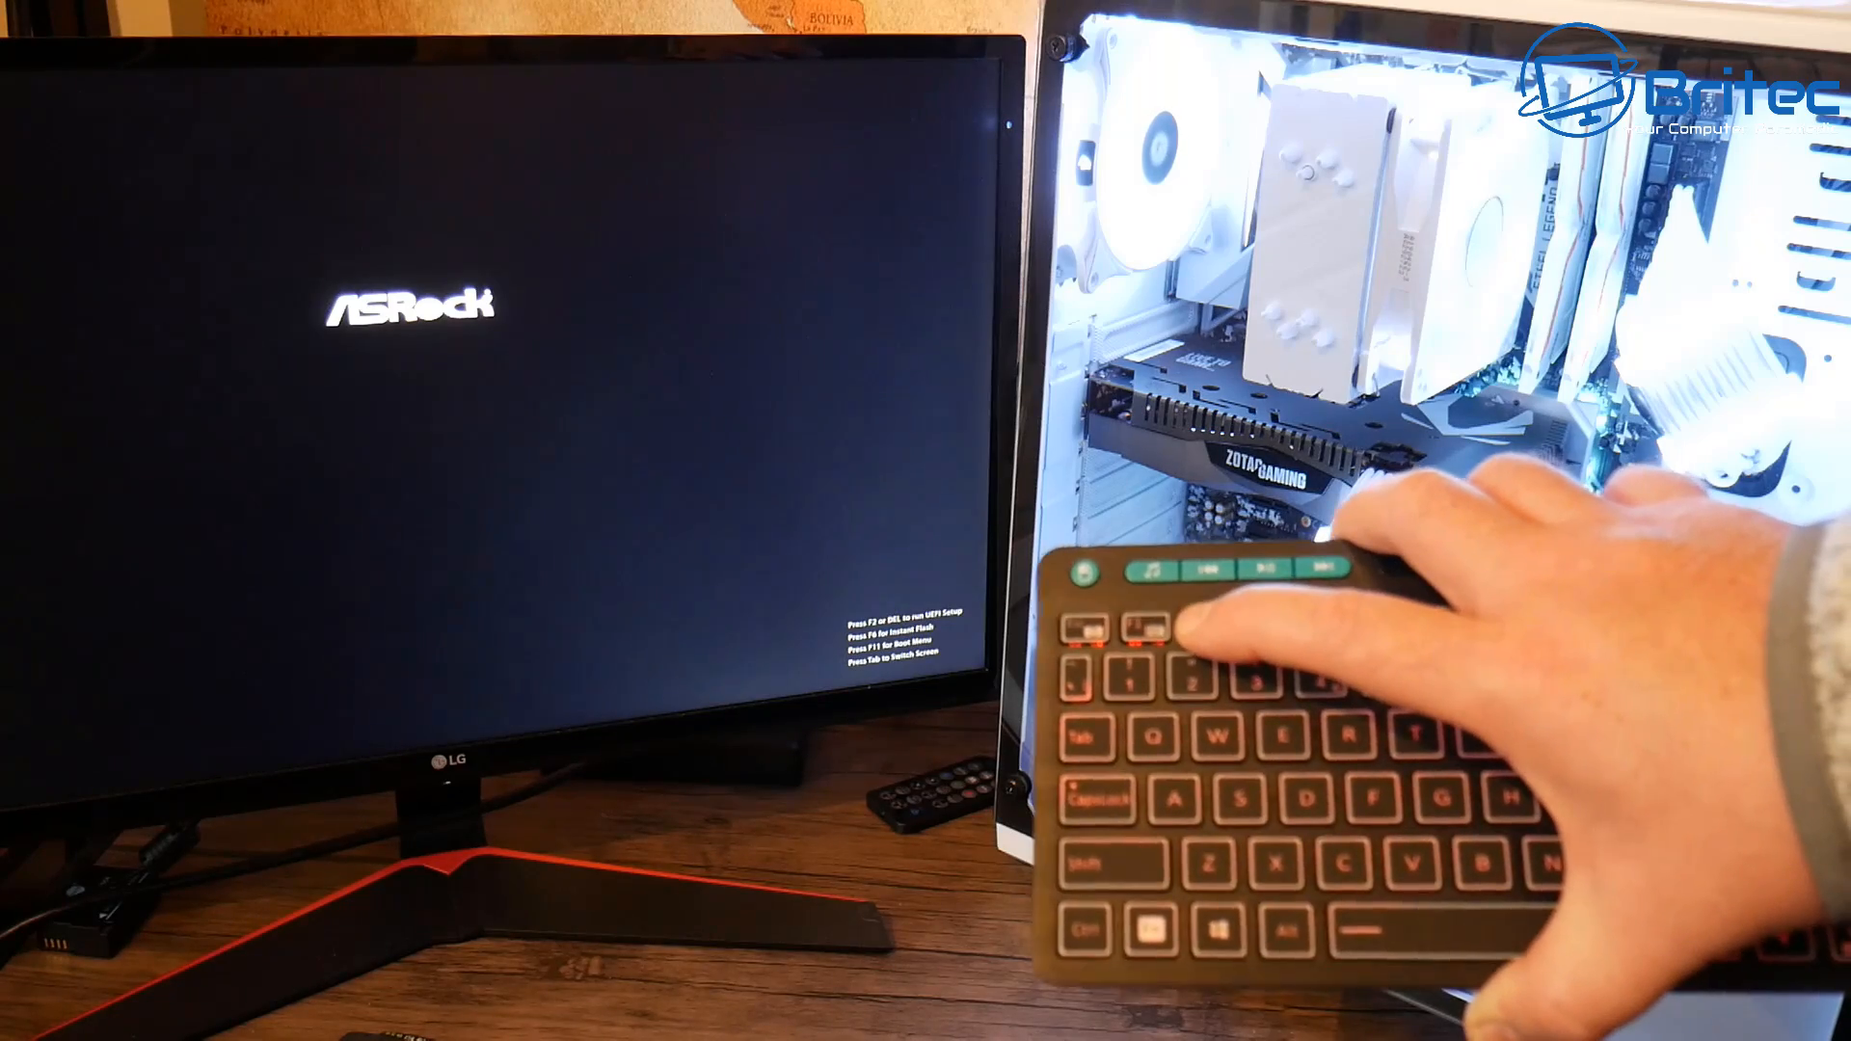
Enter UEFI Setup with Delete and go to the Tool section for Instant Flash
{"action": "key", "text": "delete"}
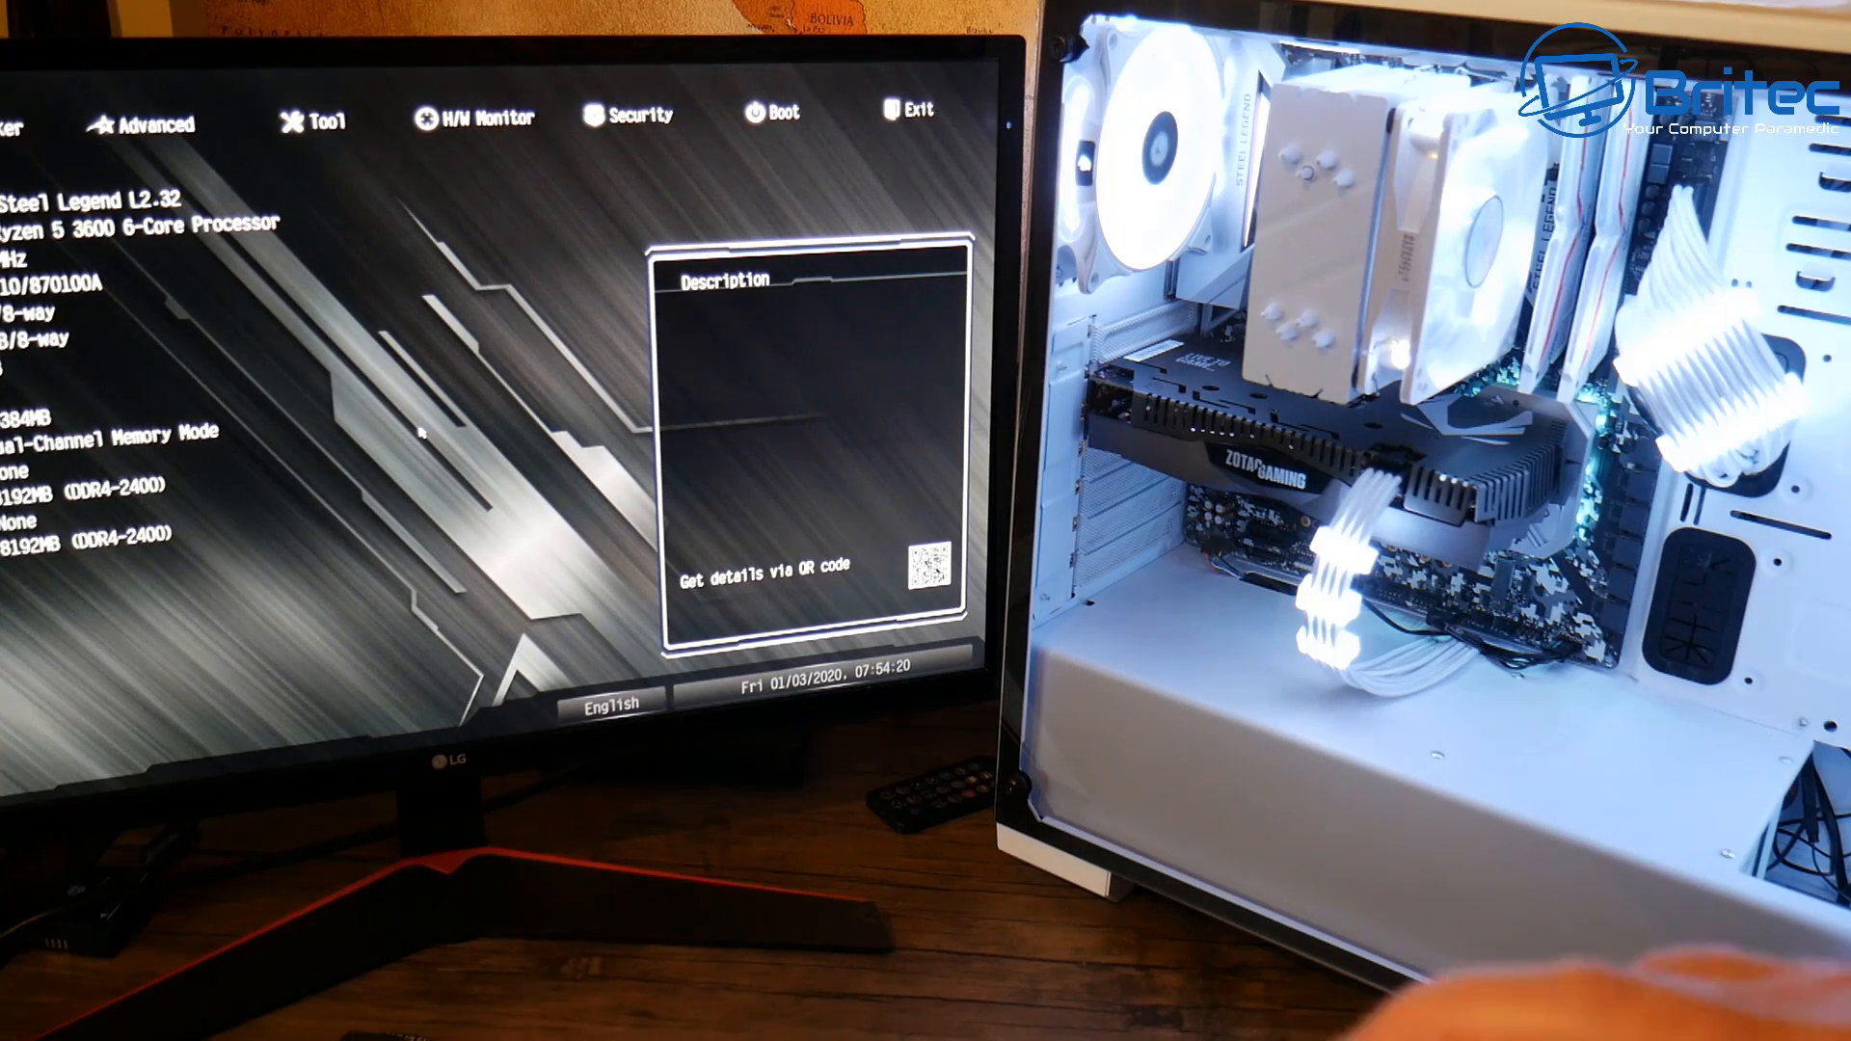
{"action": "left_click", "coordinate": [482, 112]}
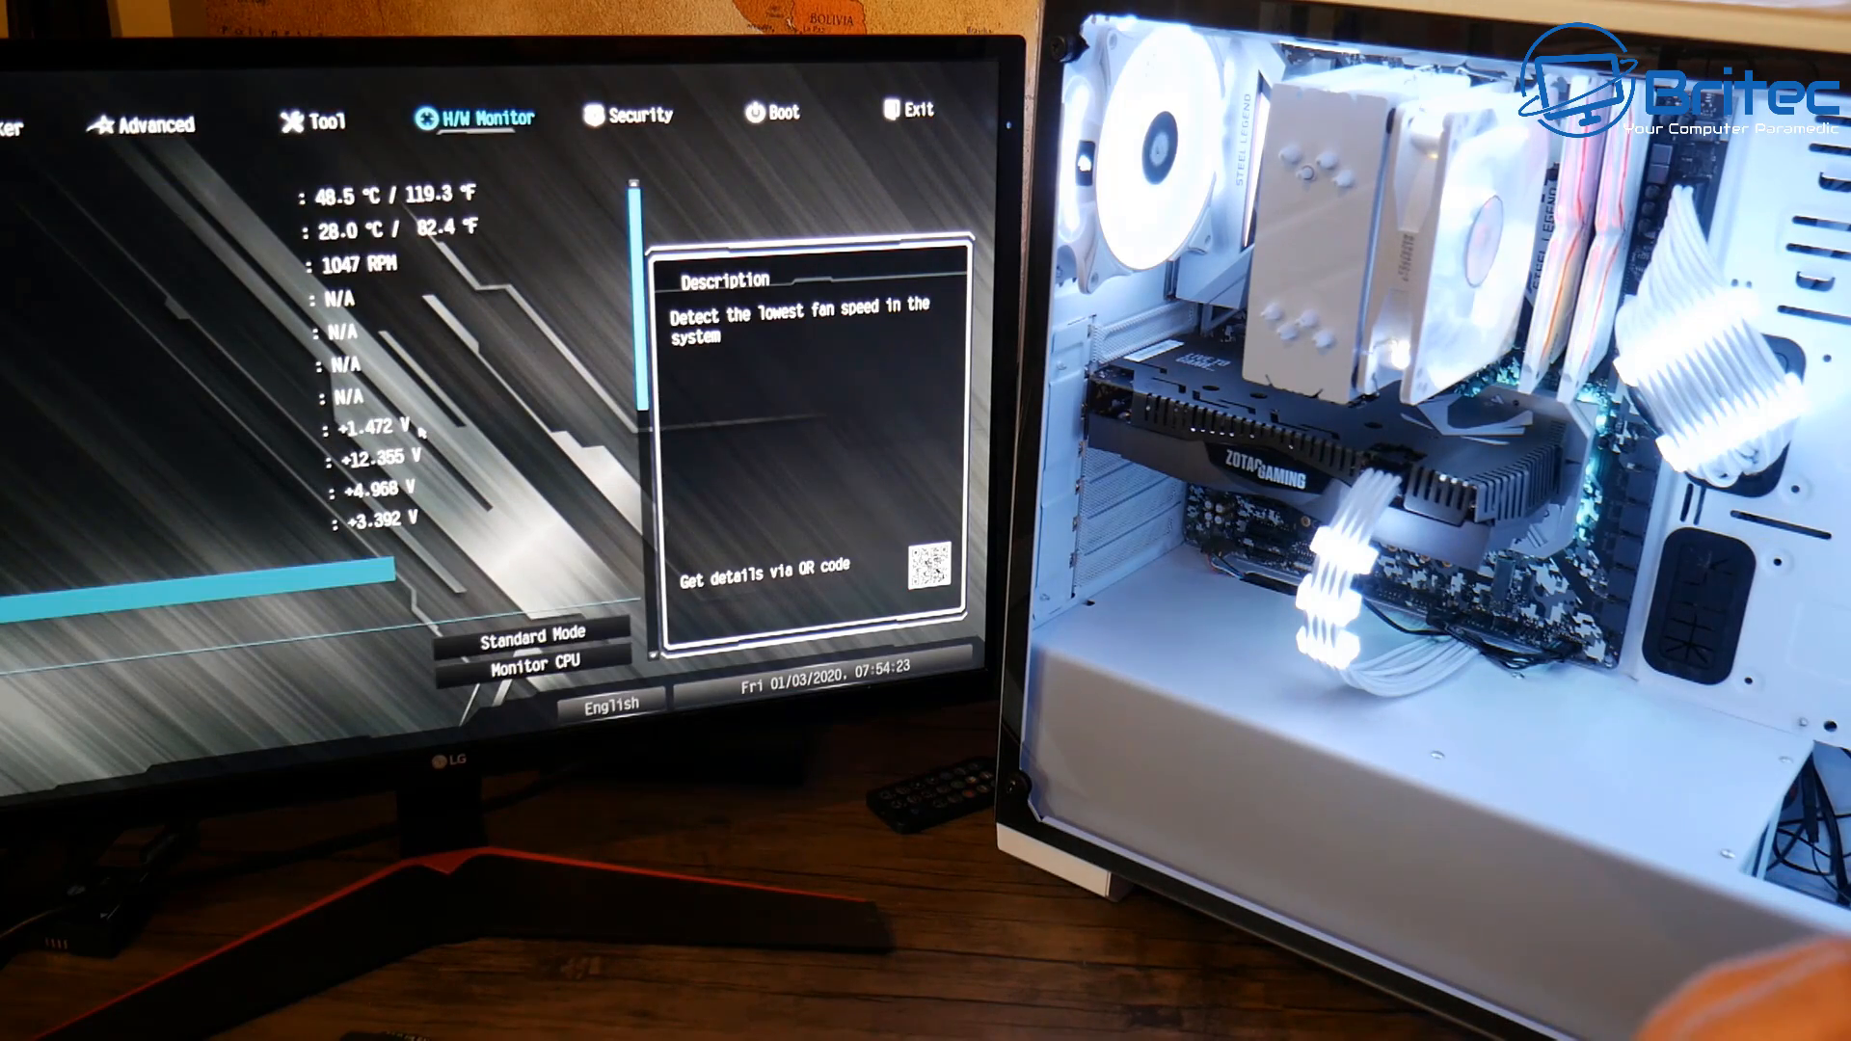
{"action": "left_click", "coordinate": [328, 114]}
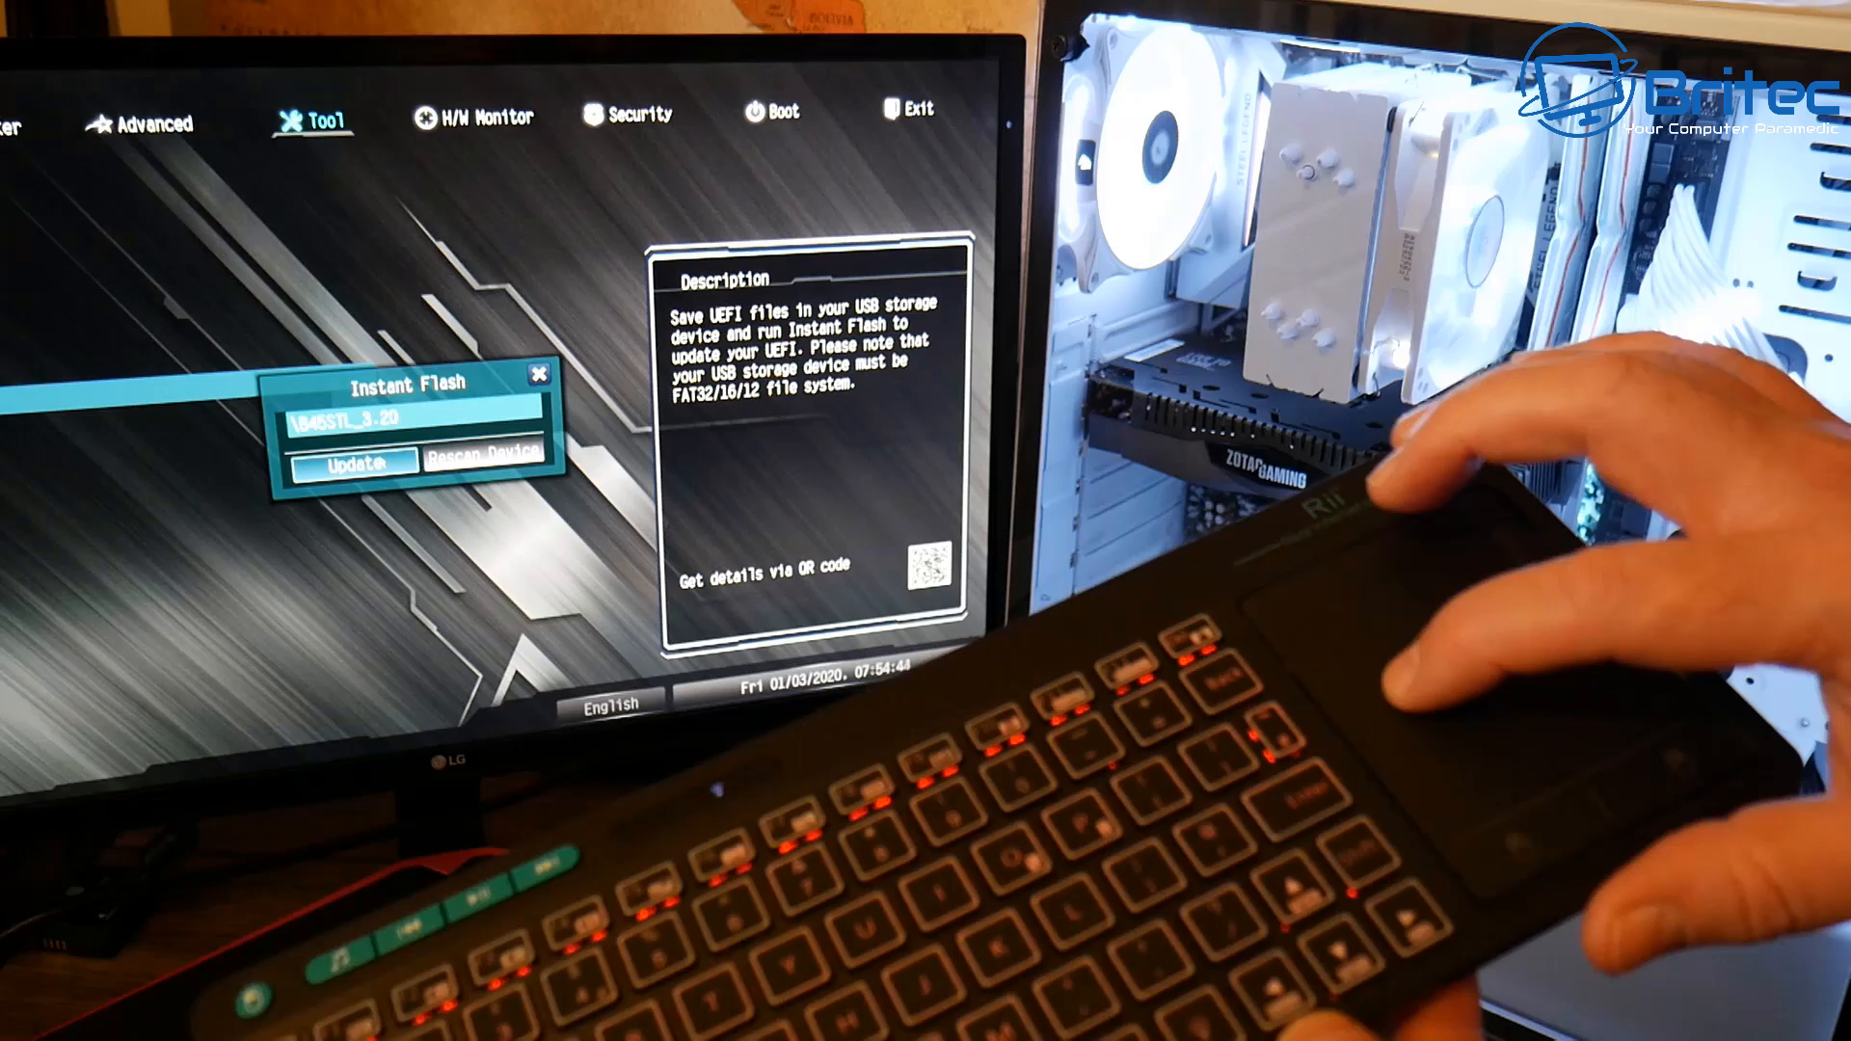
Start Instant Flash with the detected B45STL_3.20 file and confirm the UEFI update
{"action": "left_click", "coordinate": [351, 465]}
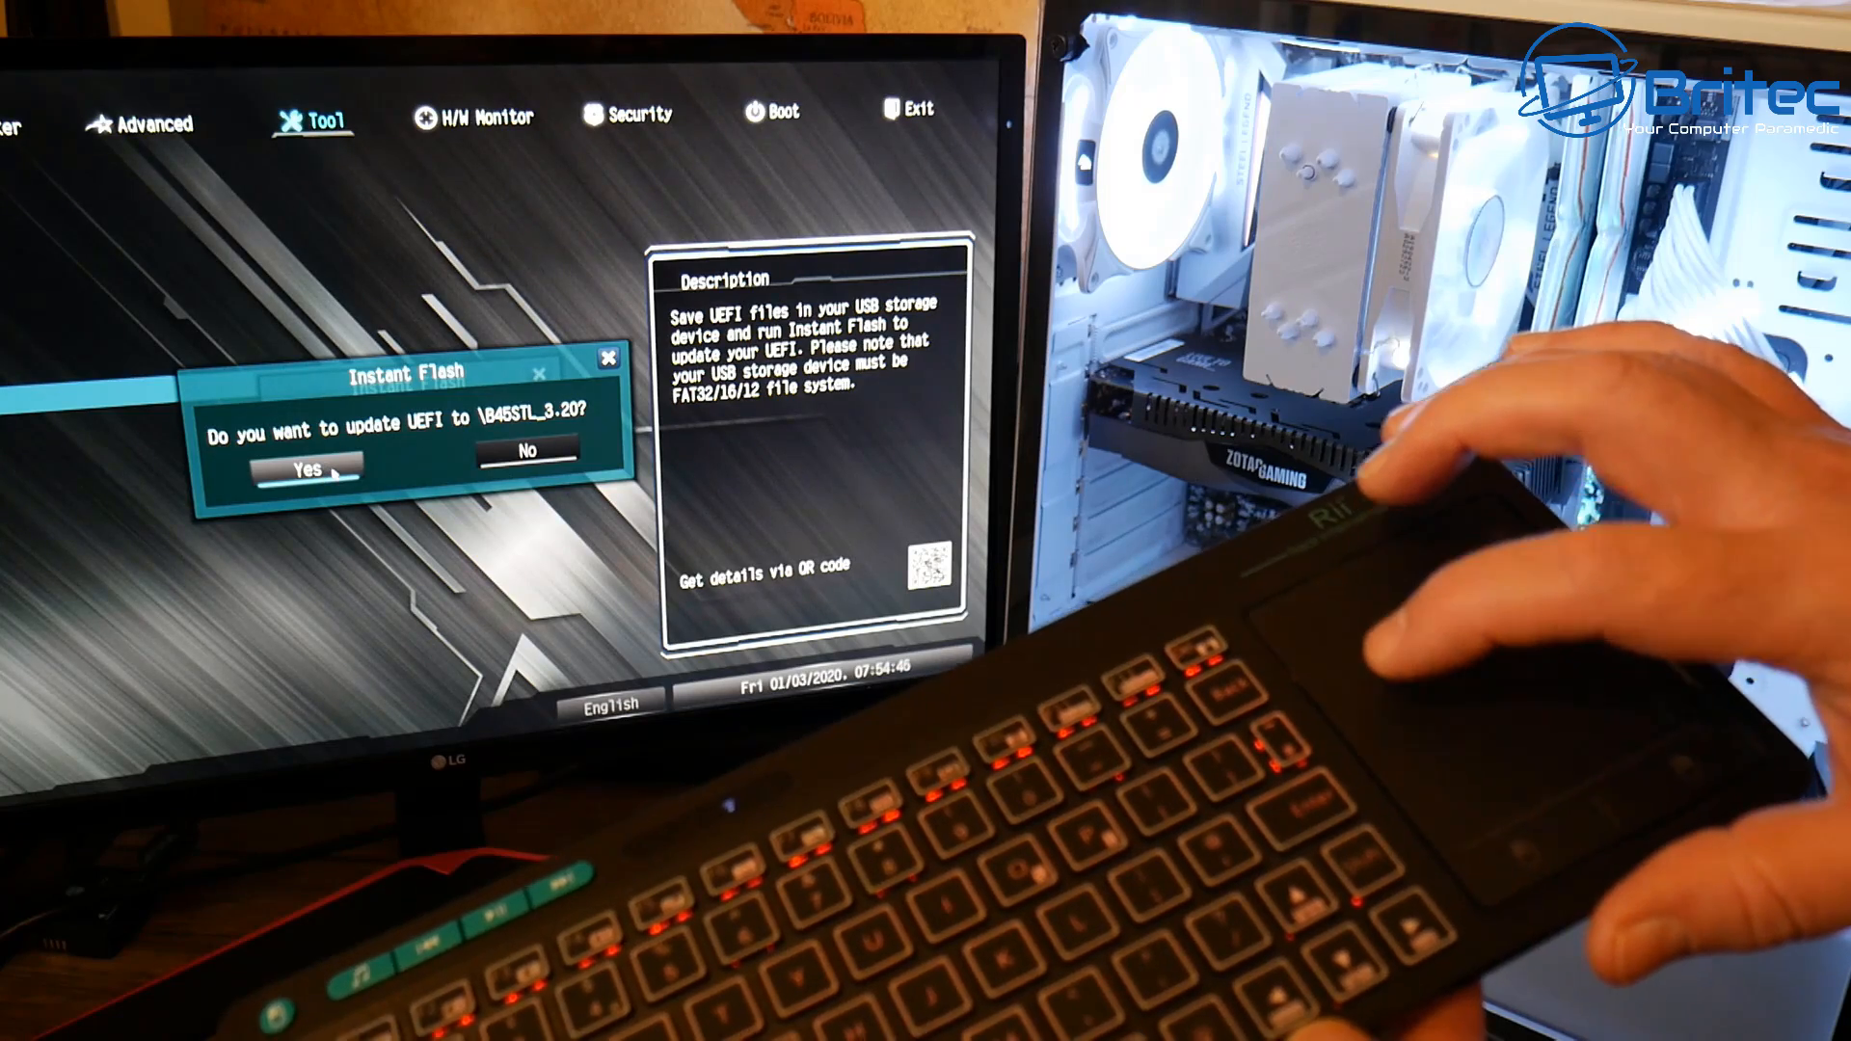
{"action": "left_click", "coordinate": [309, 469]}
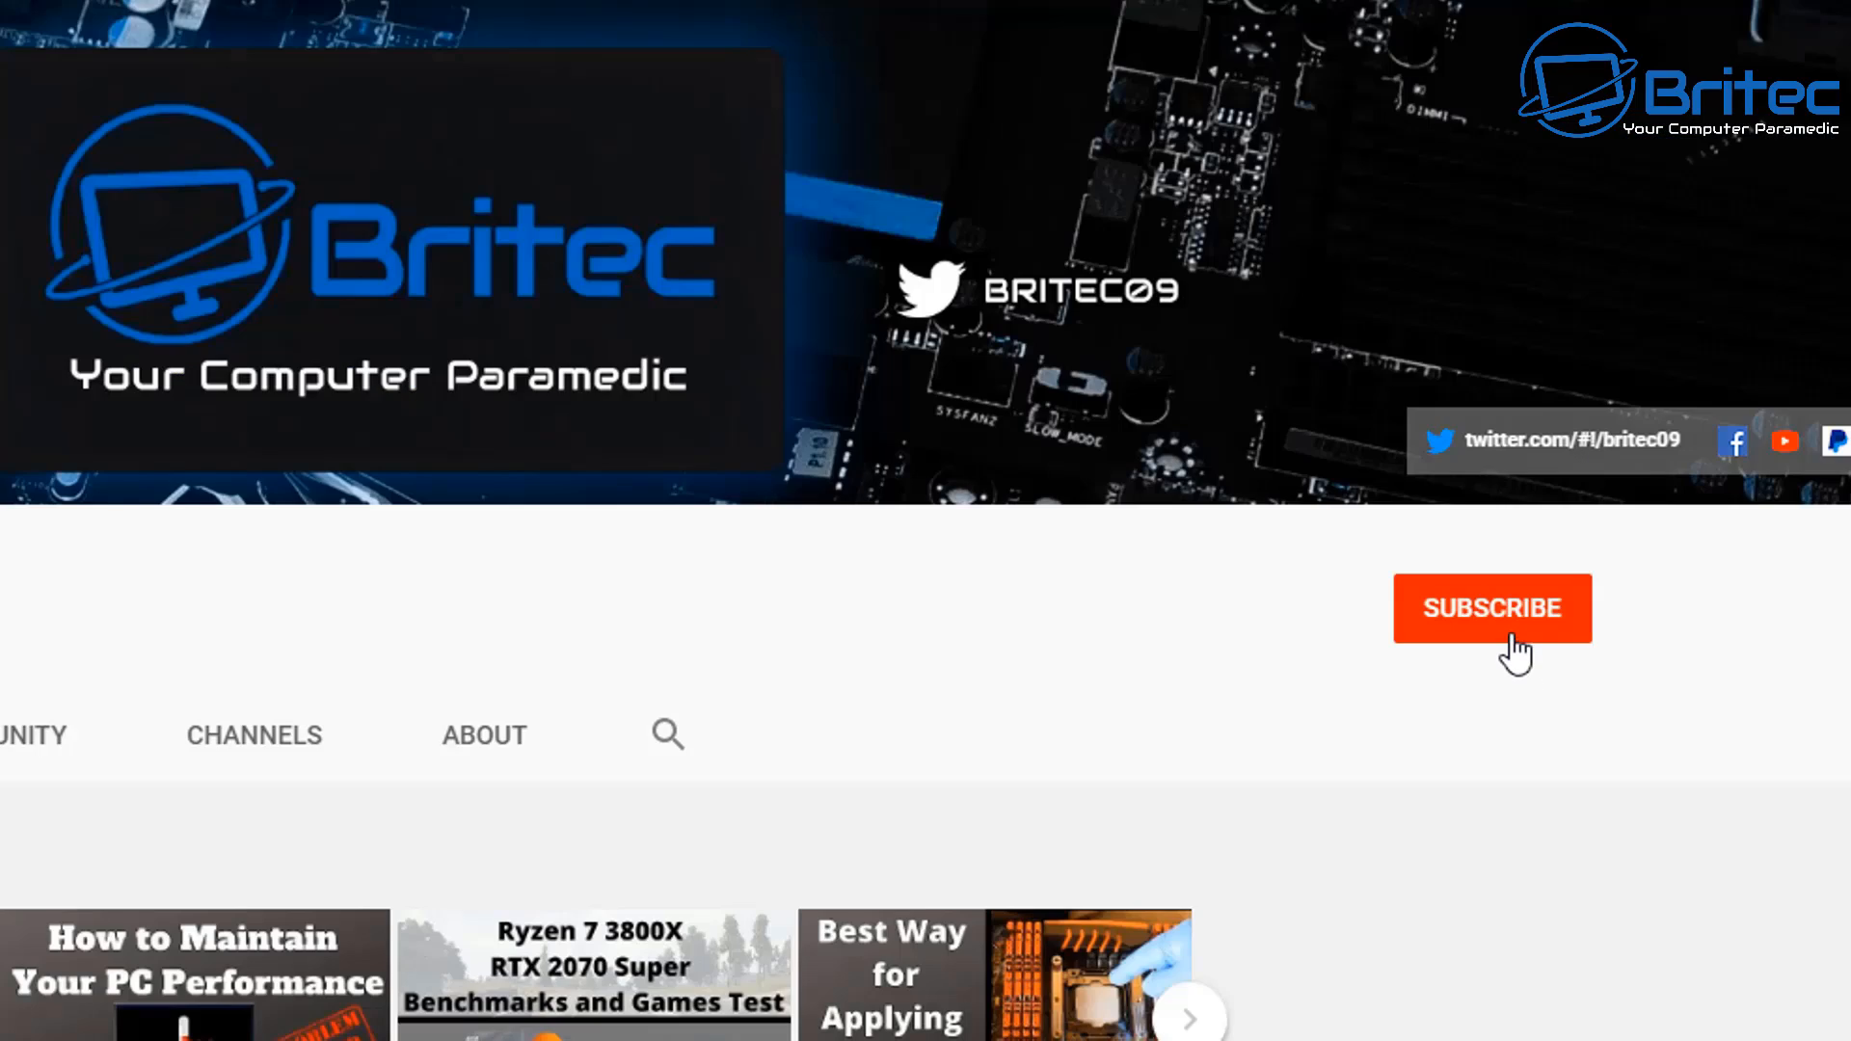
Subscribe to the Britec channel with notifications set to All
{"action": "left_click", "coordinate": [1493, 607]}
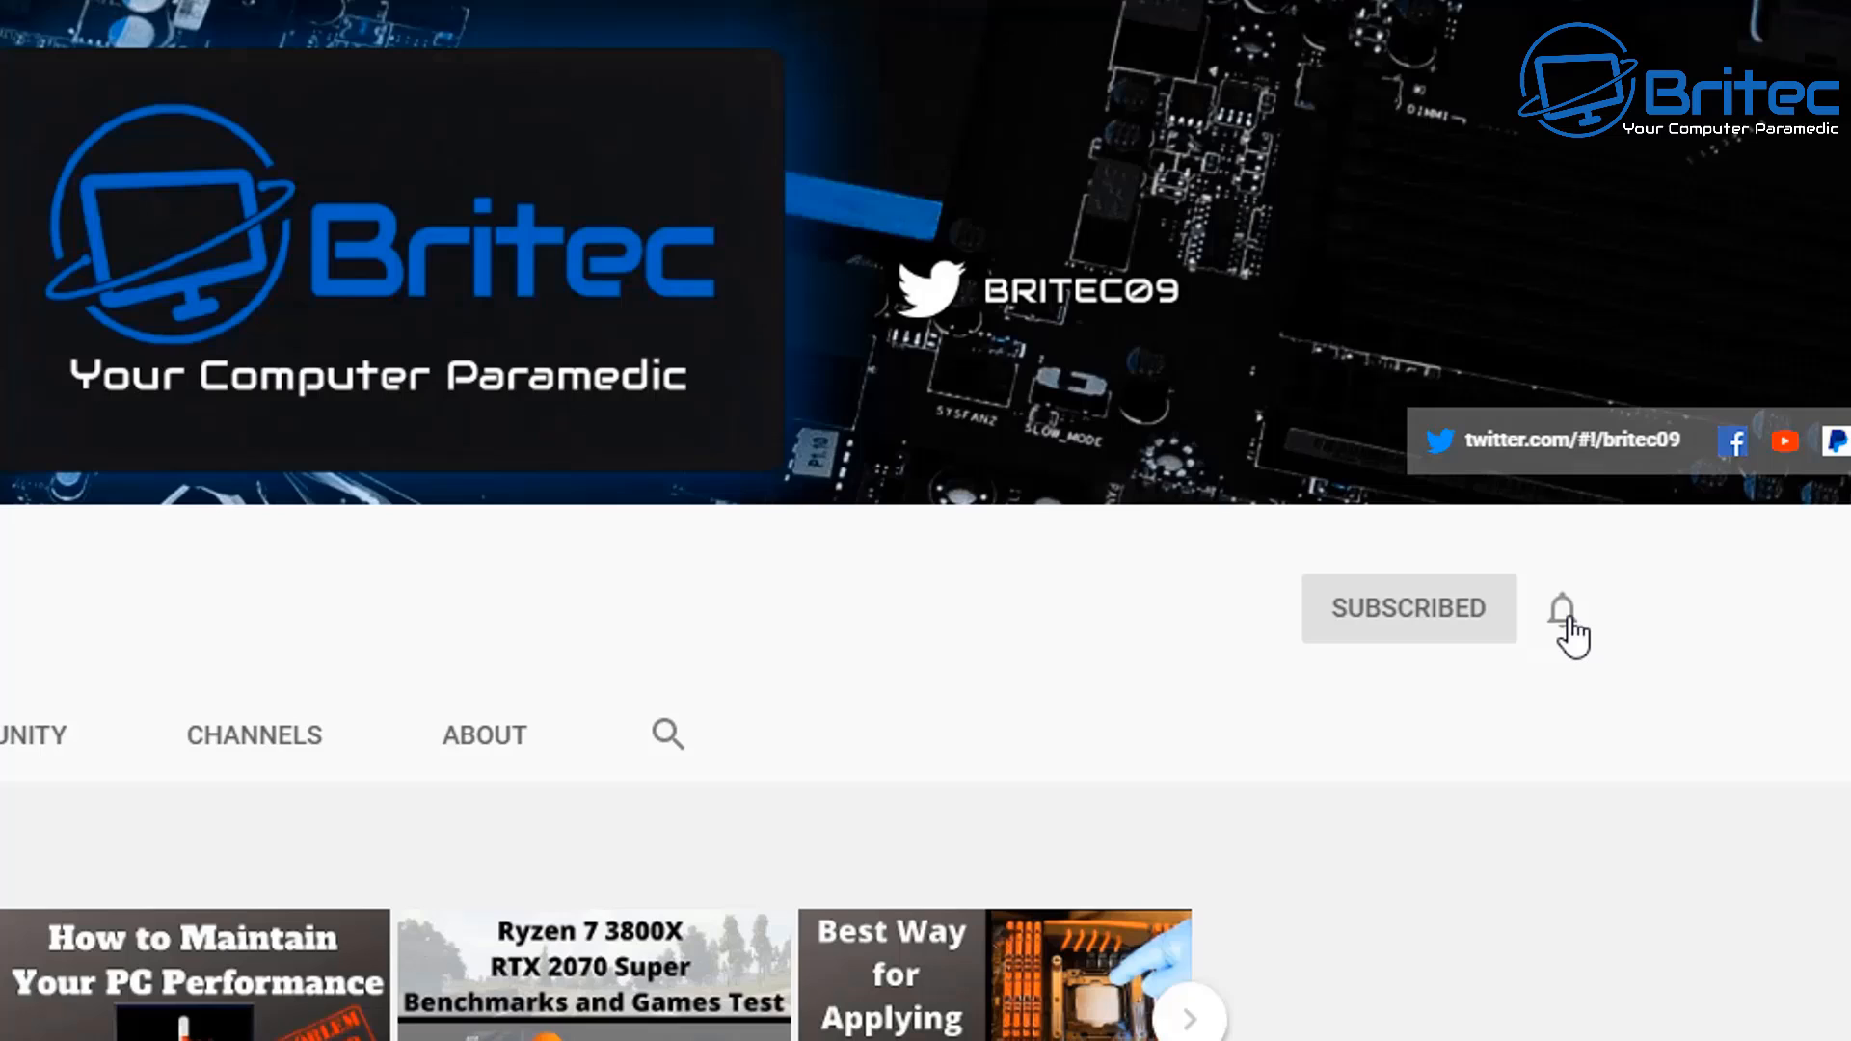
{"action": "left_click", "coordinate": [1560, 612]}
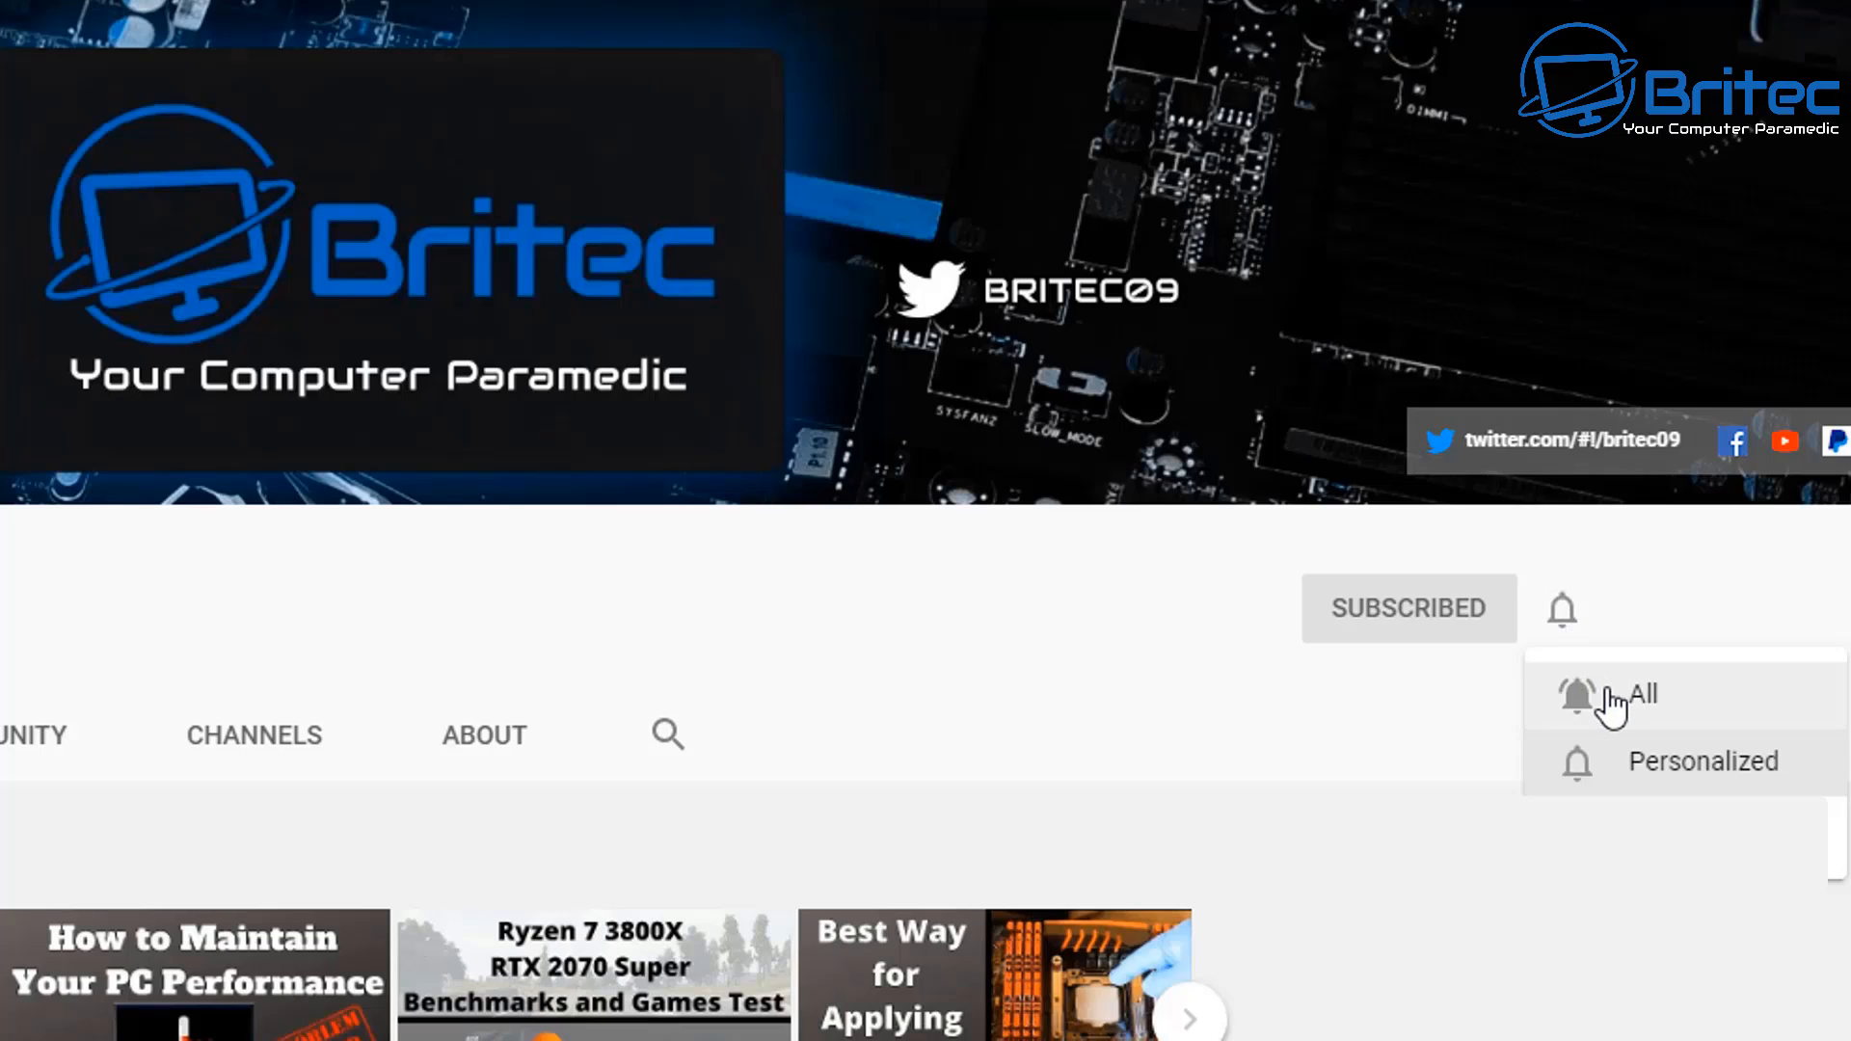
{"action": "left_click", "coordinate": [1633, 694]}
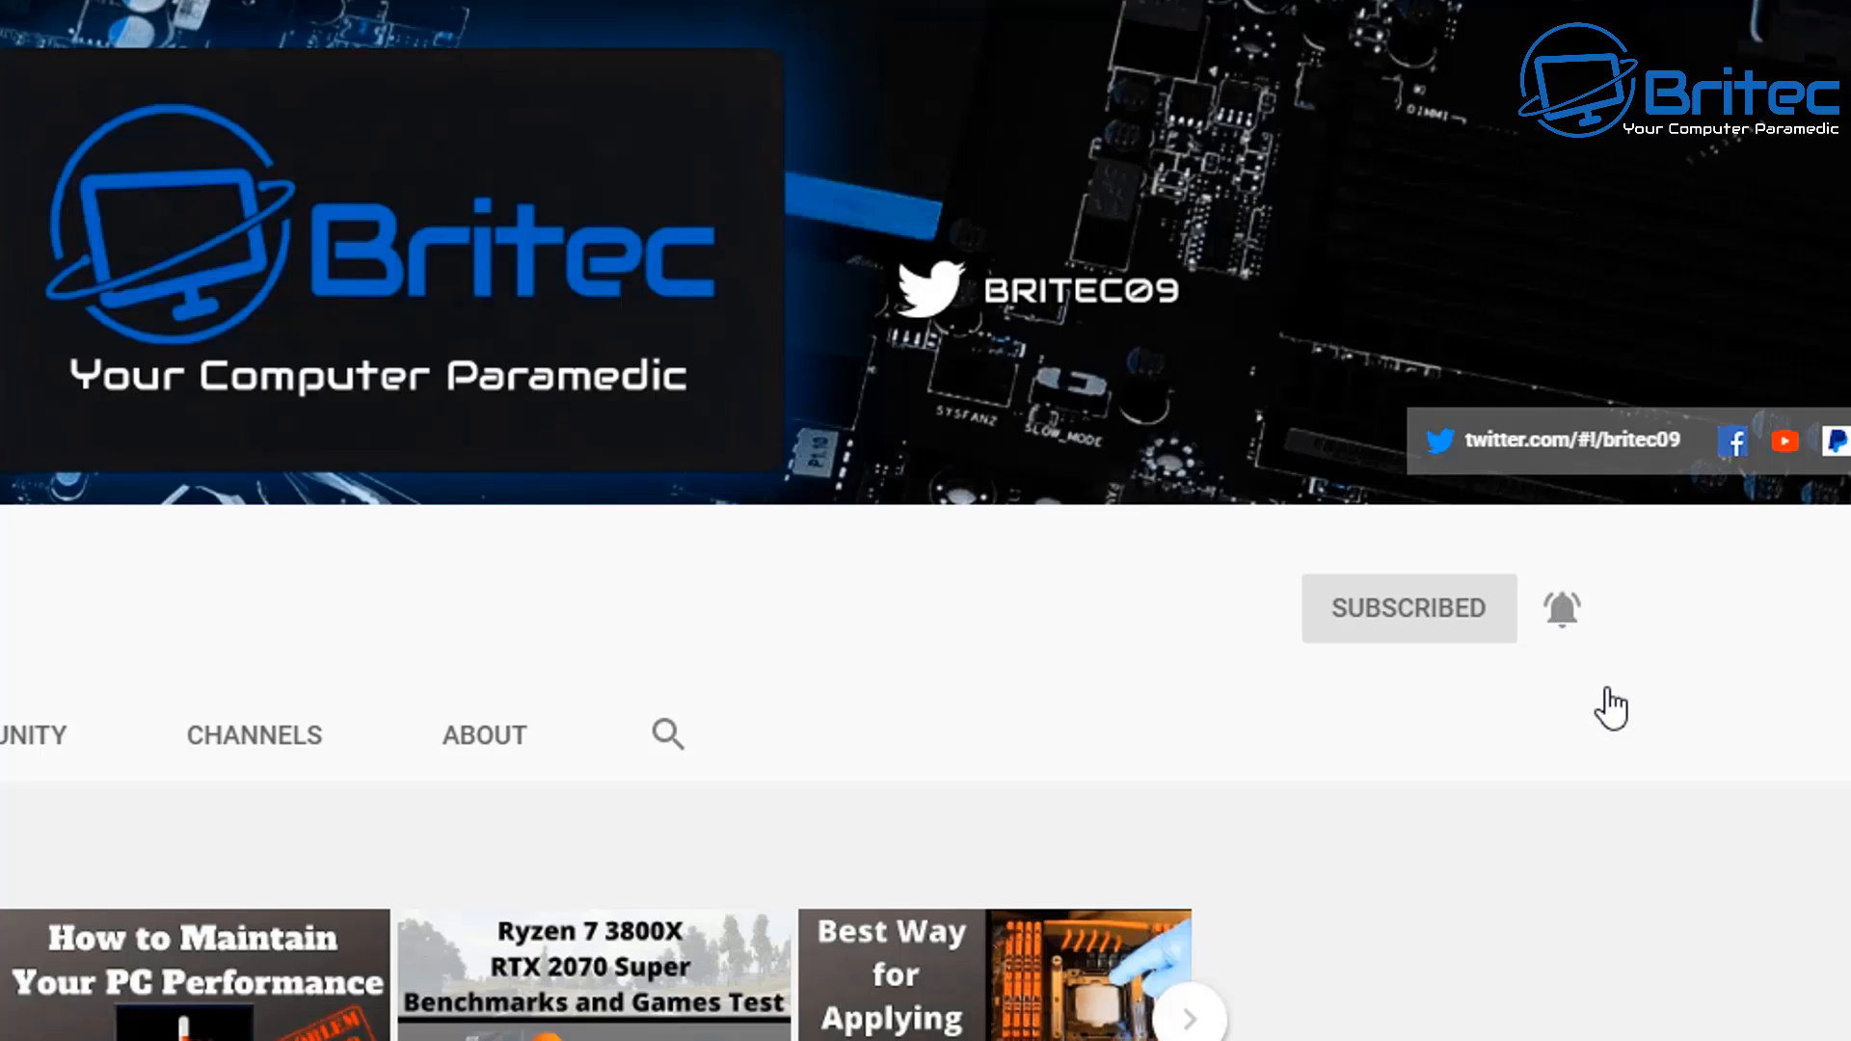